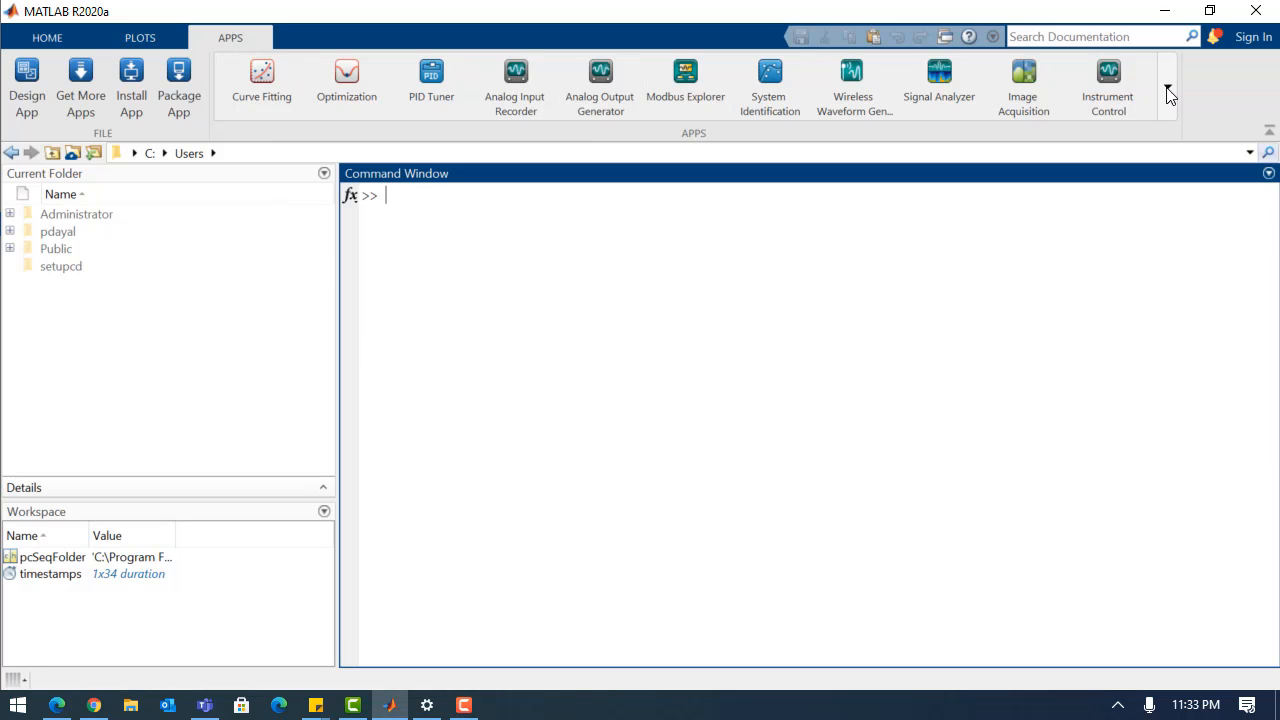
Expand the MATLAB Apps gallery and scroll to Ground Truth Labeler under Automotive.
click(1167, 88)
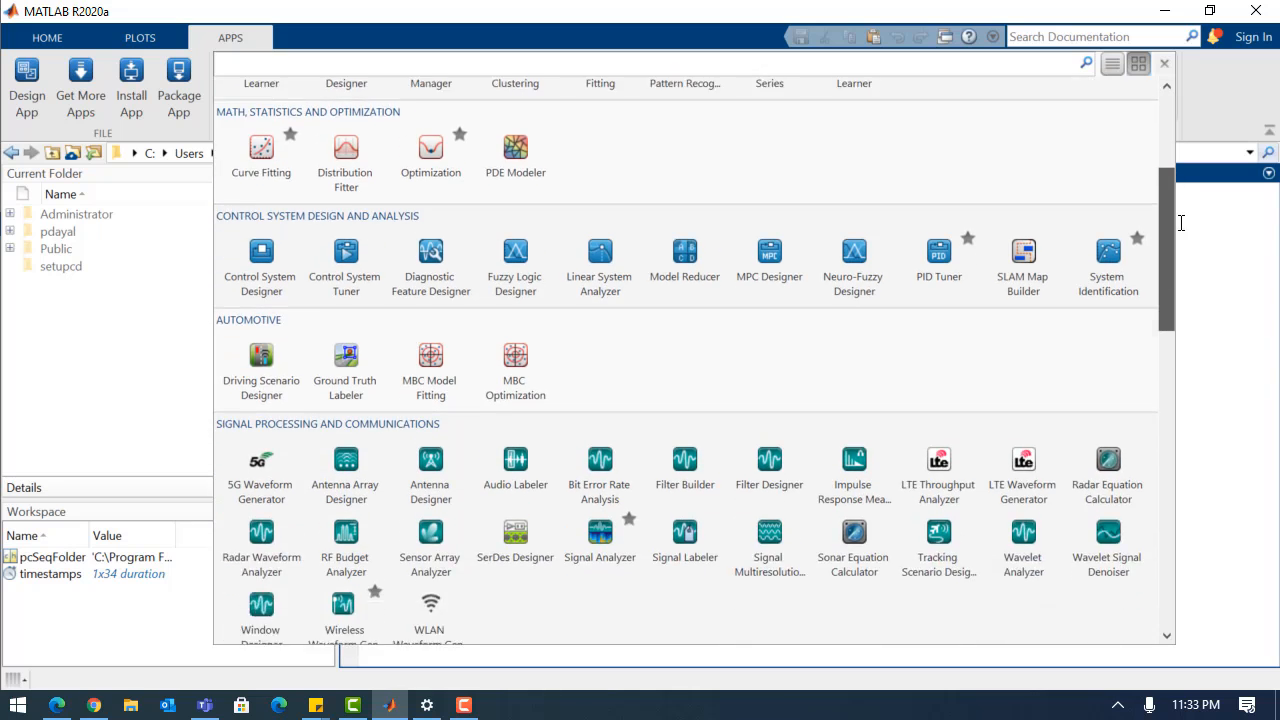
scroll(down, 3)
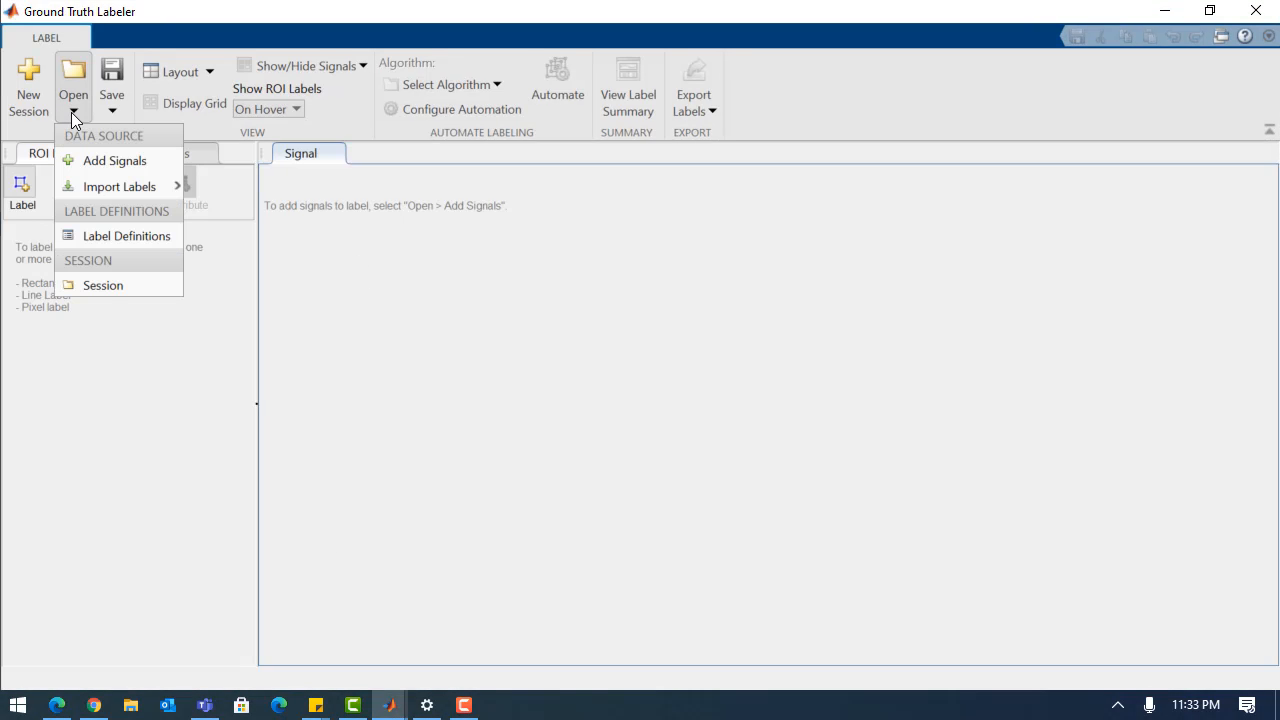
mouse_move(80, 165)
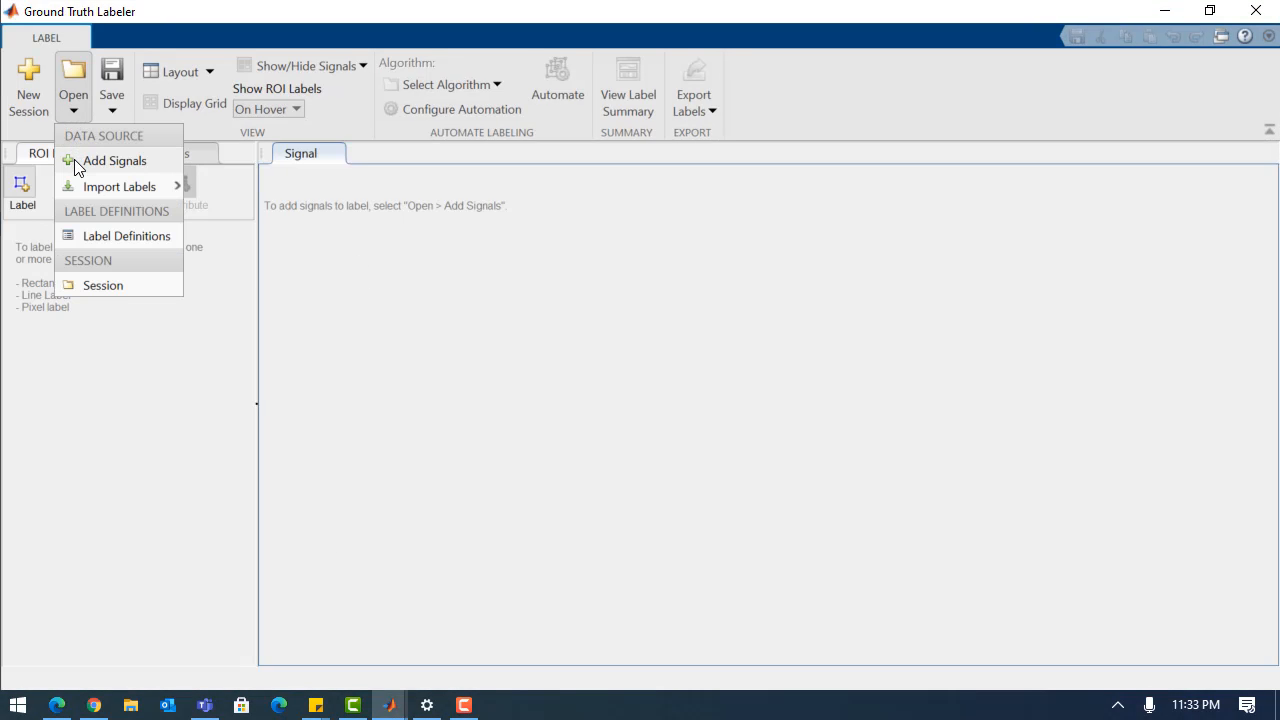
Add the 01_city_c2s_fcw_10s video file as a Video-source signal.
click(116, 160)
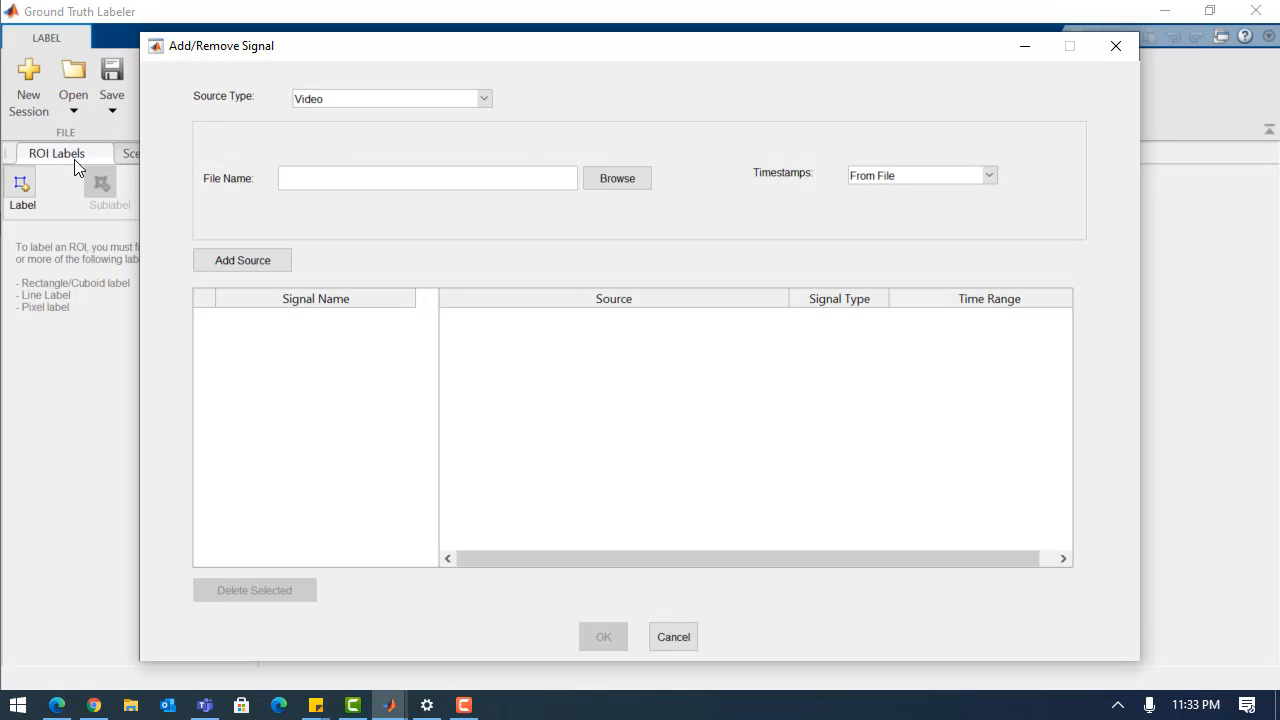
mouse_move(98, 164)
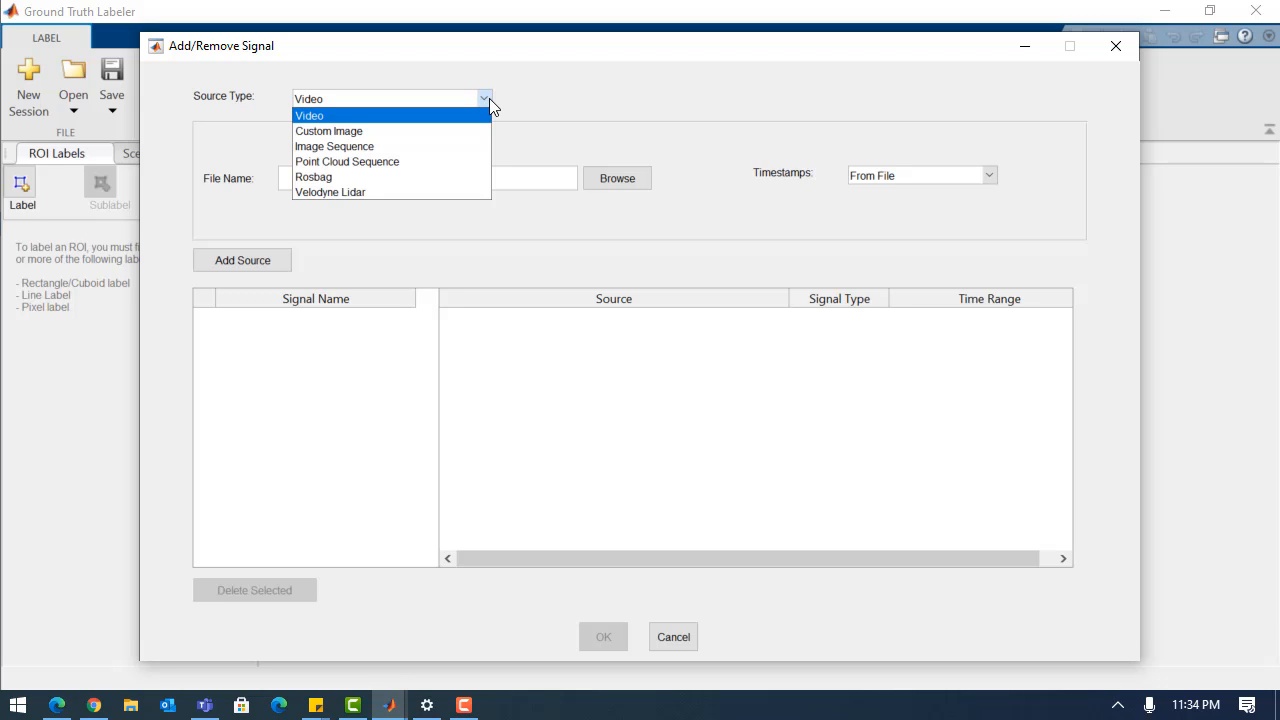
click(309, 115)
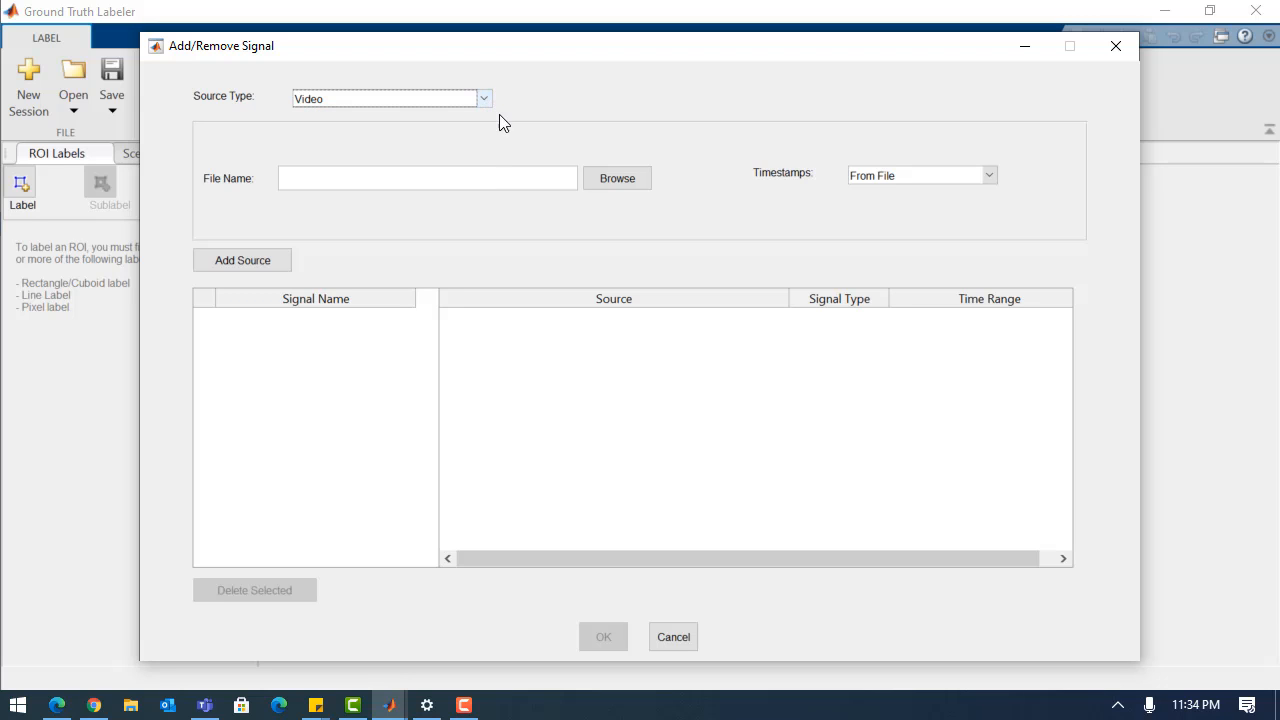
click(616, 178)
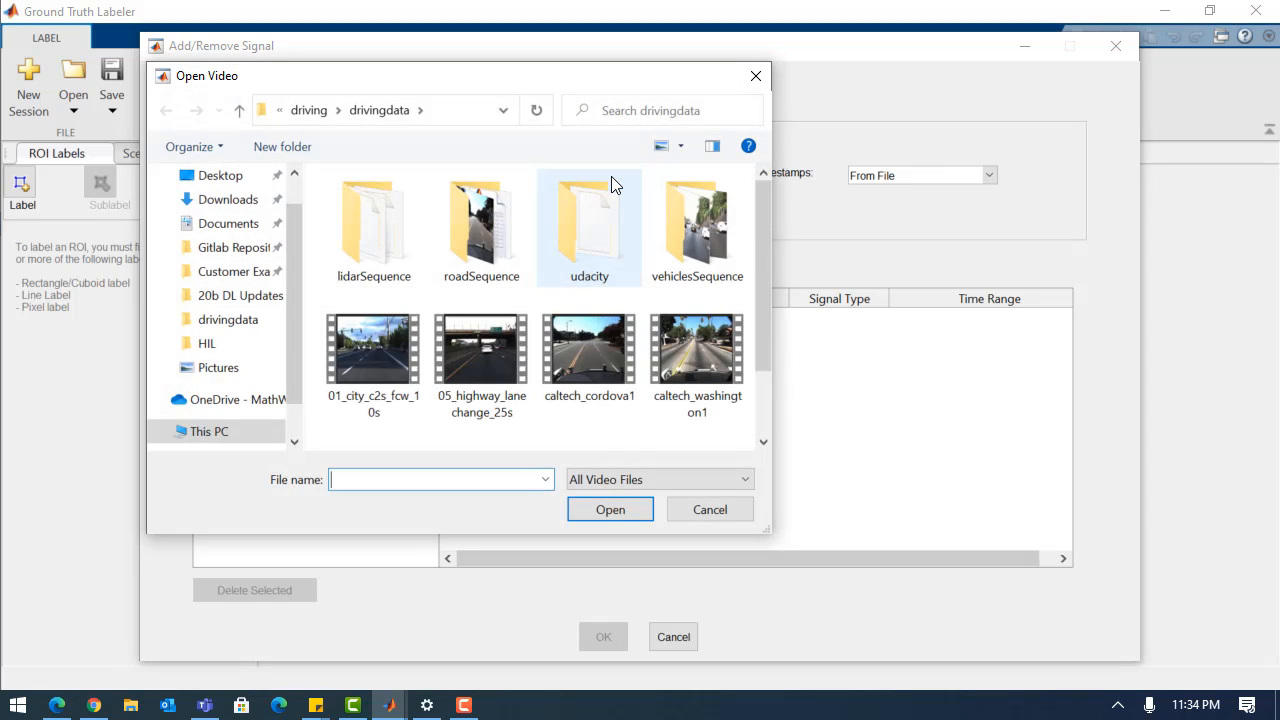
click(373, 355)
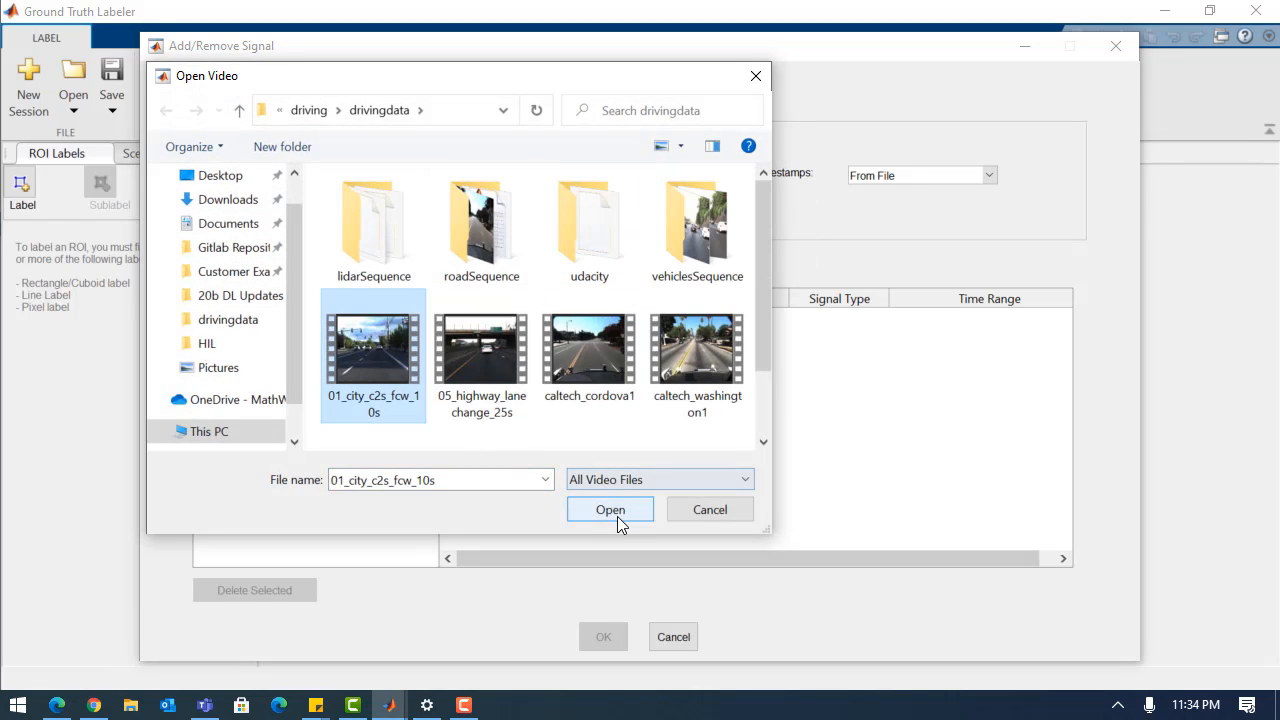
click(610, 509)
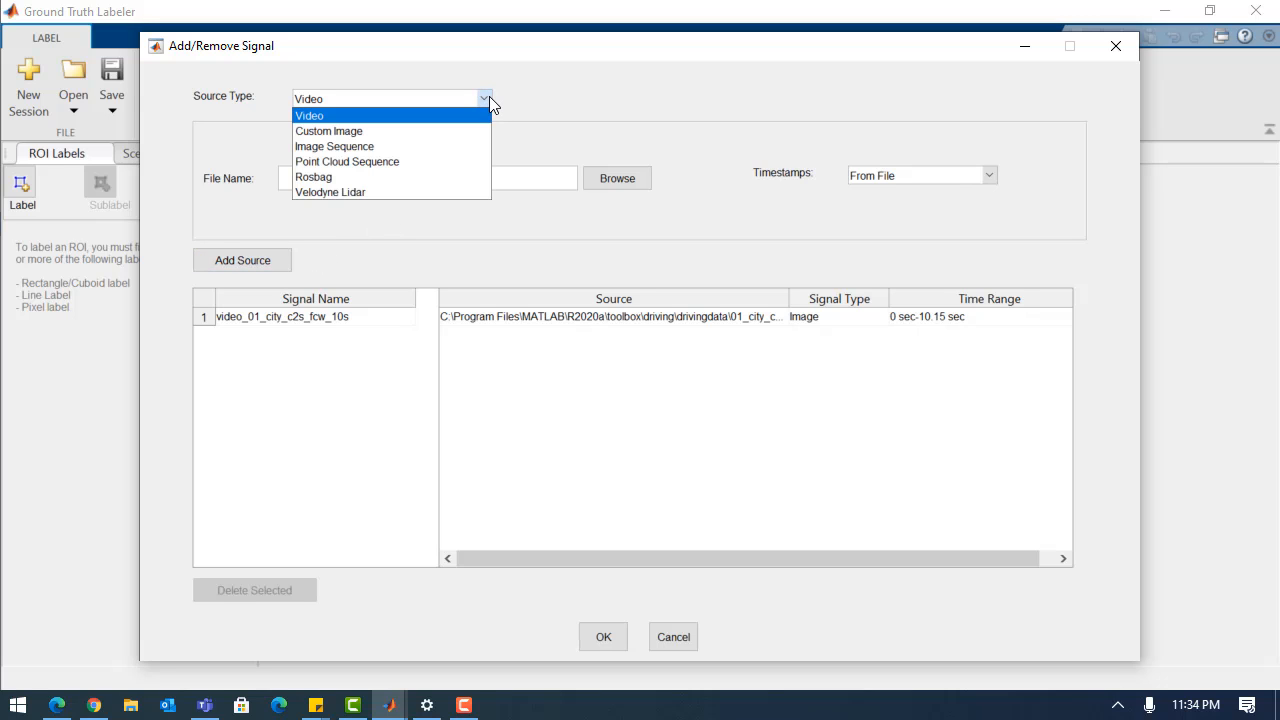
mouse_move(463, 161)
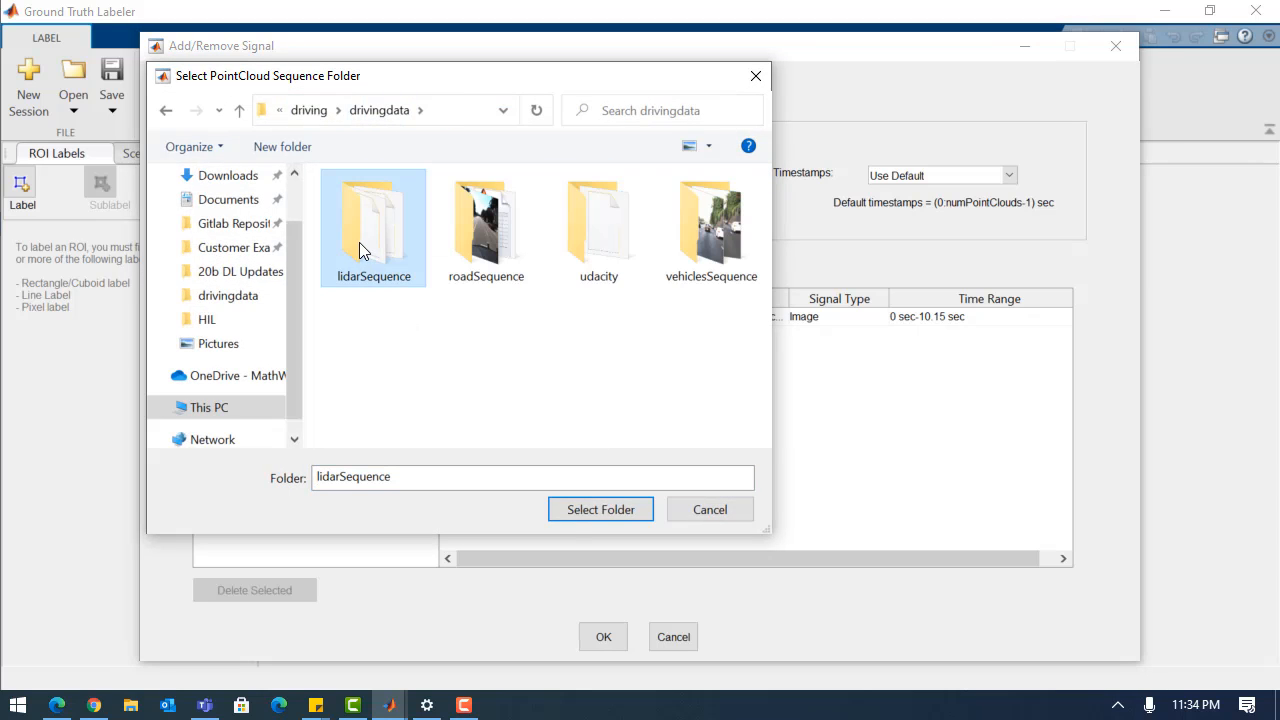
Add the lidarSequence point cloud with workspace timestamps, then confirm both signals.
click(600, 509)
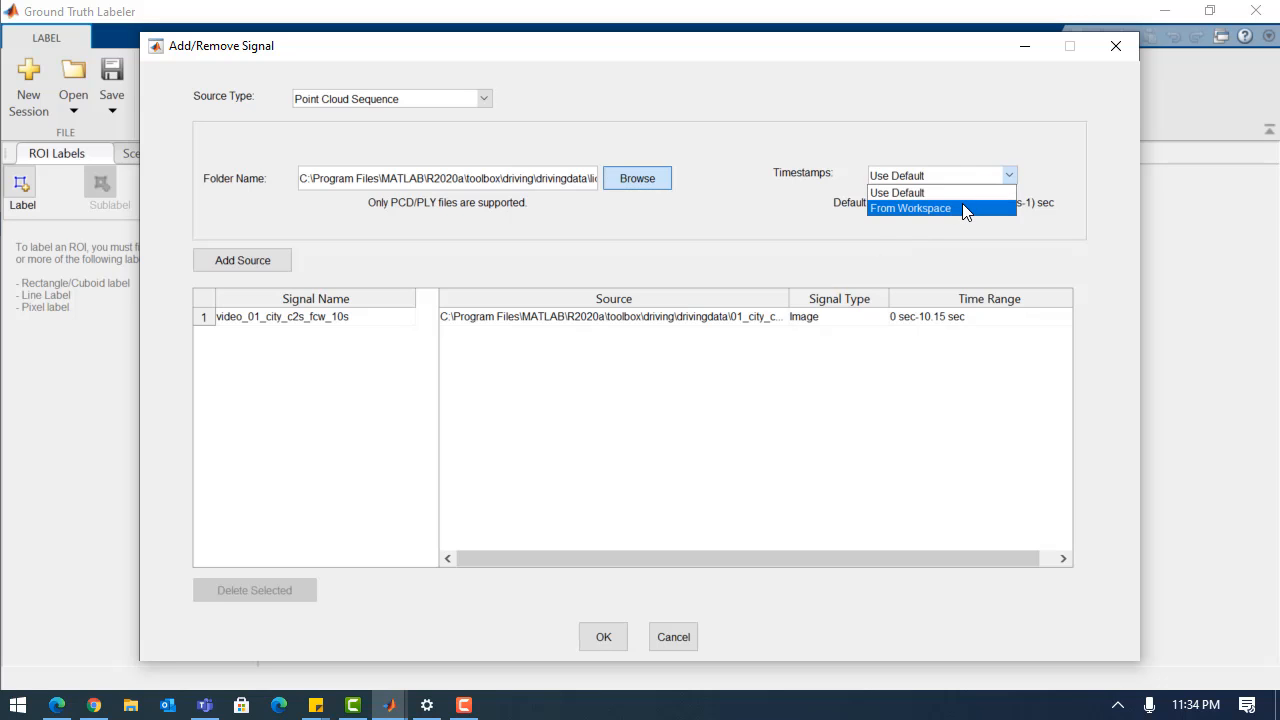
click(910, 208)
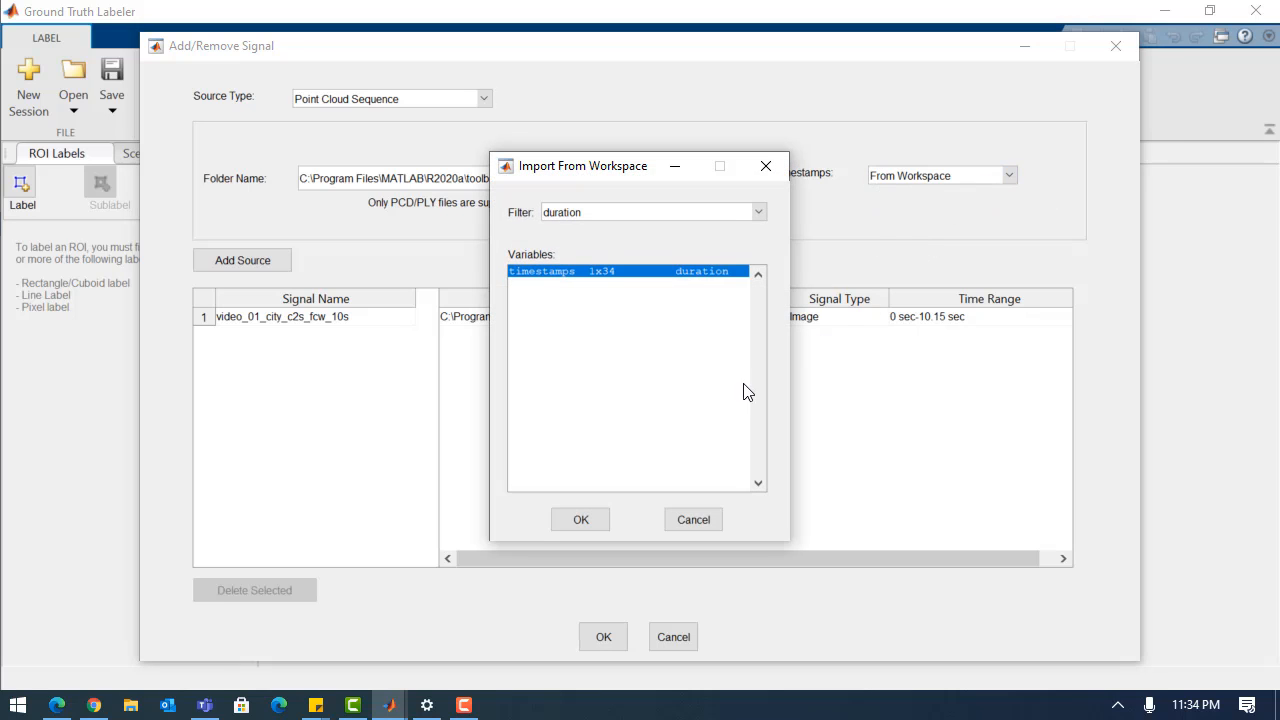
click(580, 519)
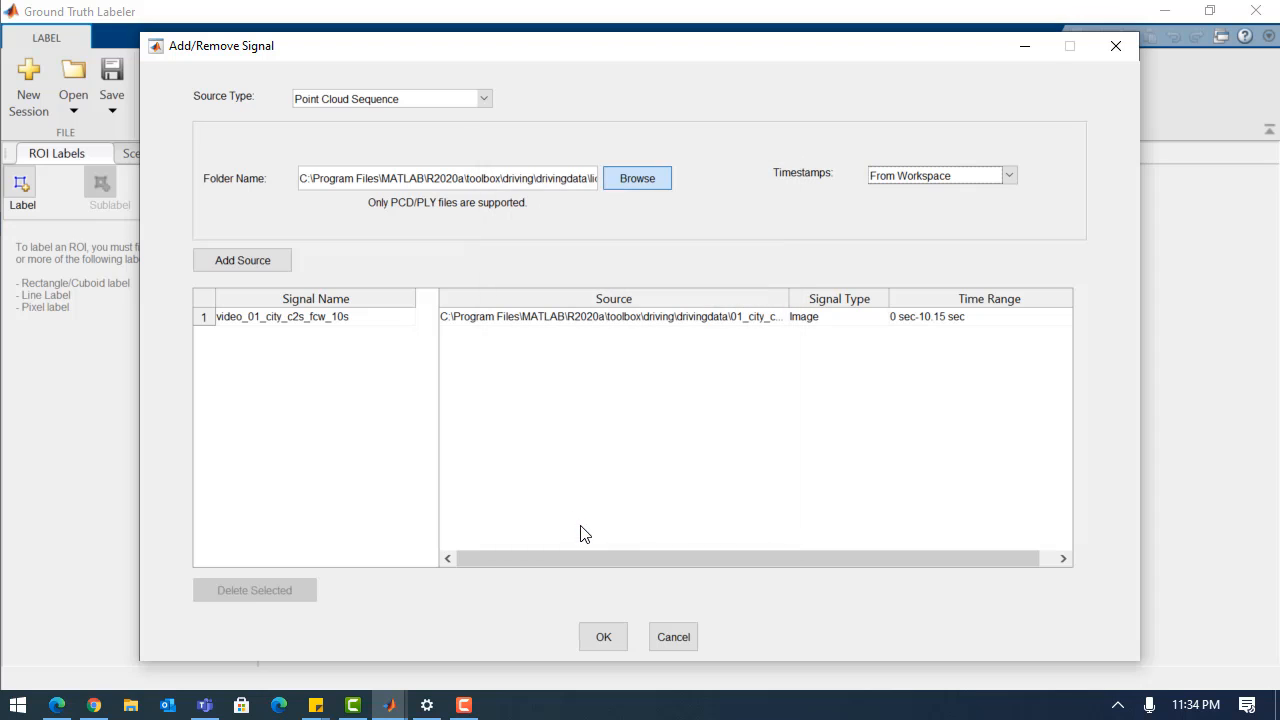
click(242, 260)
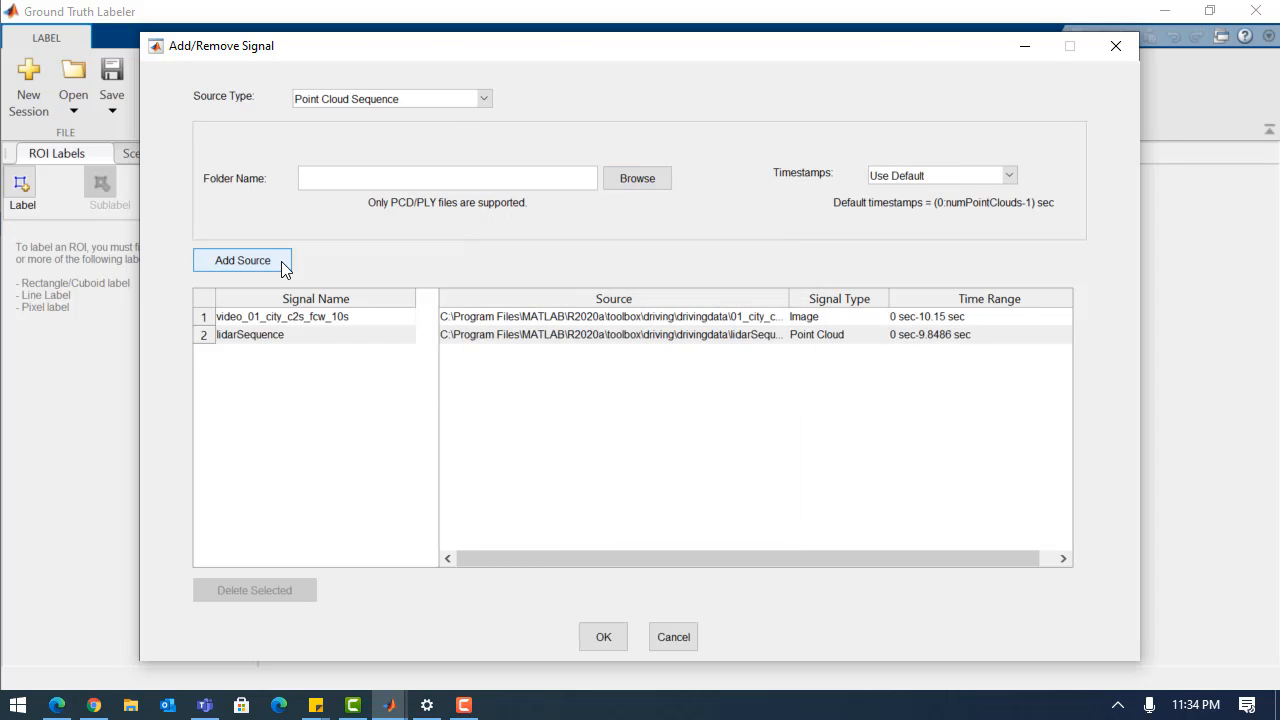
click(602, 636)
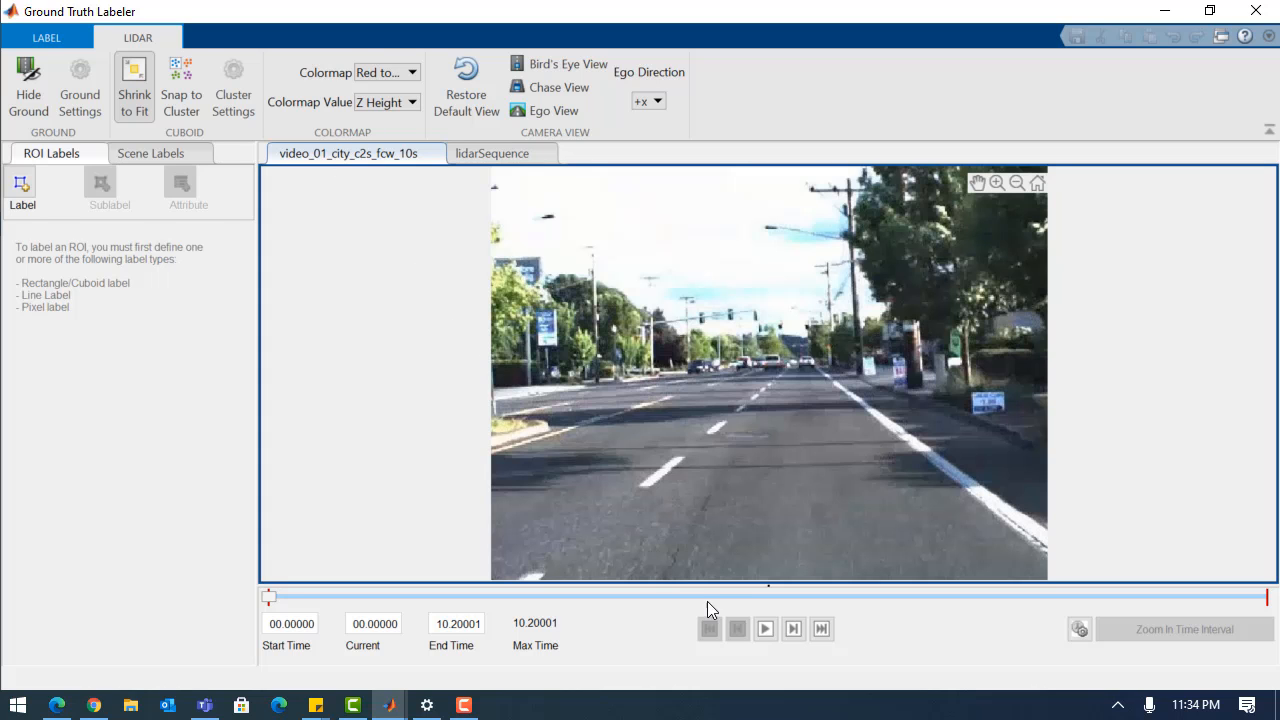
Show the lidar signal and arrange video and point cloud in a 1x2 grid.
click(764, 629)
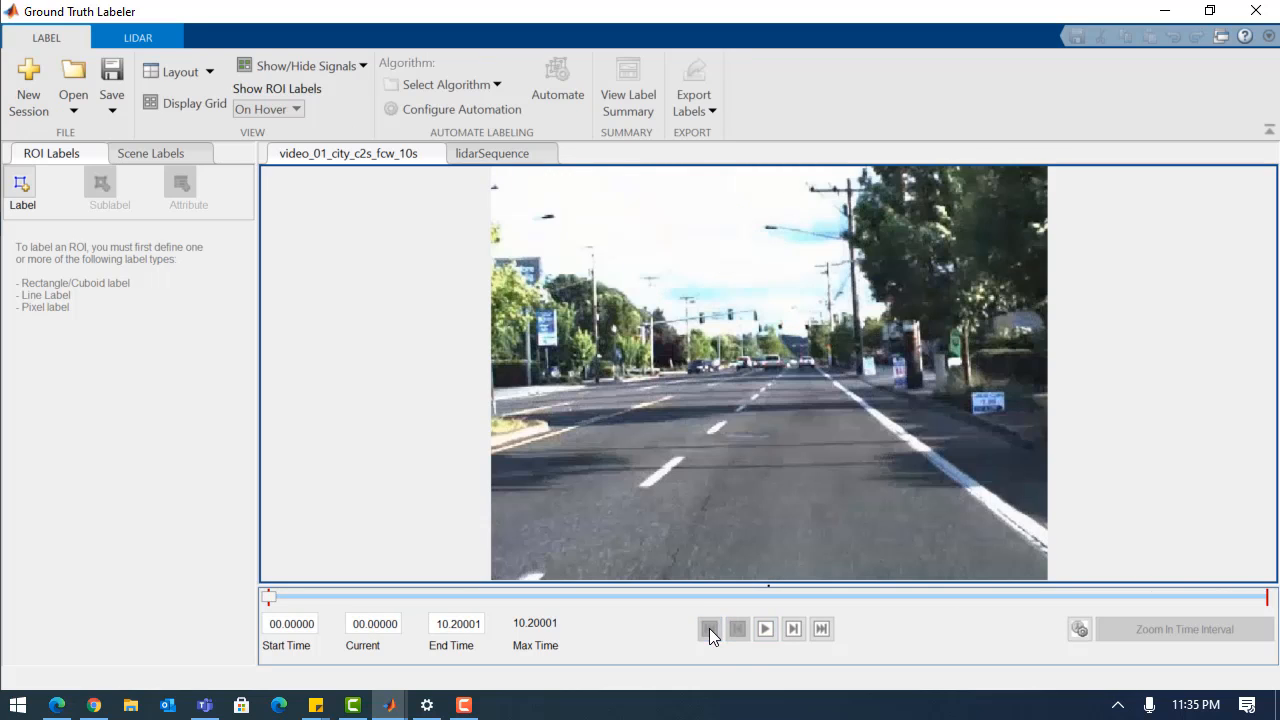
click(492, 153)
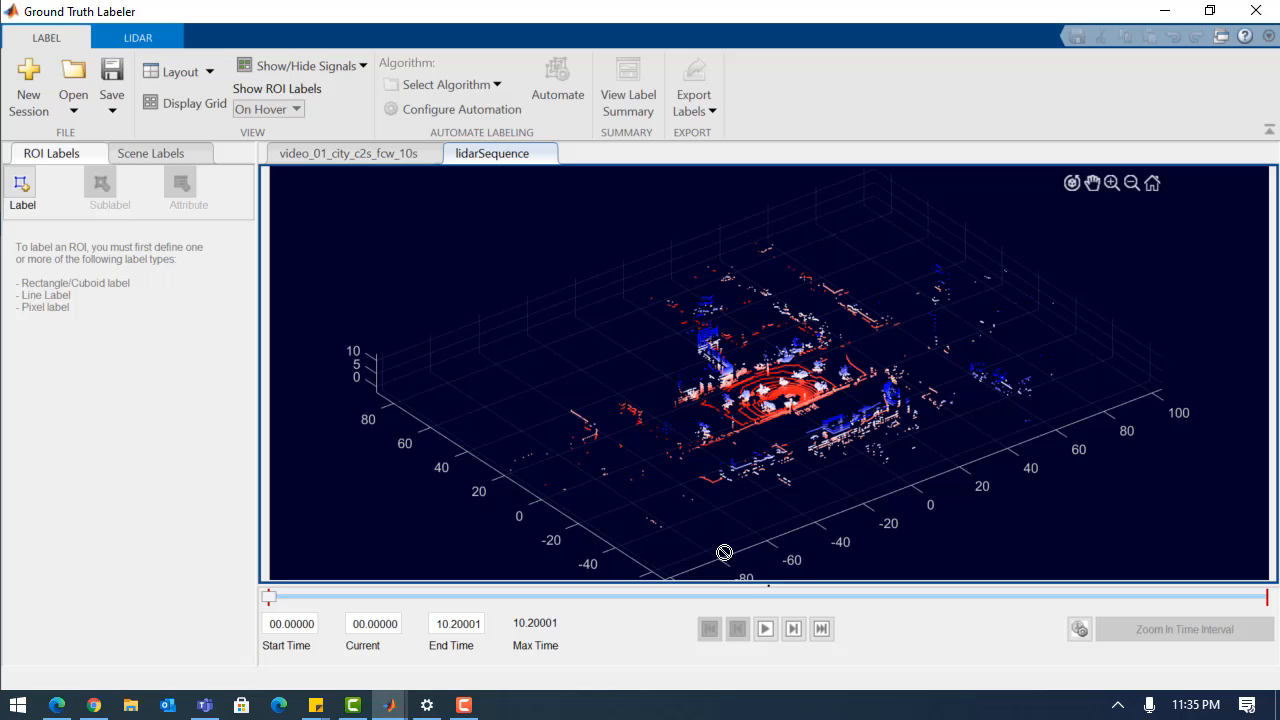
click(765, 628)
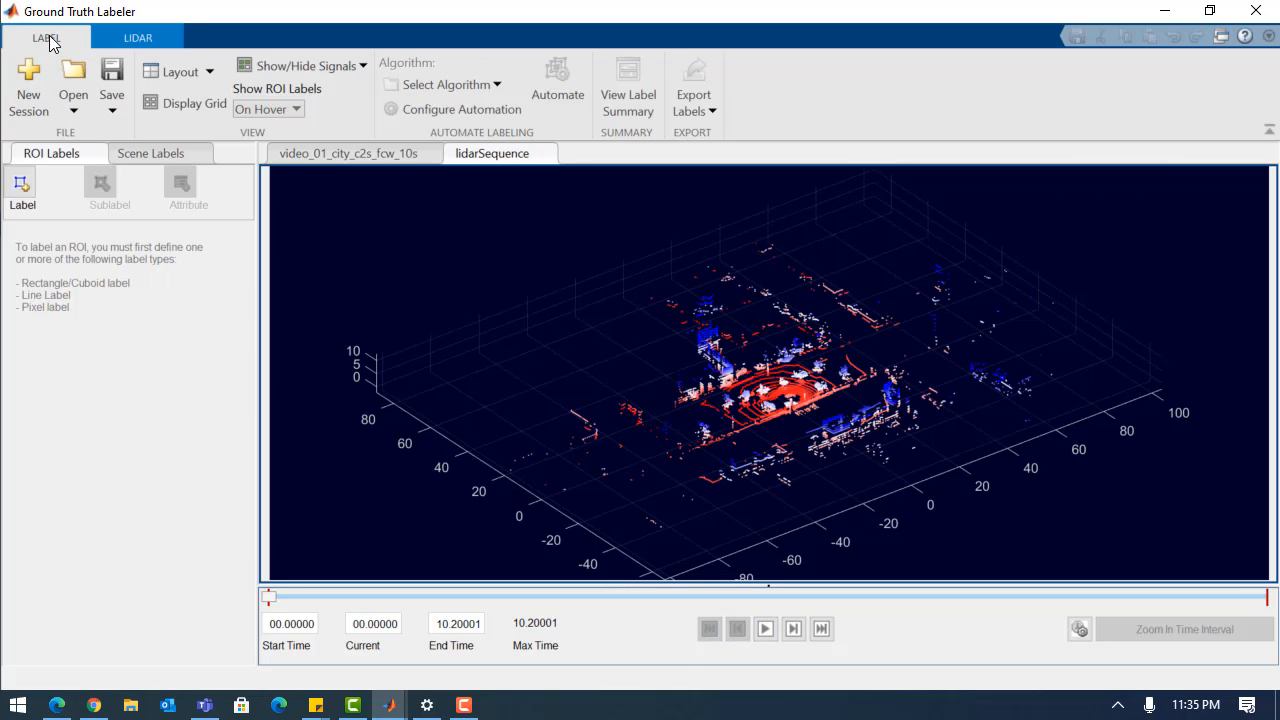
click(180, 71)
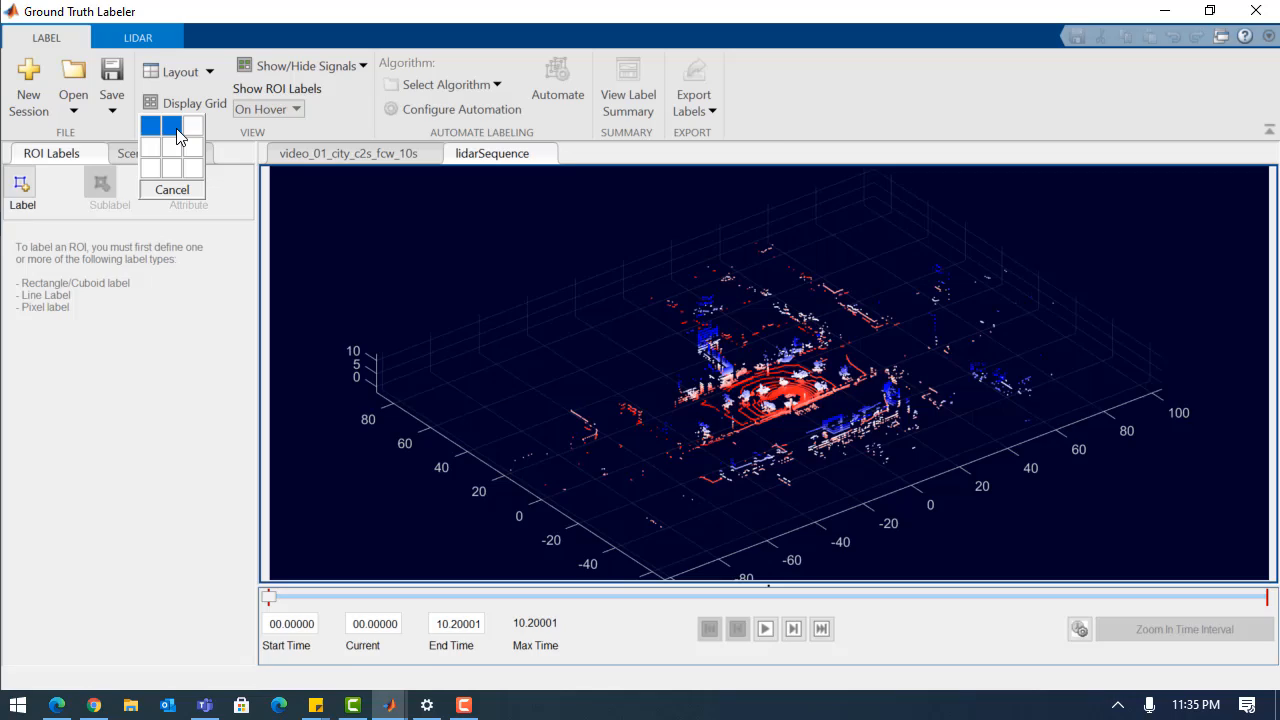
click(169, 125)
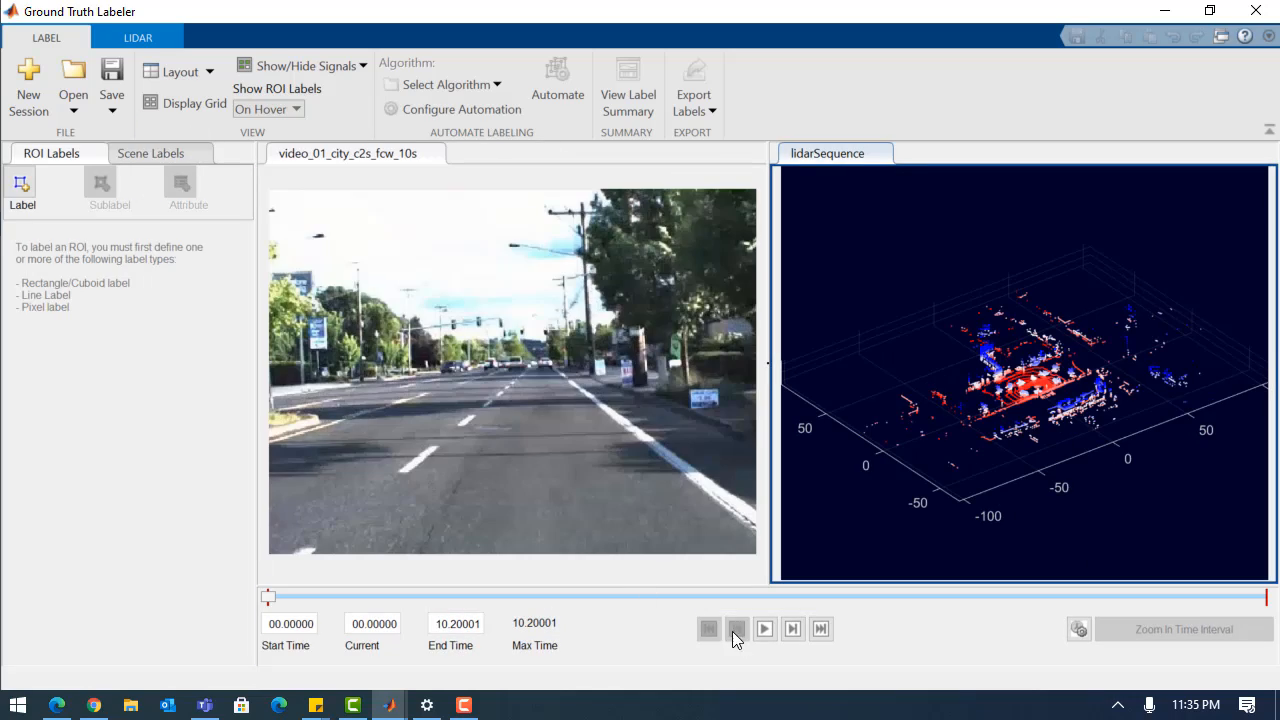
Play the sequence through to its end at 10.2 s.
click(764, 629)
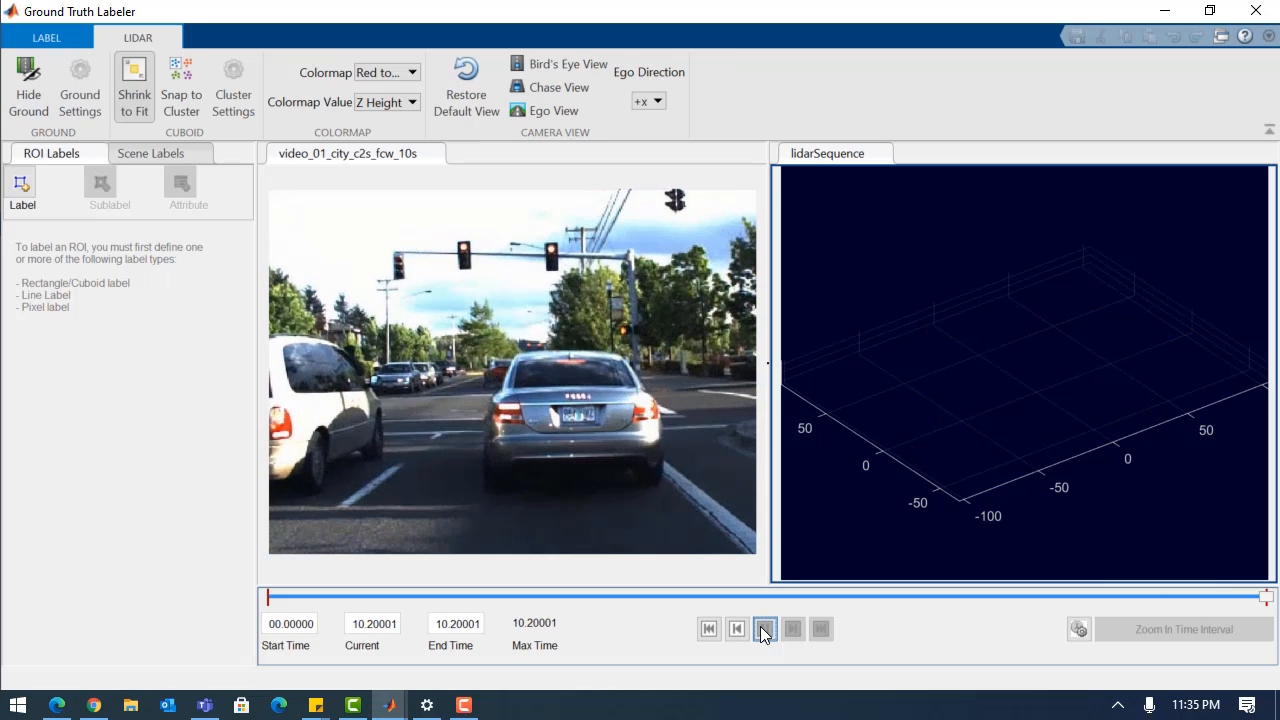
click(764, 629)
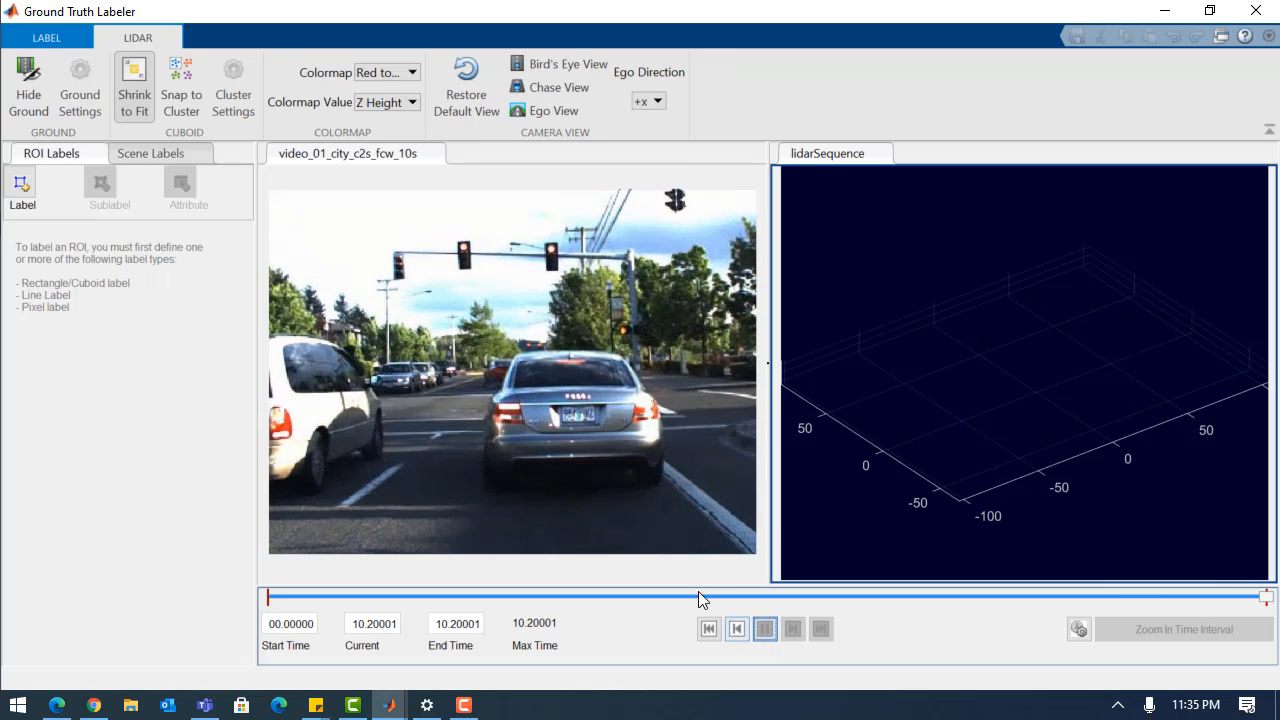
click(47, 37)
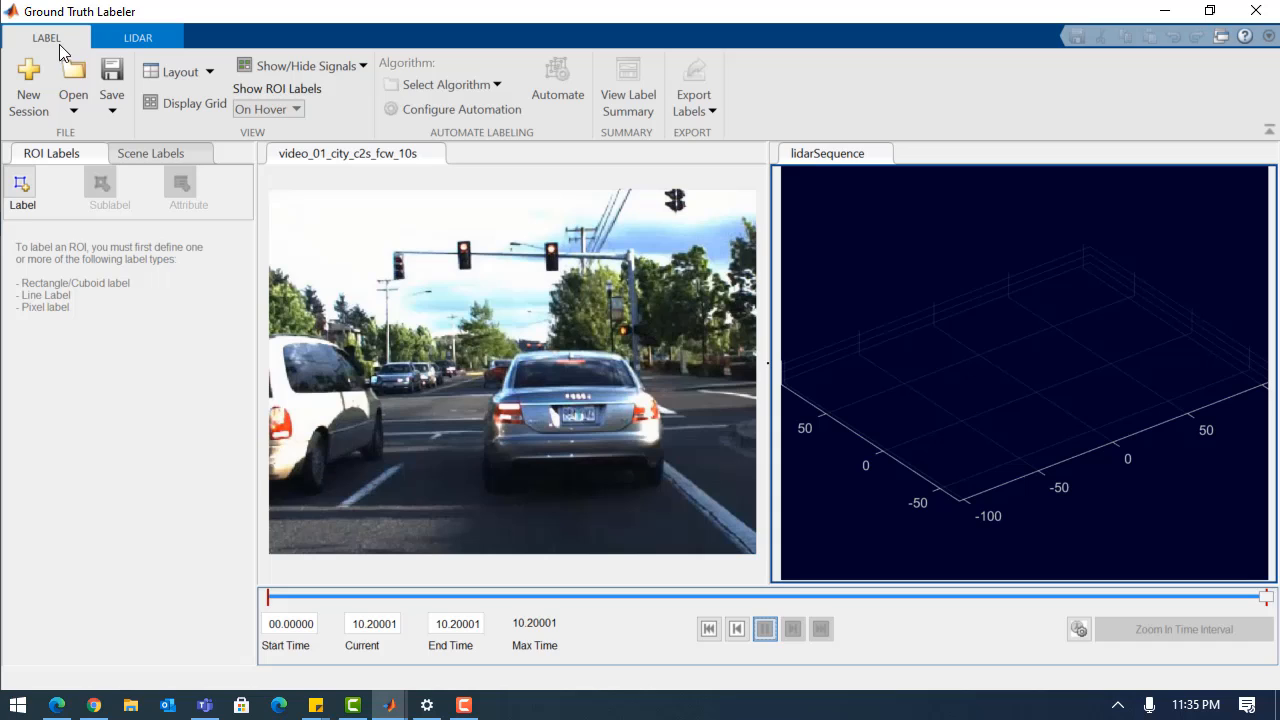
Define a blue Vehicle ROI label for boxing the cars ahead.
click(765, 628)
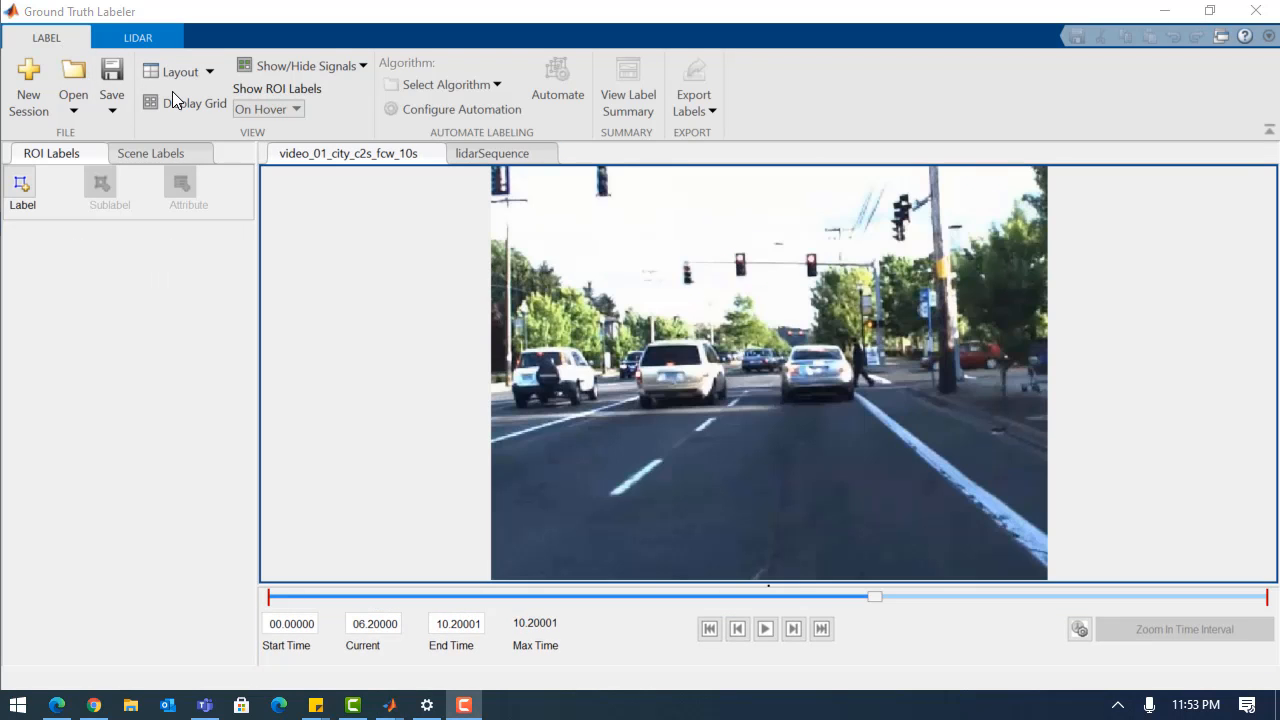
mouse_move(128, 136)
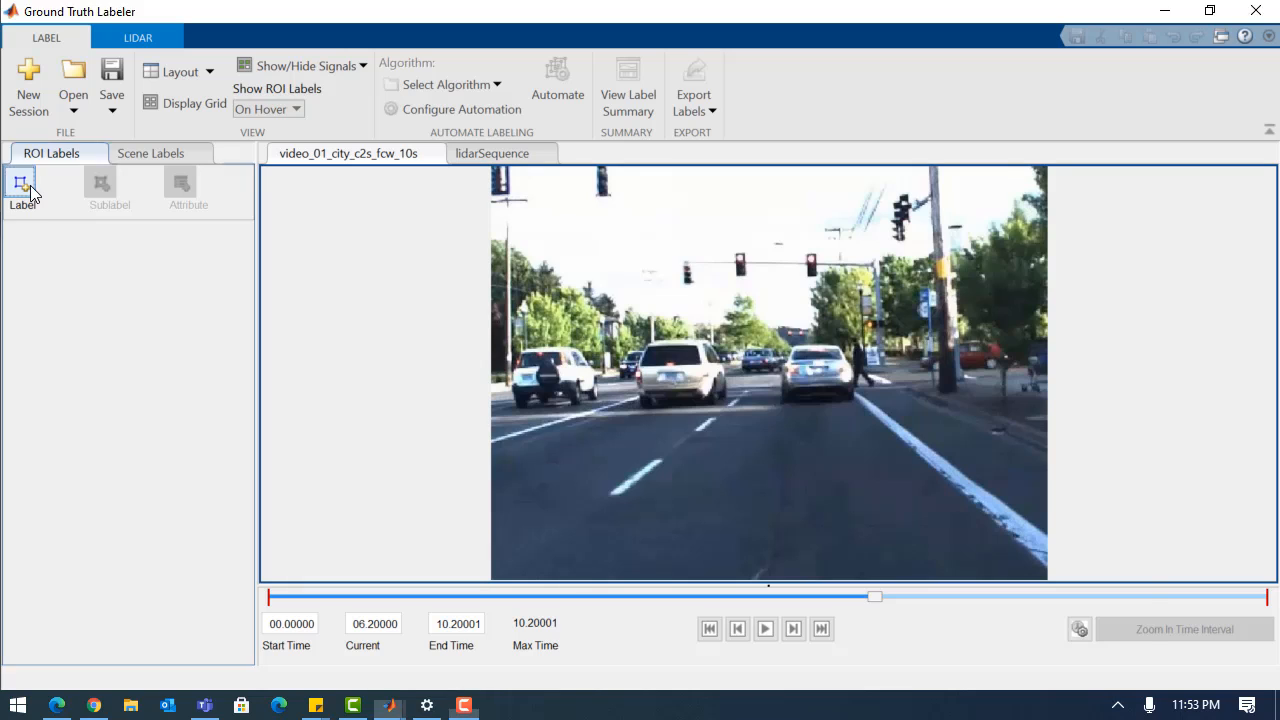
click(20, 190)
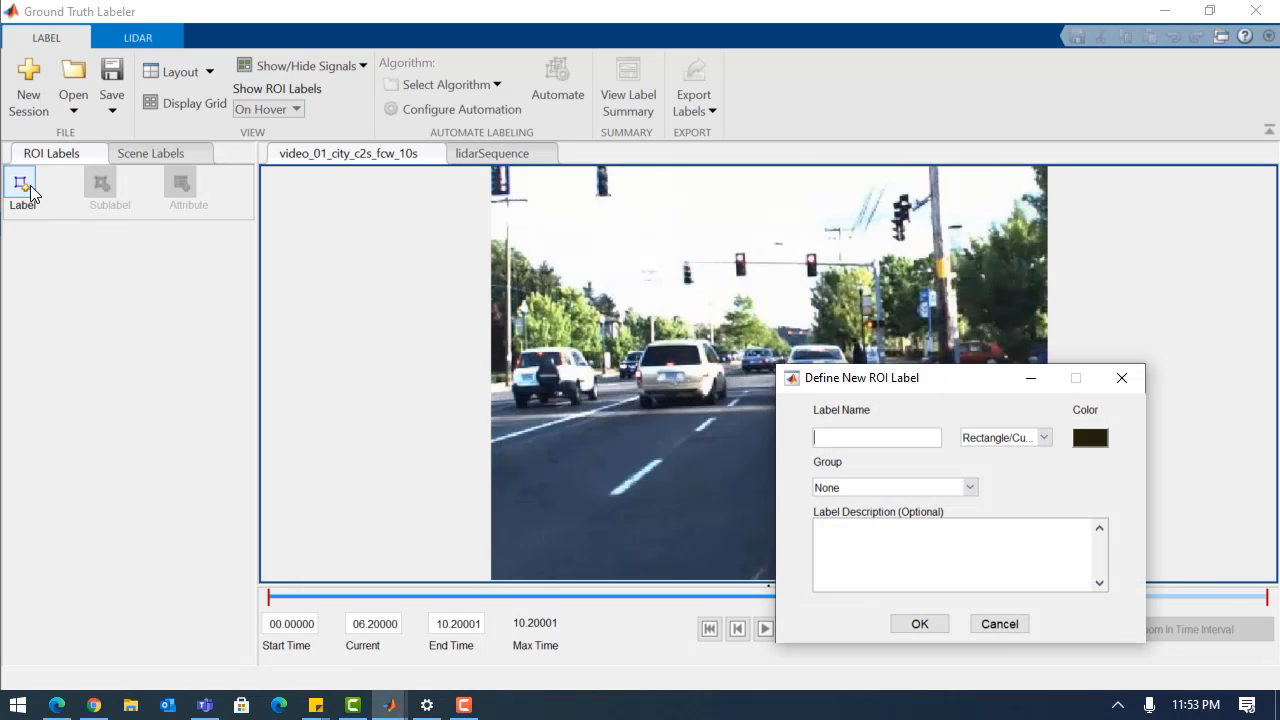
text(Vehicle)
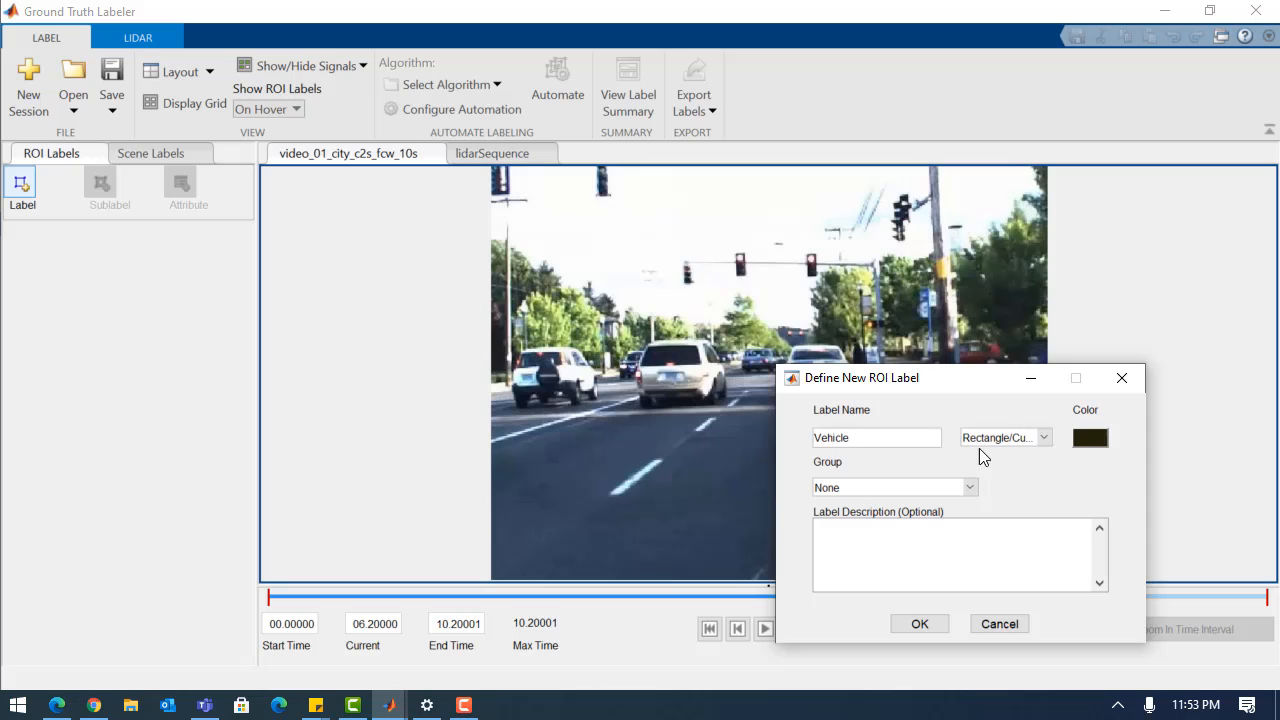
click(1089, 437)
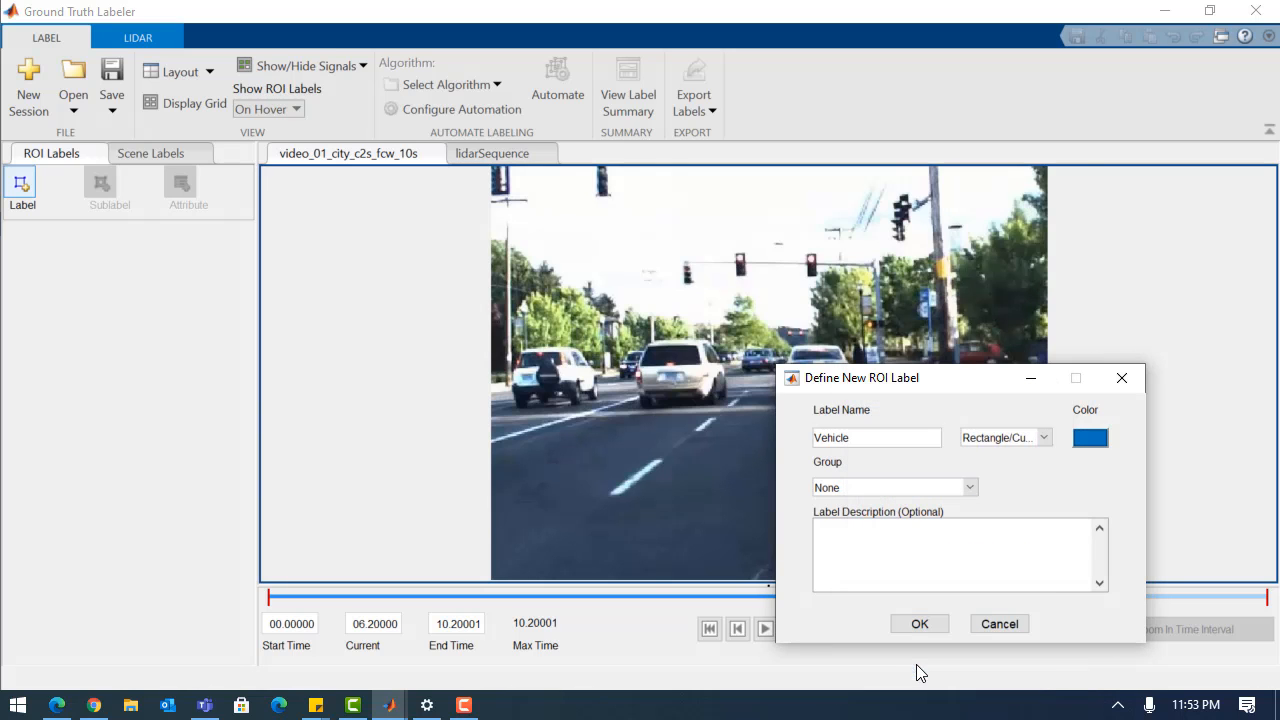
click(919, 623)
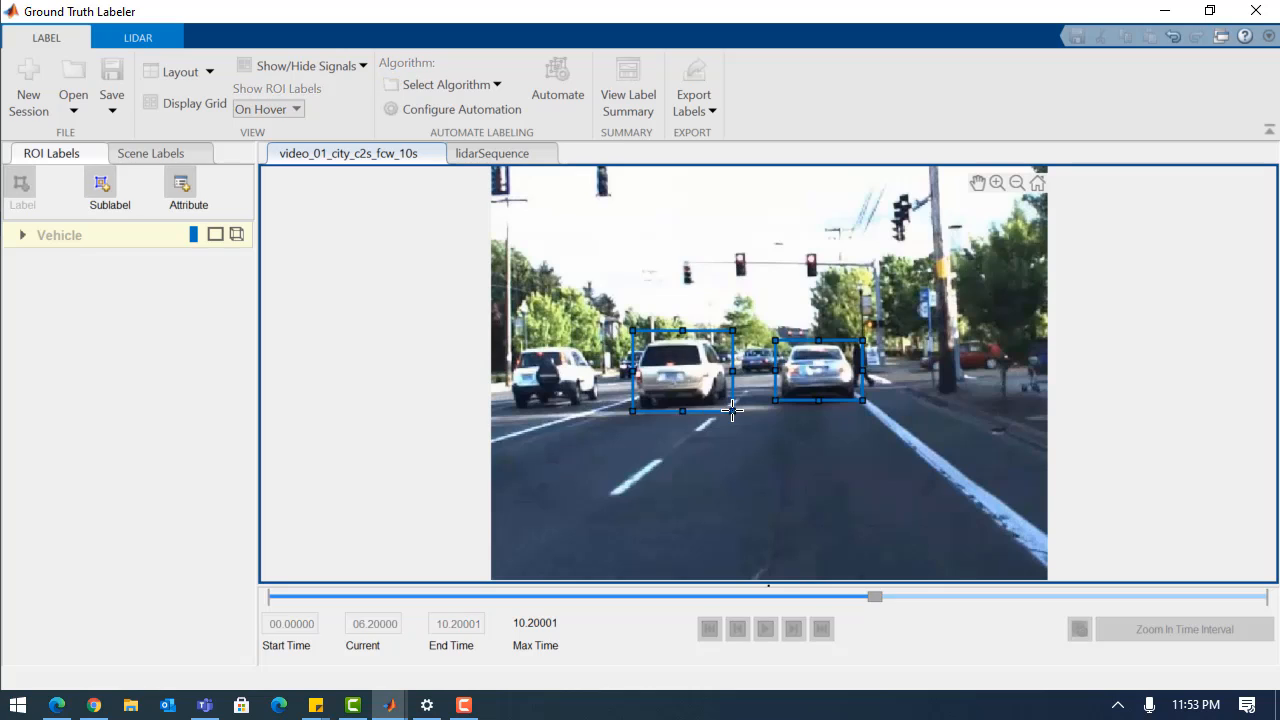
Create the TailLight rectangle sublabel under the Vehicle label.
click(109, 190)
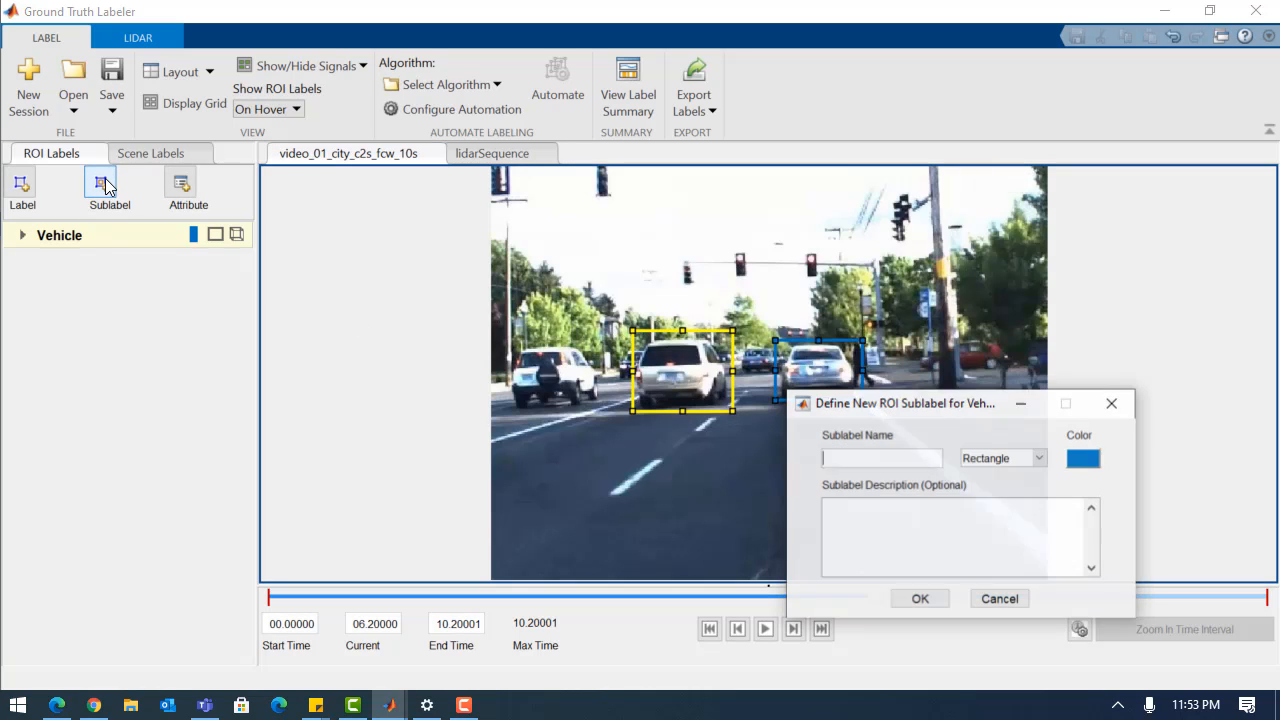
text(TailLig)
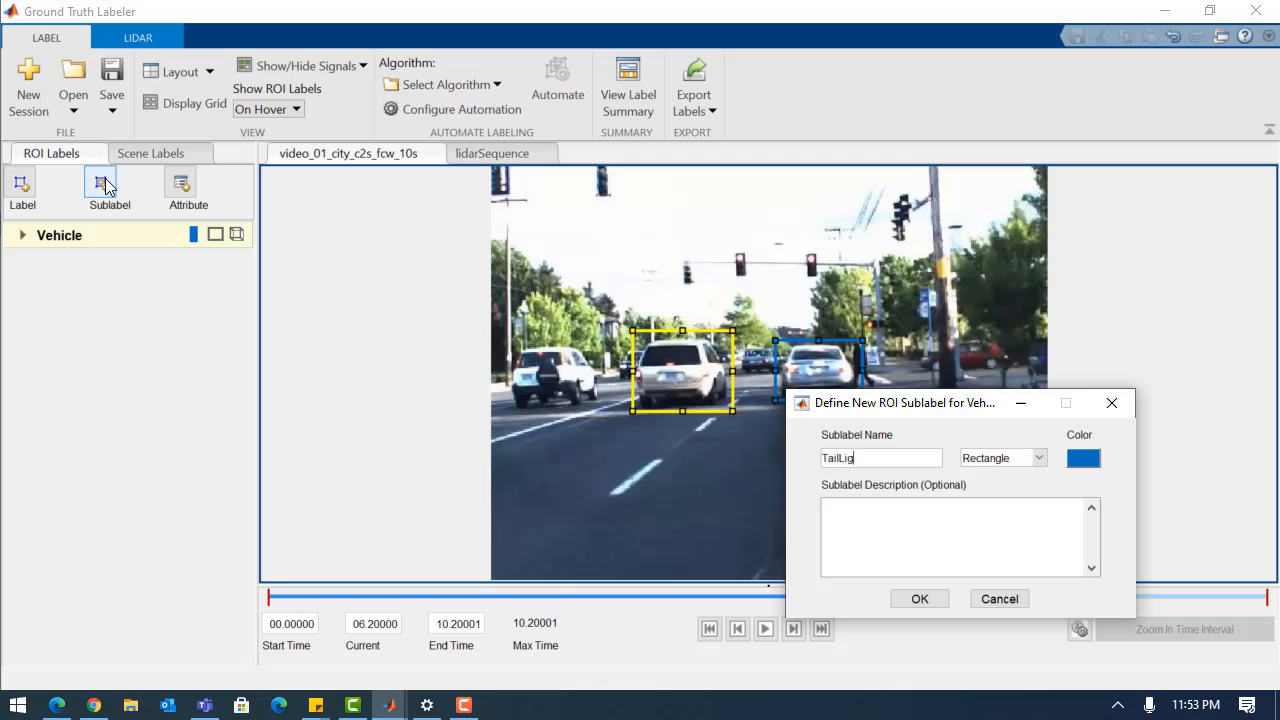
click(1083, 457)
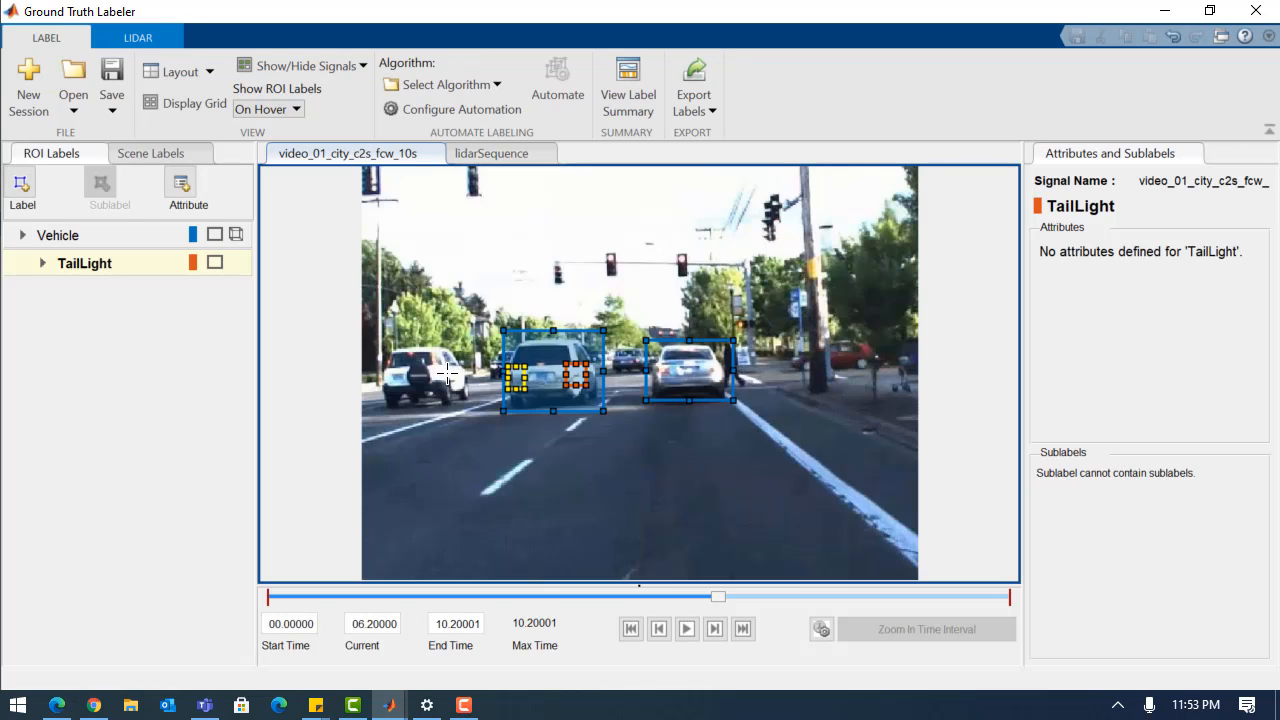
Add a Vehicle_Type list attribute to Vehicle with Sedan and Minivan options.
click(181, 190)
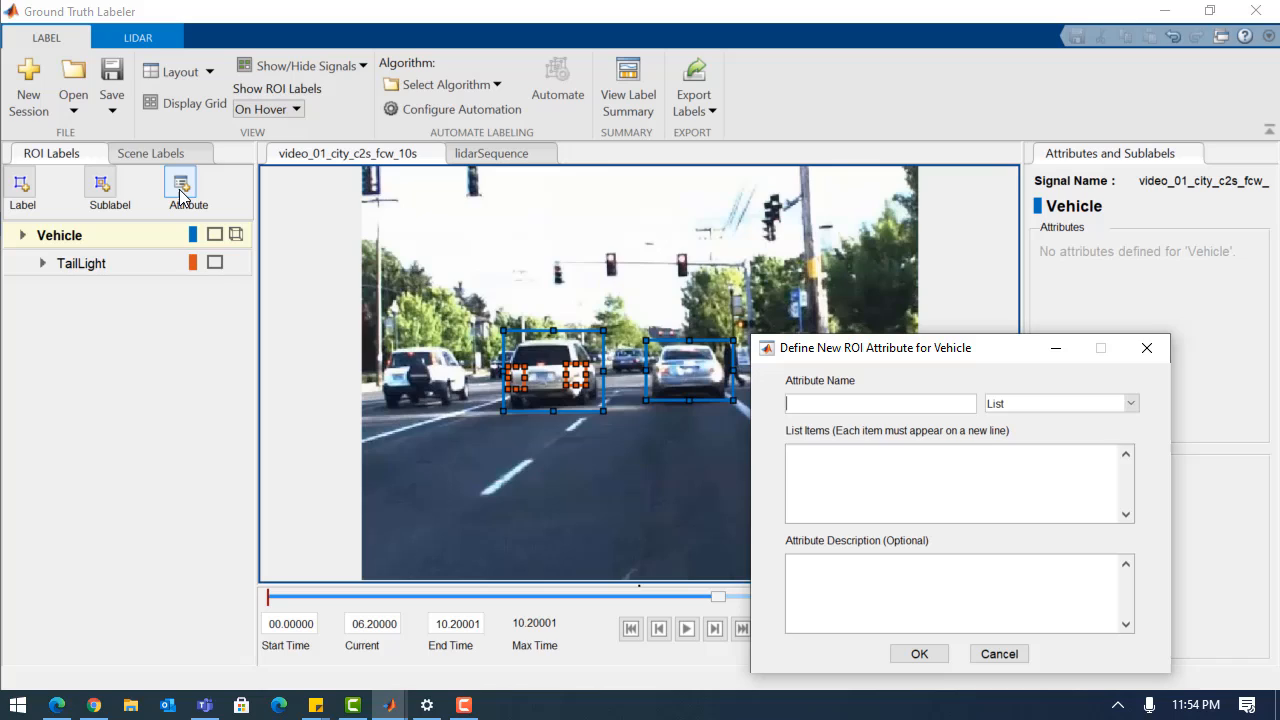
text(Vehicle_Ty)
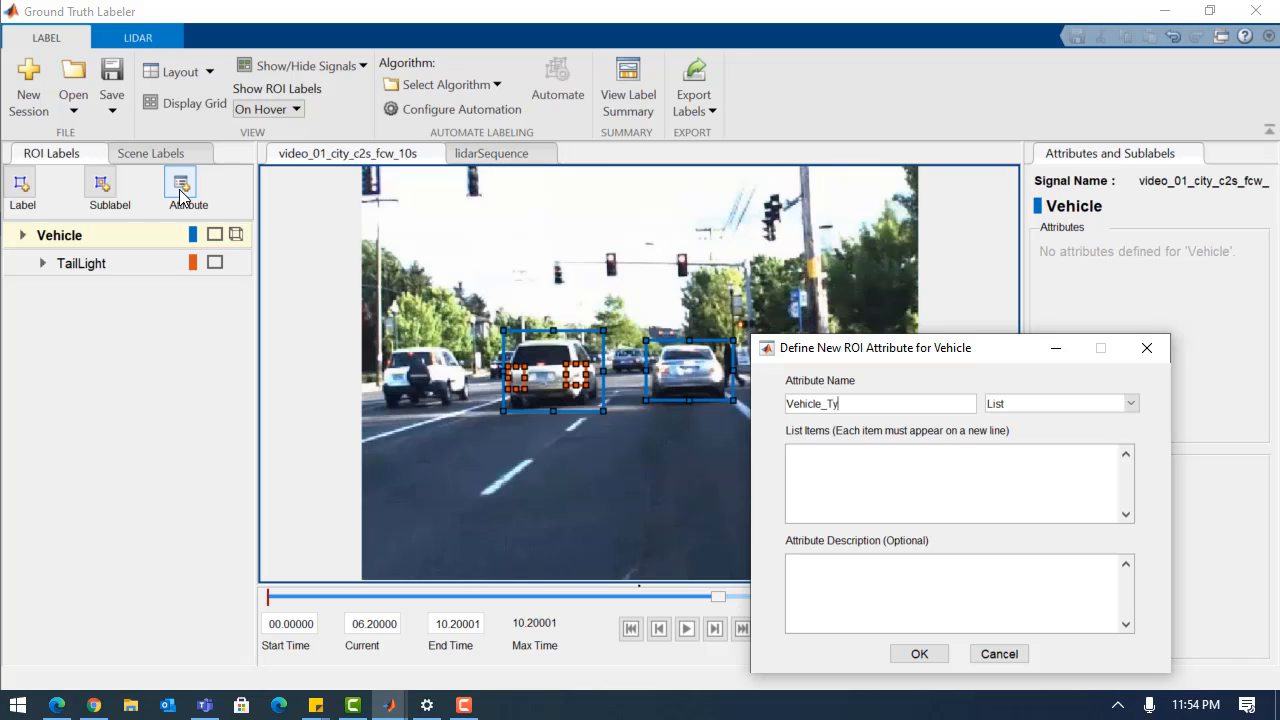
text(S)
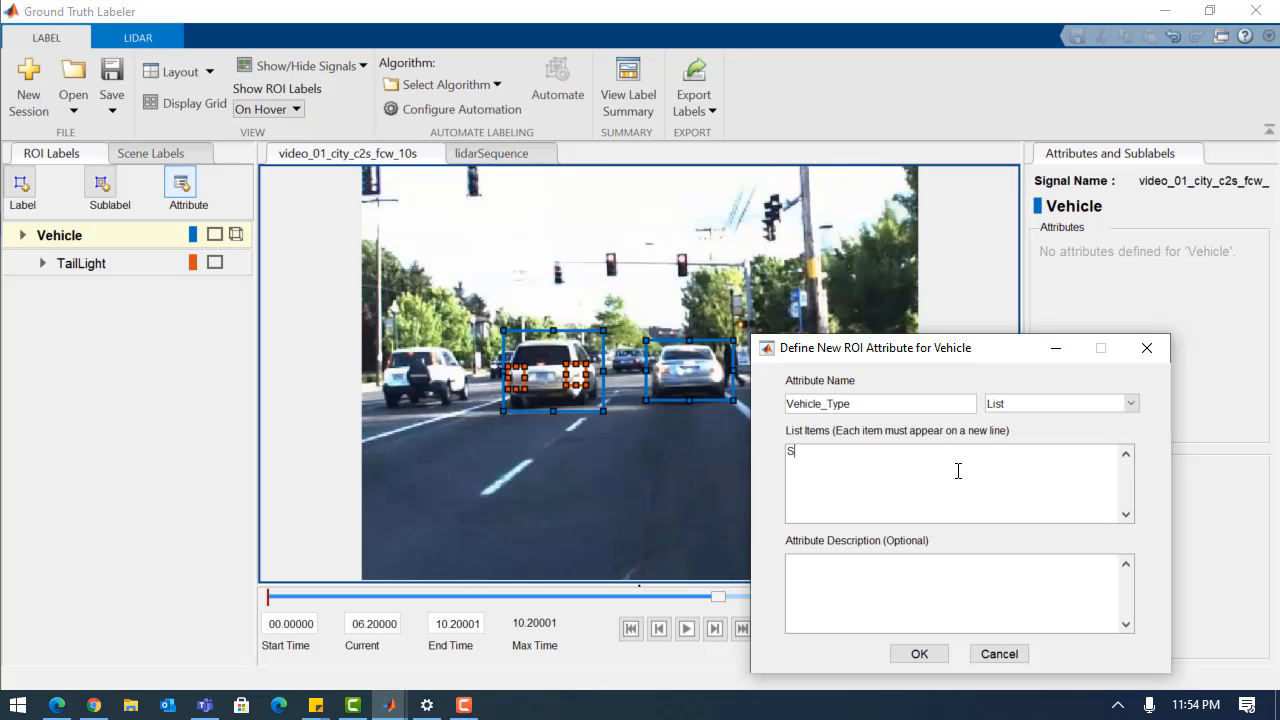
text(edan)
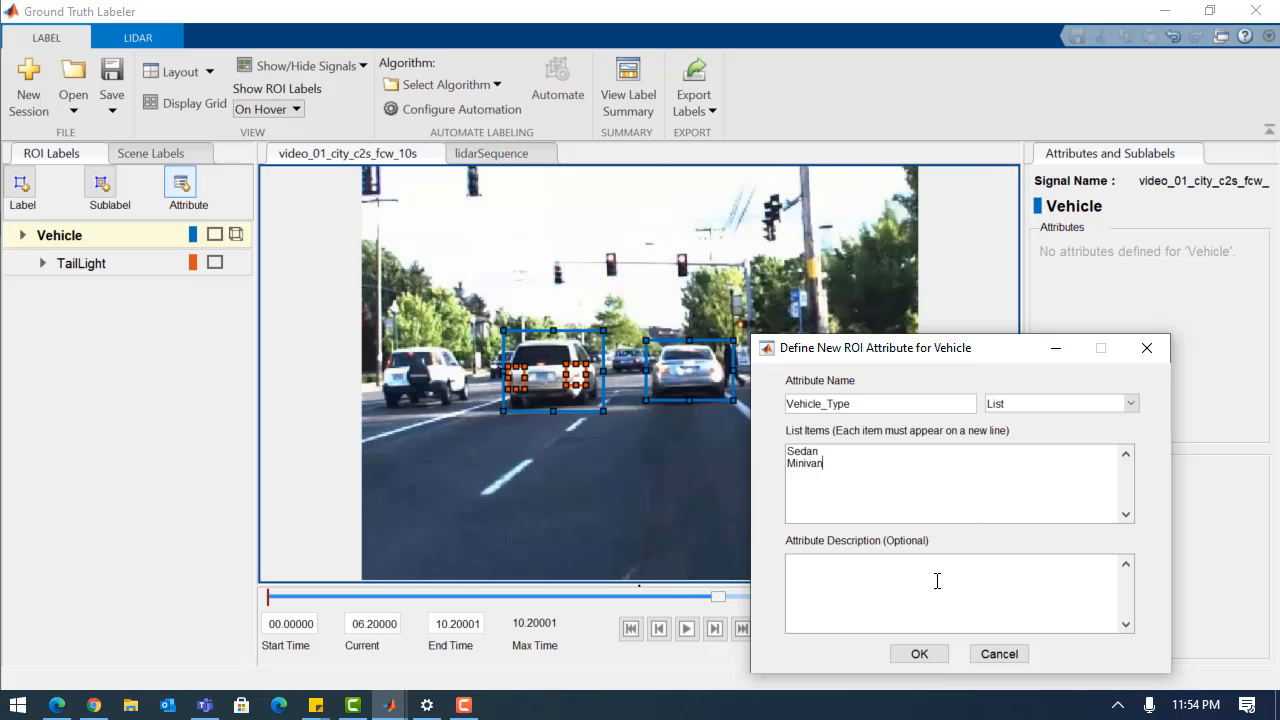
click(918, 653)
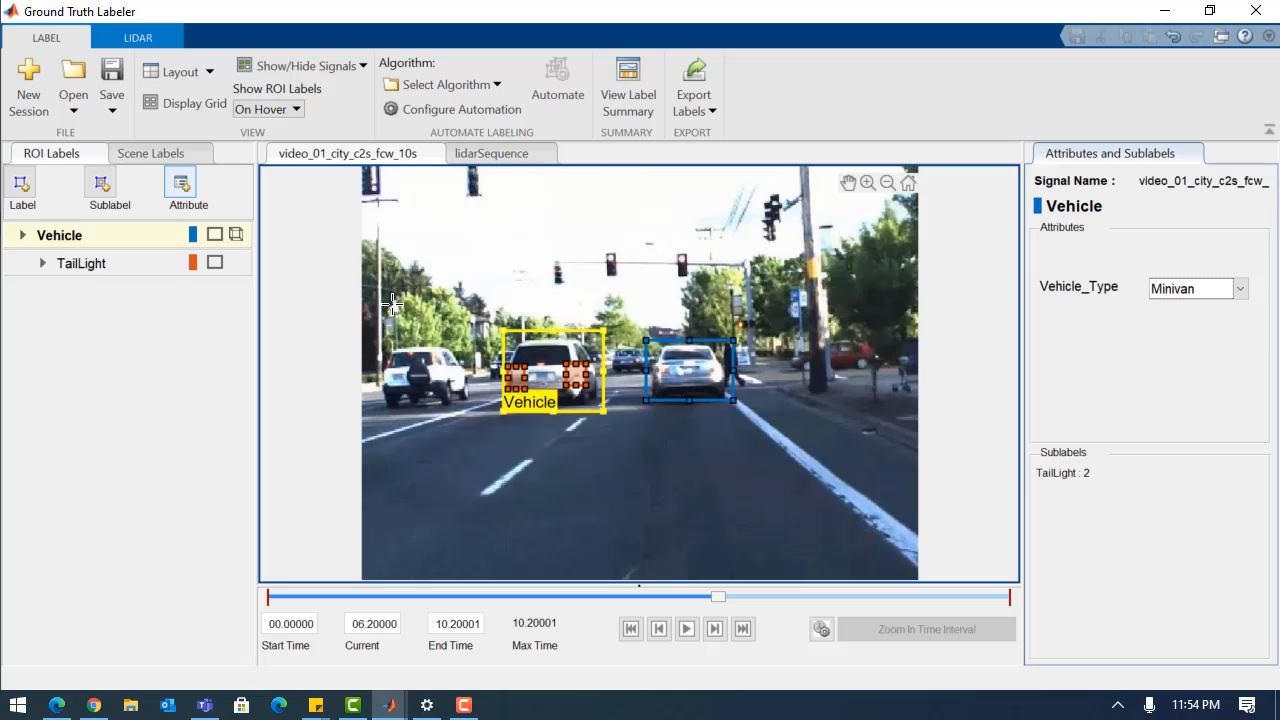
Create the LaneBoundaries line label and trace the right lane boundary.
click(21, 188)
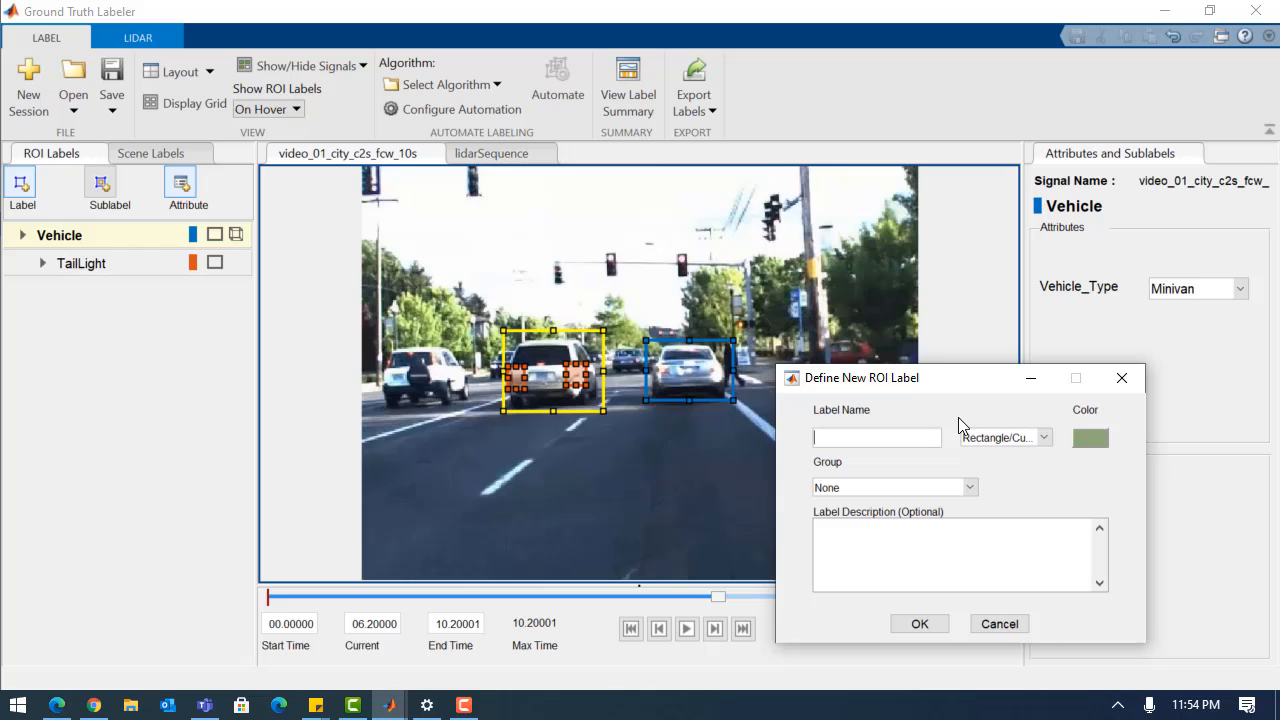
click(1038, 437)
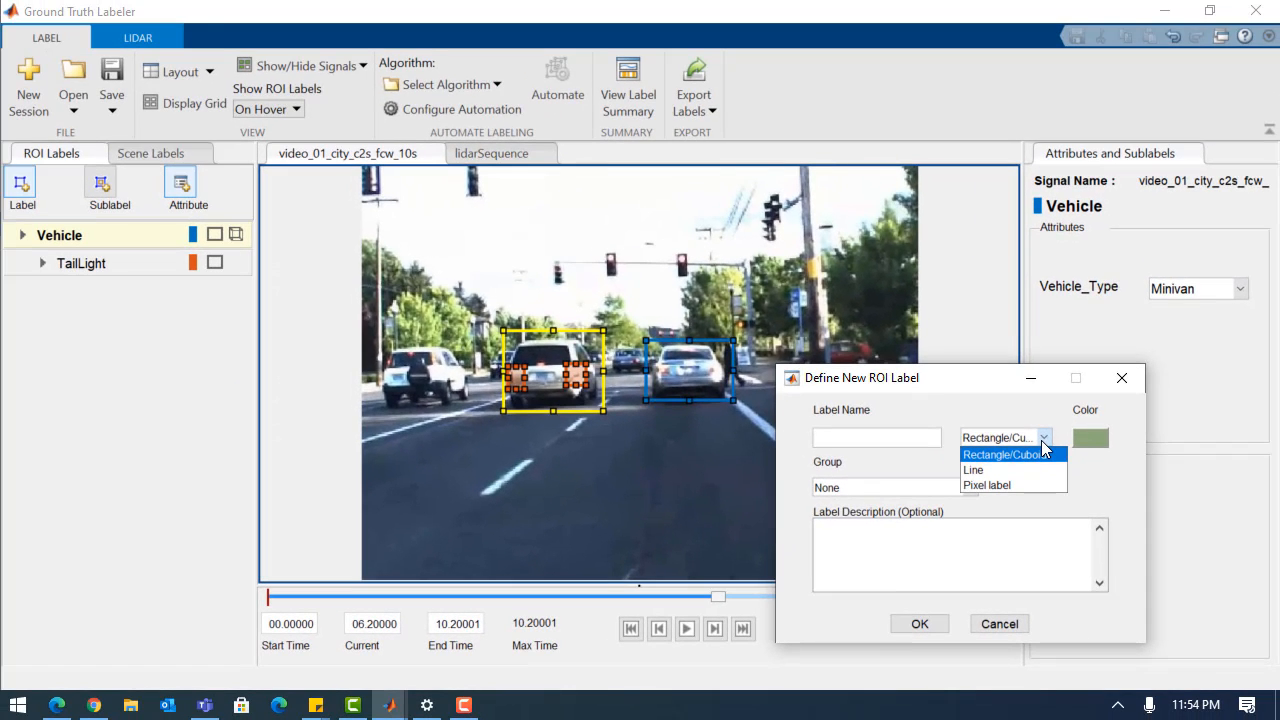
text(LaneBoundaries)
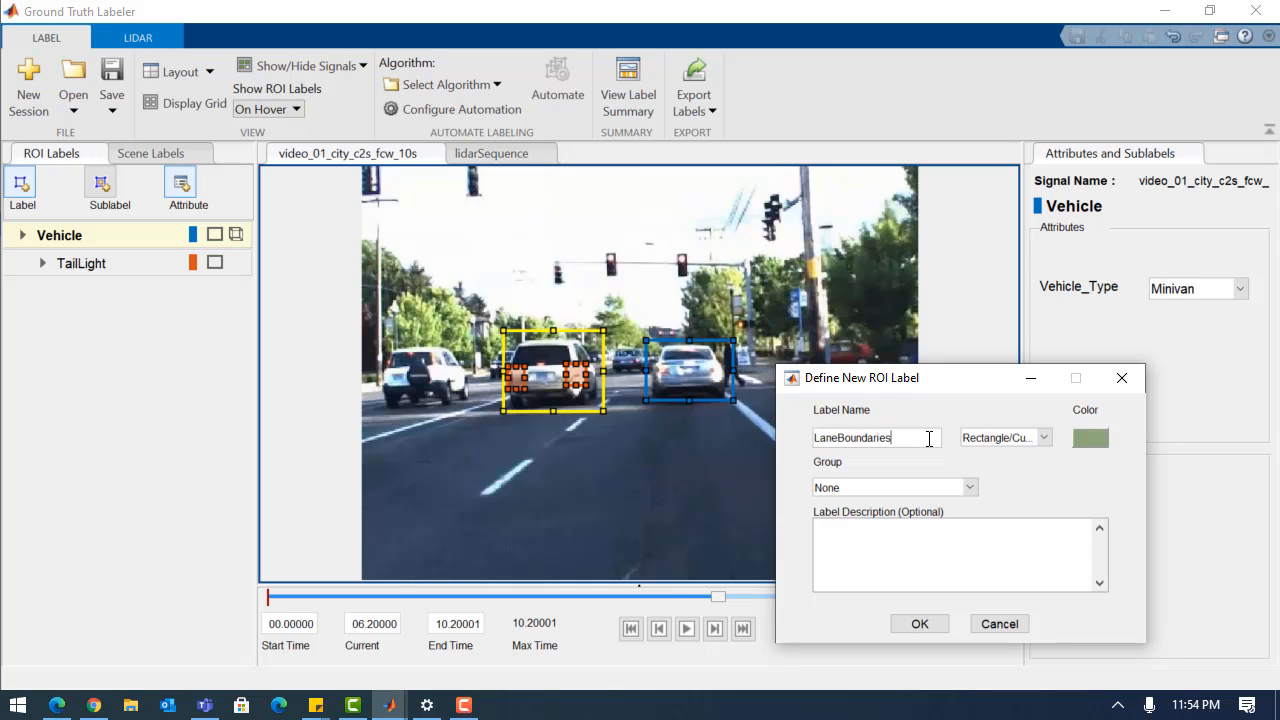
click(1005, 437)
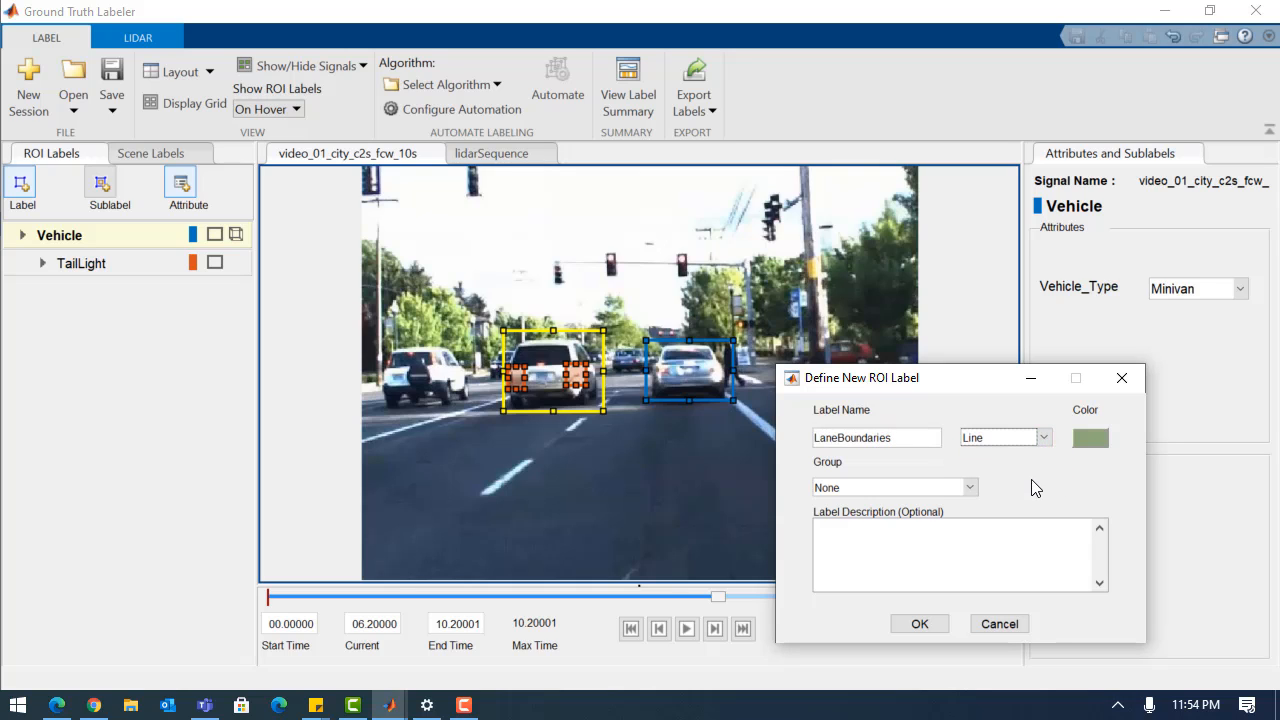
click(918, 623)
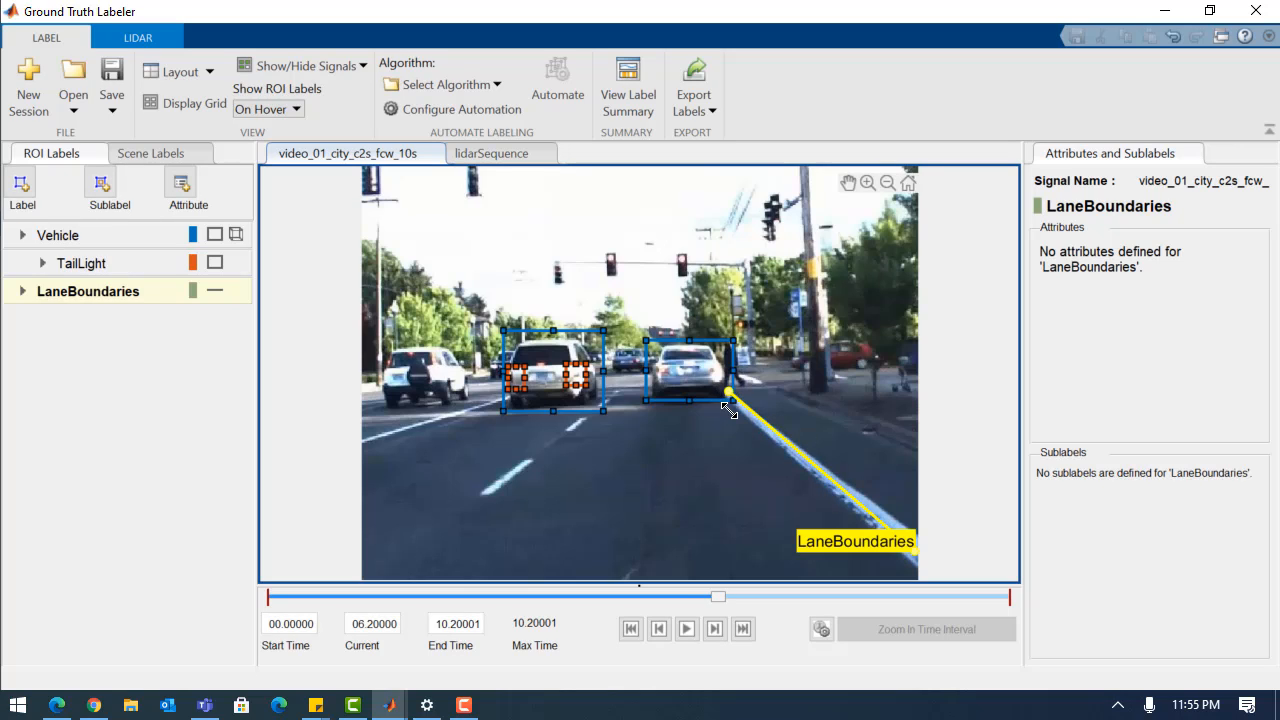
drag(730, 395, 915, 552)
text(S)
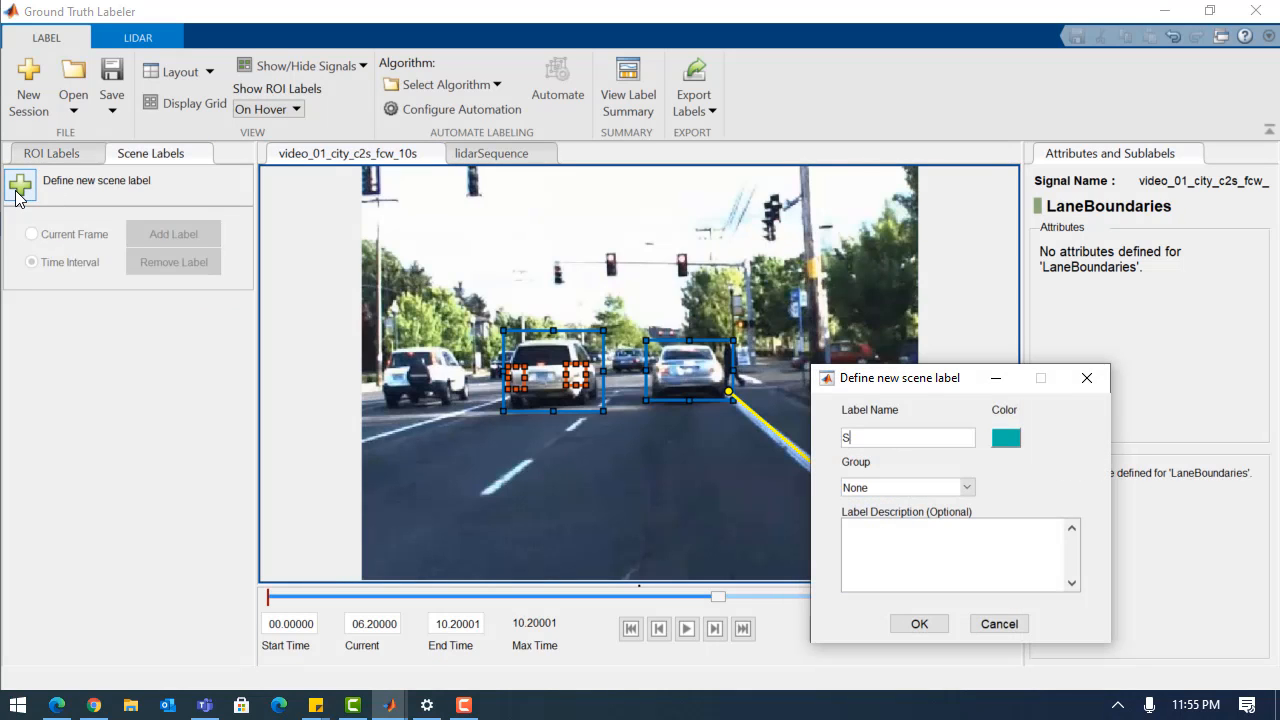
Define a Sunny scene label applied over a time interval.
text(unny)
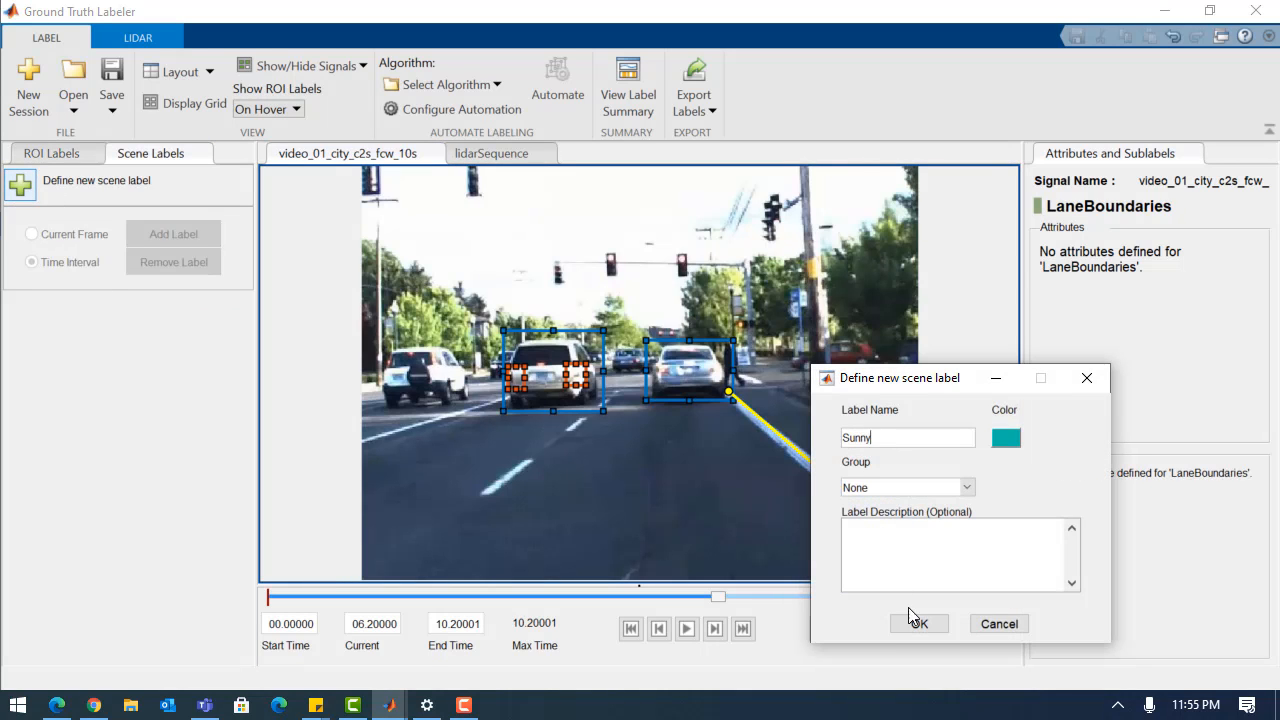
click(916, 623)
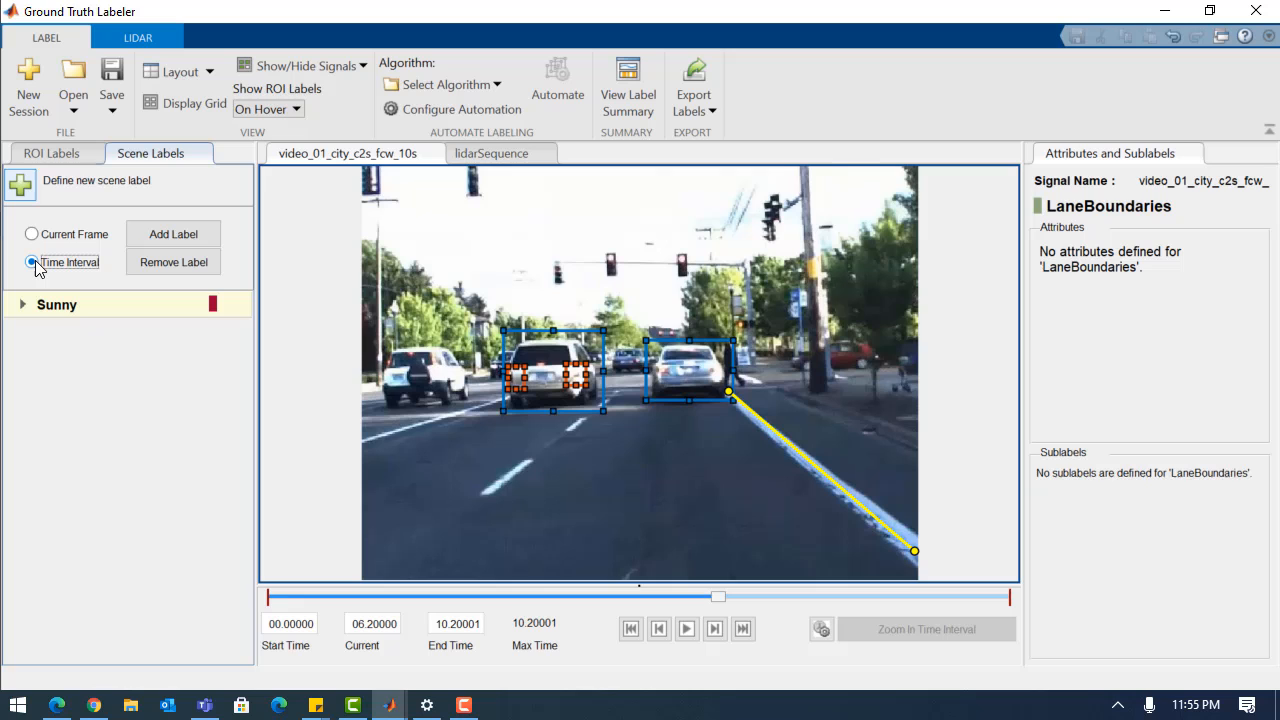
click(33, 262)
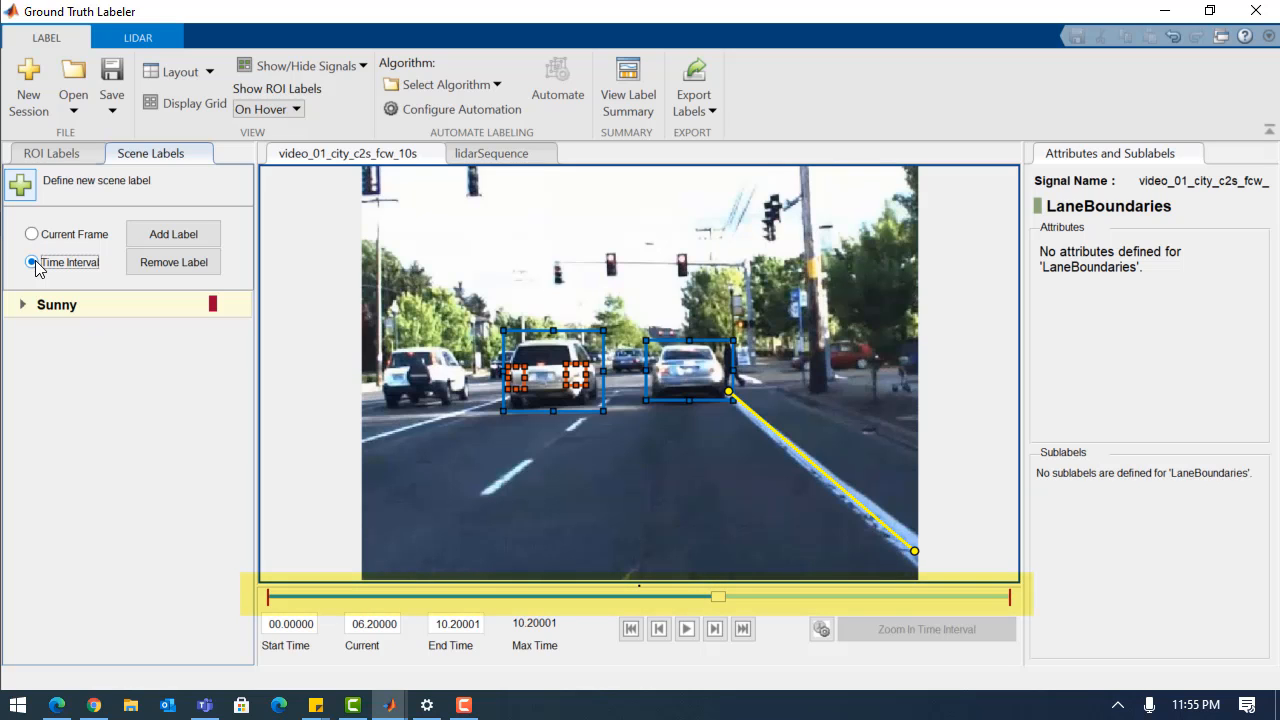
click(51, 153)
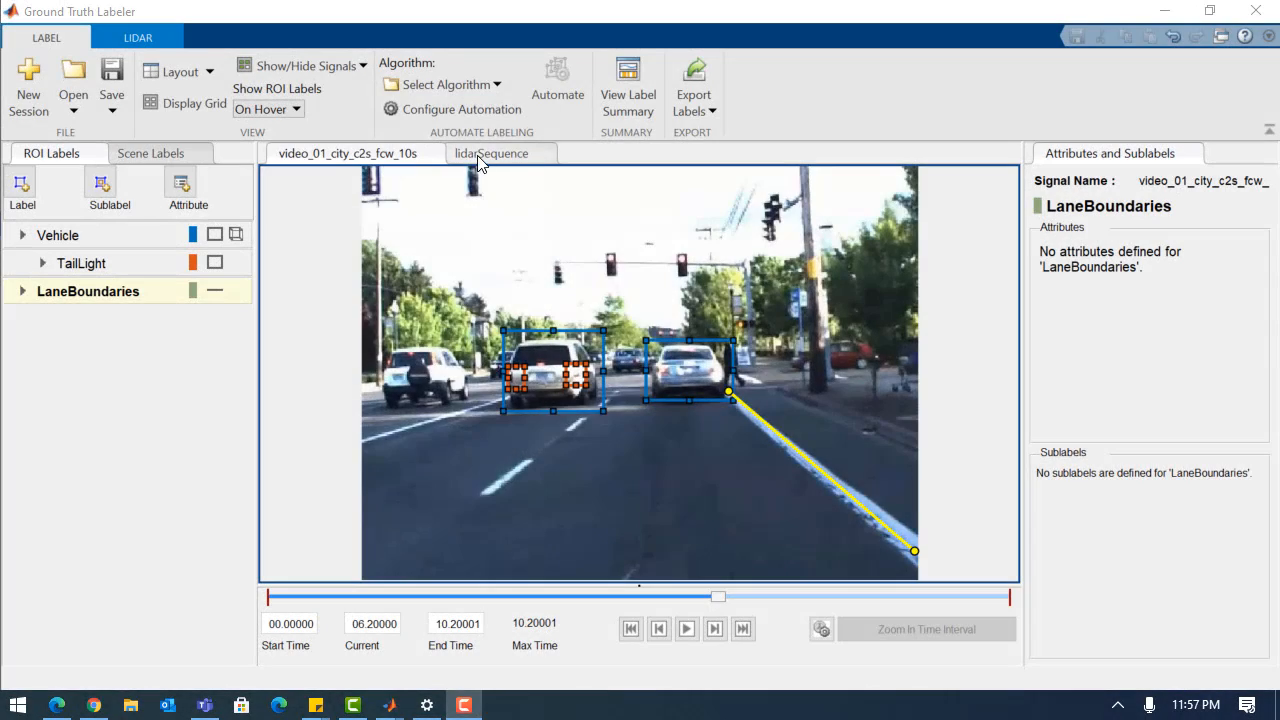
Show lidarSequence in Bird's Eye and Chase views, orbiting toward the car cluster.
click(491, 153)
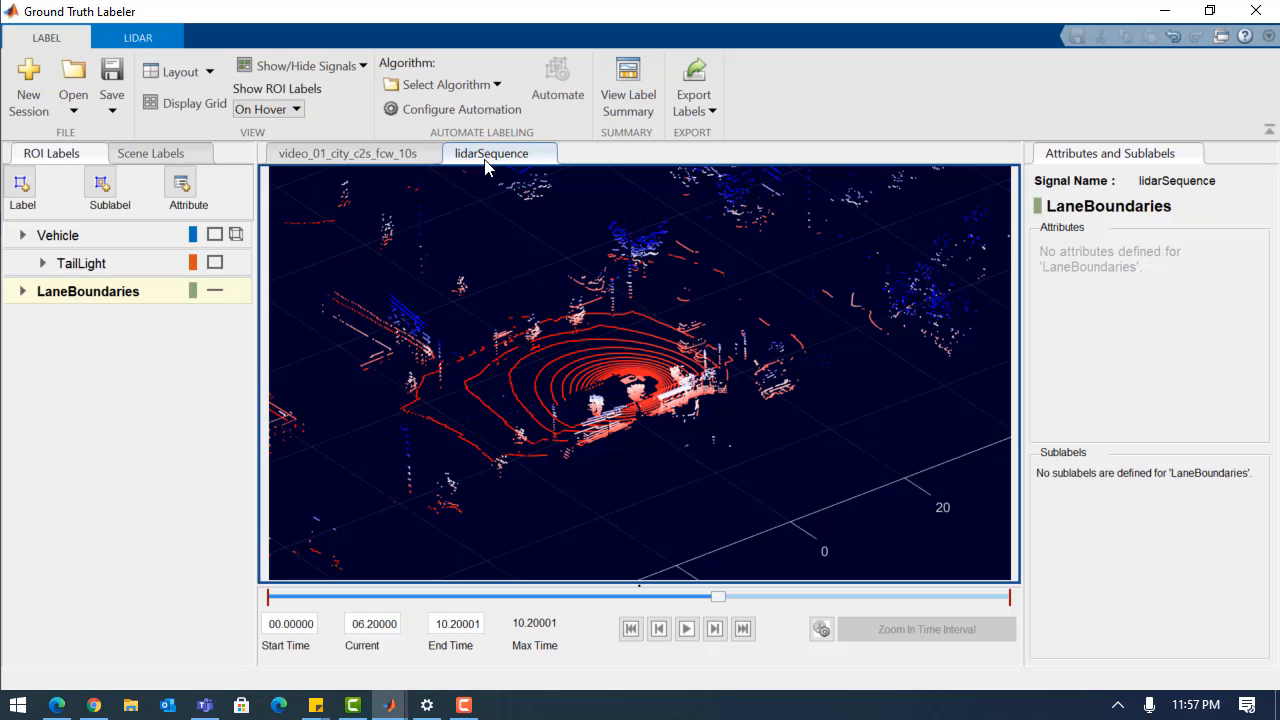
click(138, 37)
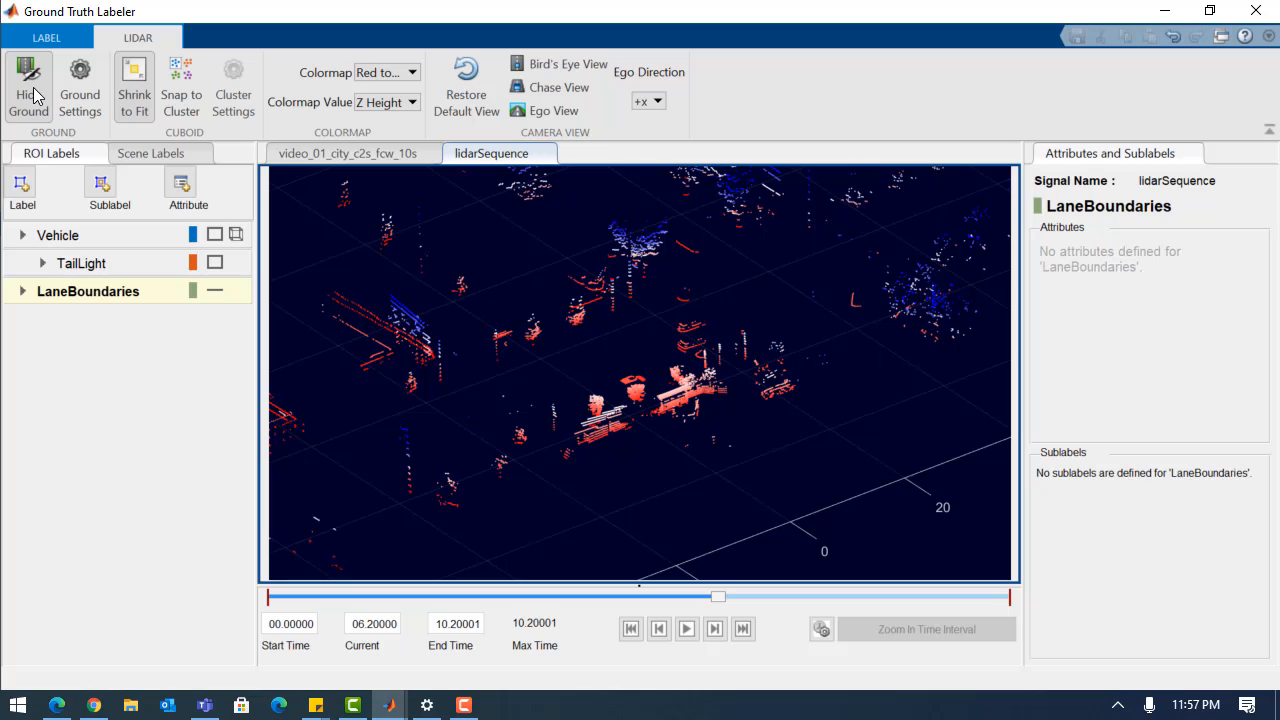
mouse_move(560, 63)
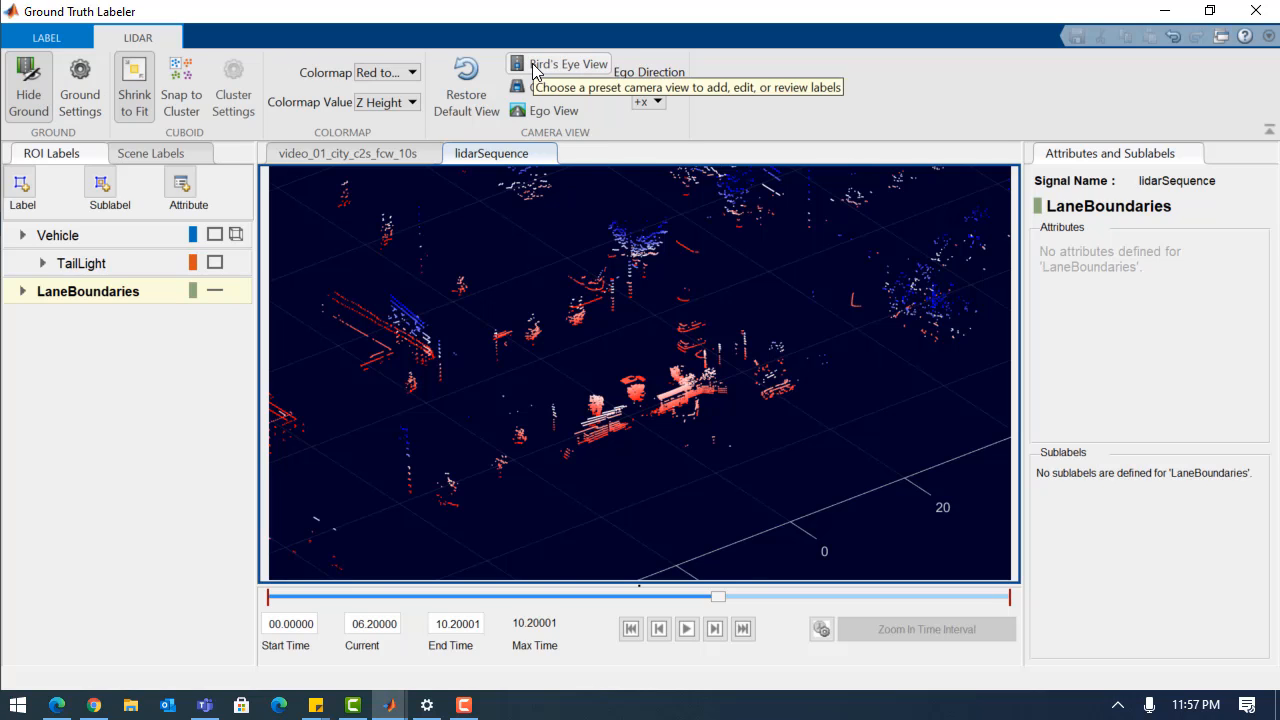
click(559, 87)
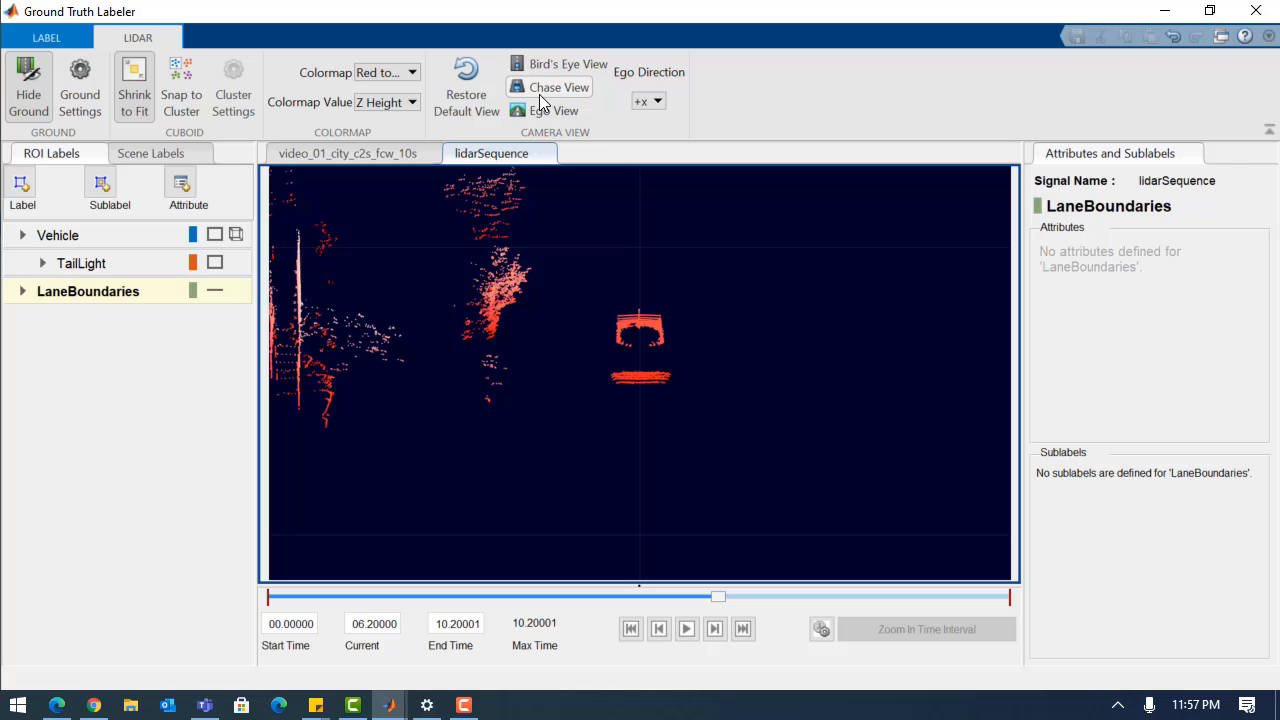
click(466, 85)
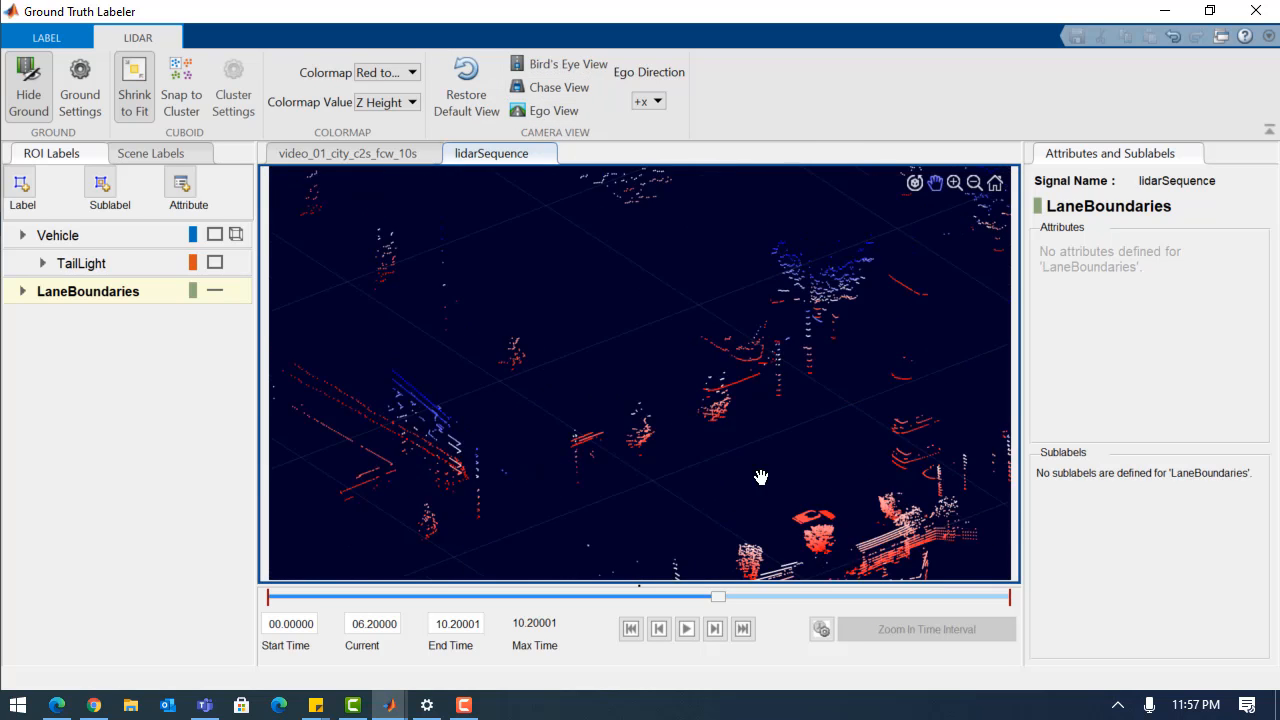
drag(760, 477, 563, 481)
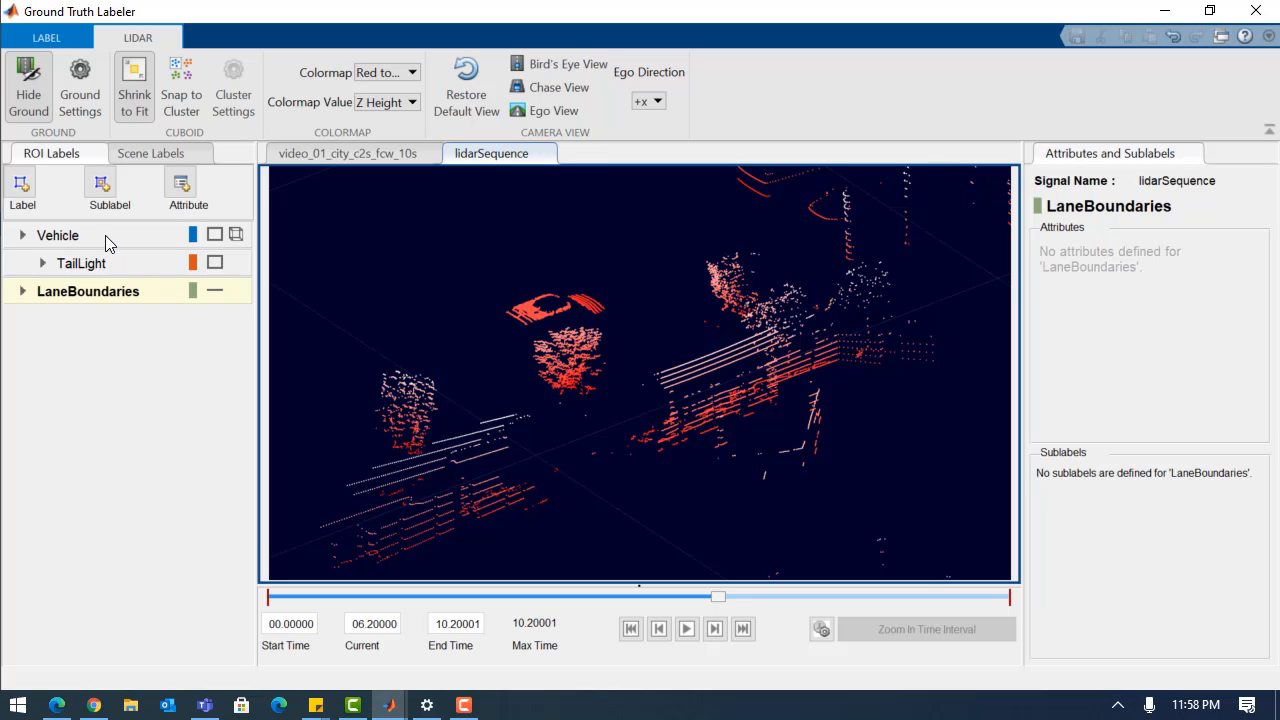
Place a Vehicle cuboid on the car's point cluster and resize it to fit.
click(59, 235)
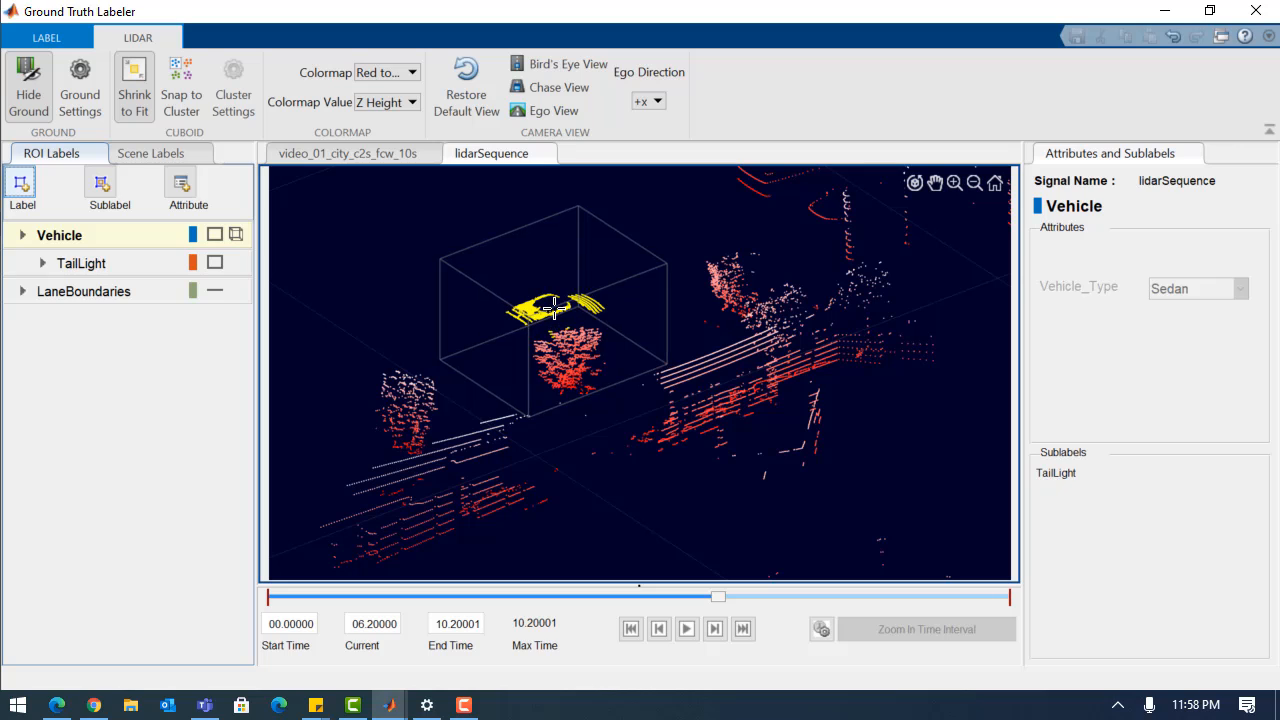
click(560, 310)
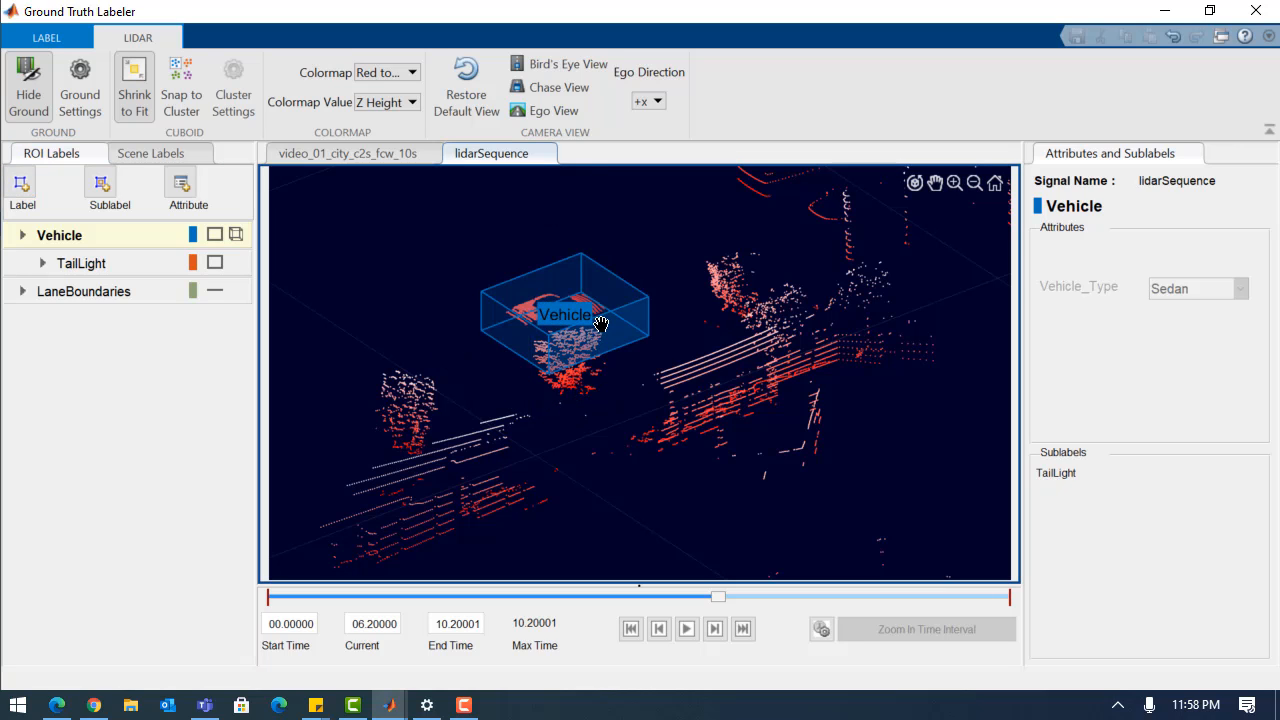
click(590, 335)
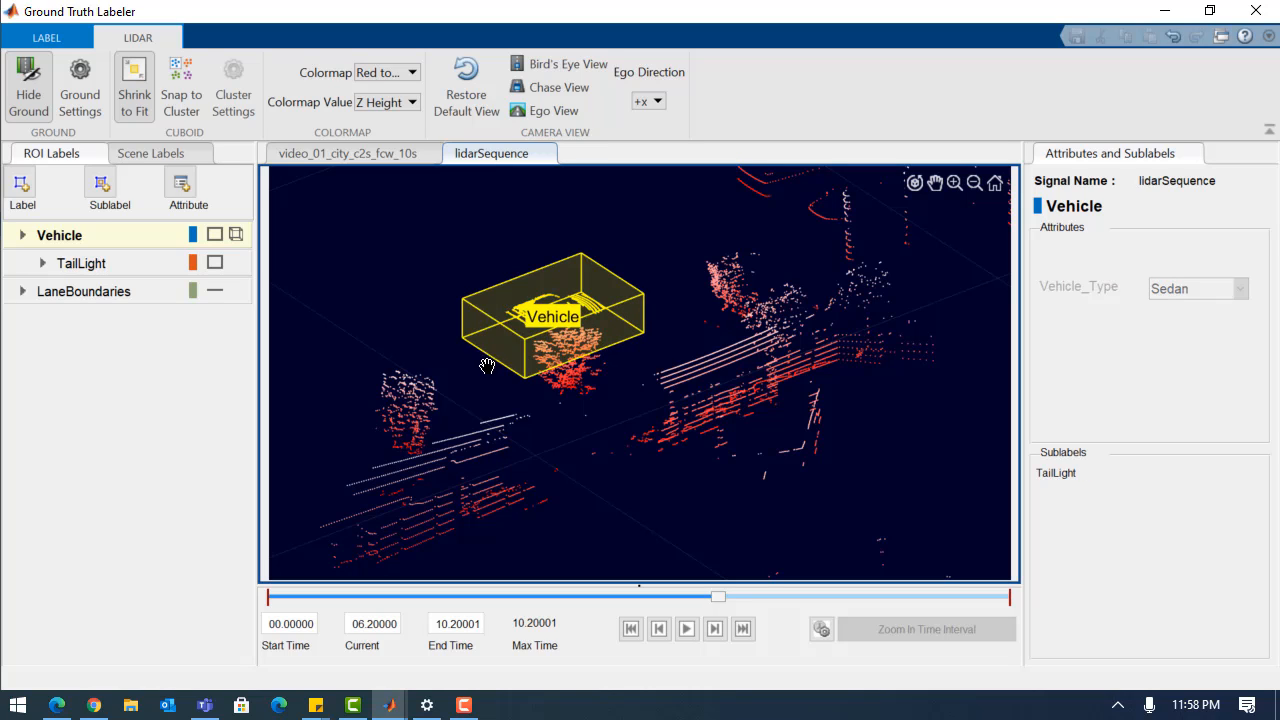
drag(485, 365, 510, 343)
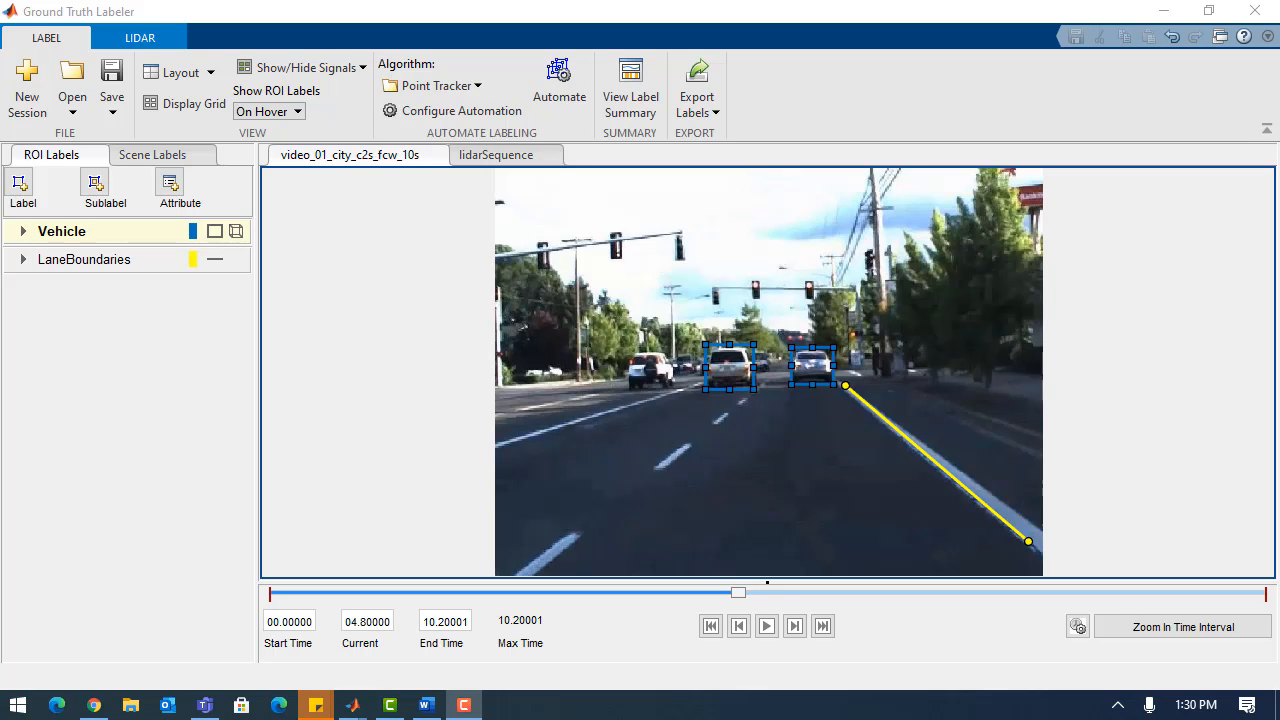
mouse_move(609, 537)
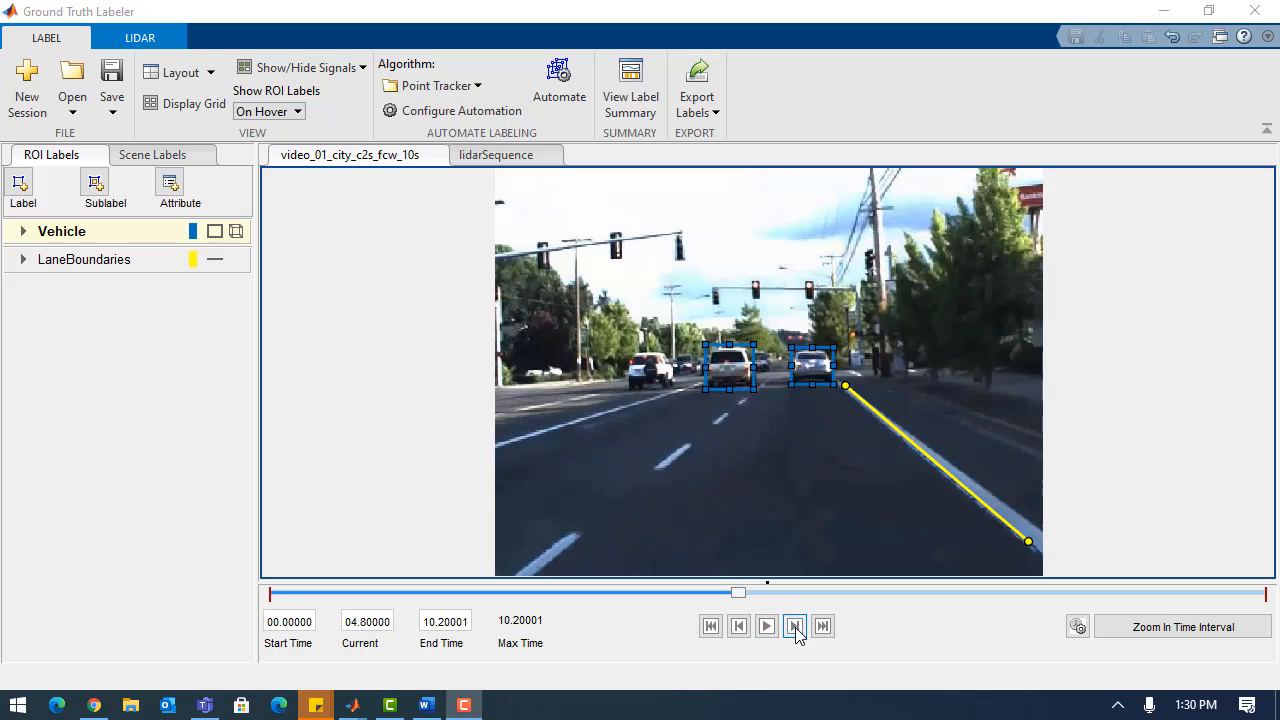
Step the video forward one frame to 4.85 seconds.
click(795, 625)
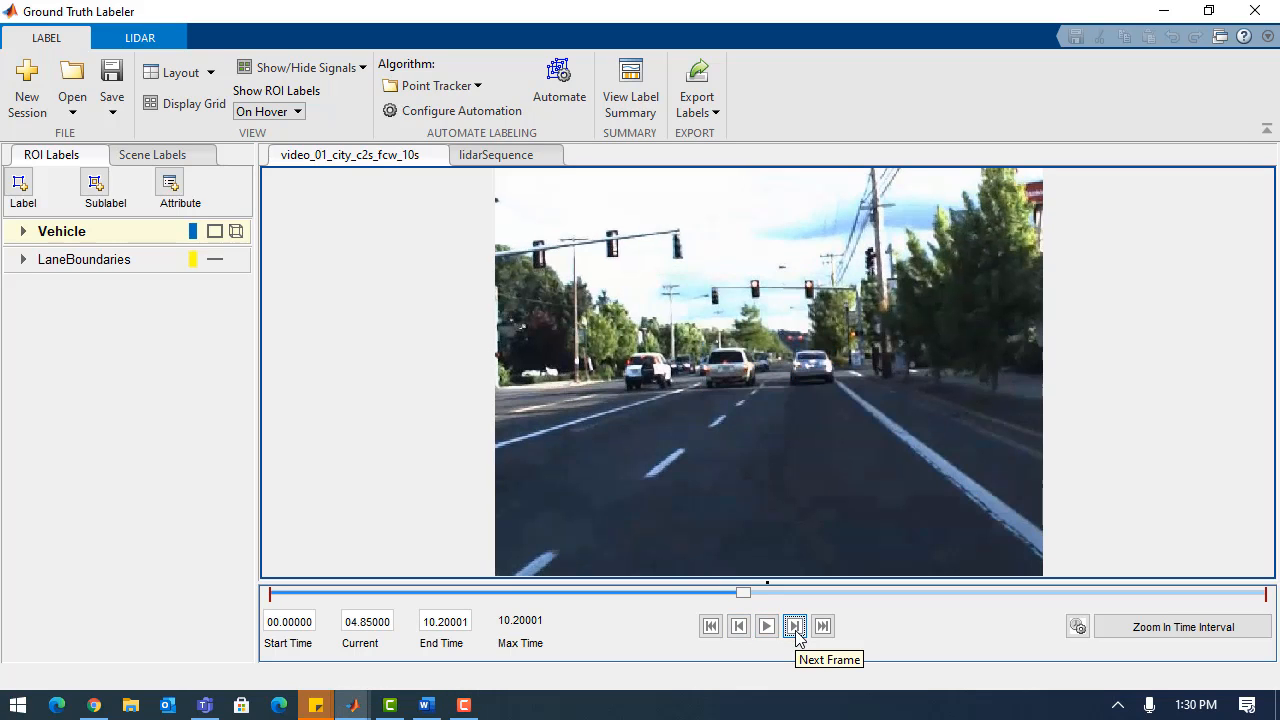
click(794, 625)
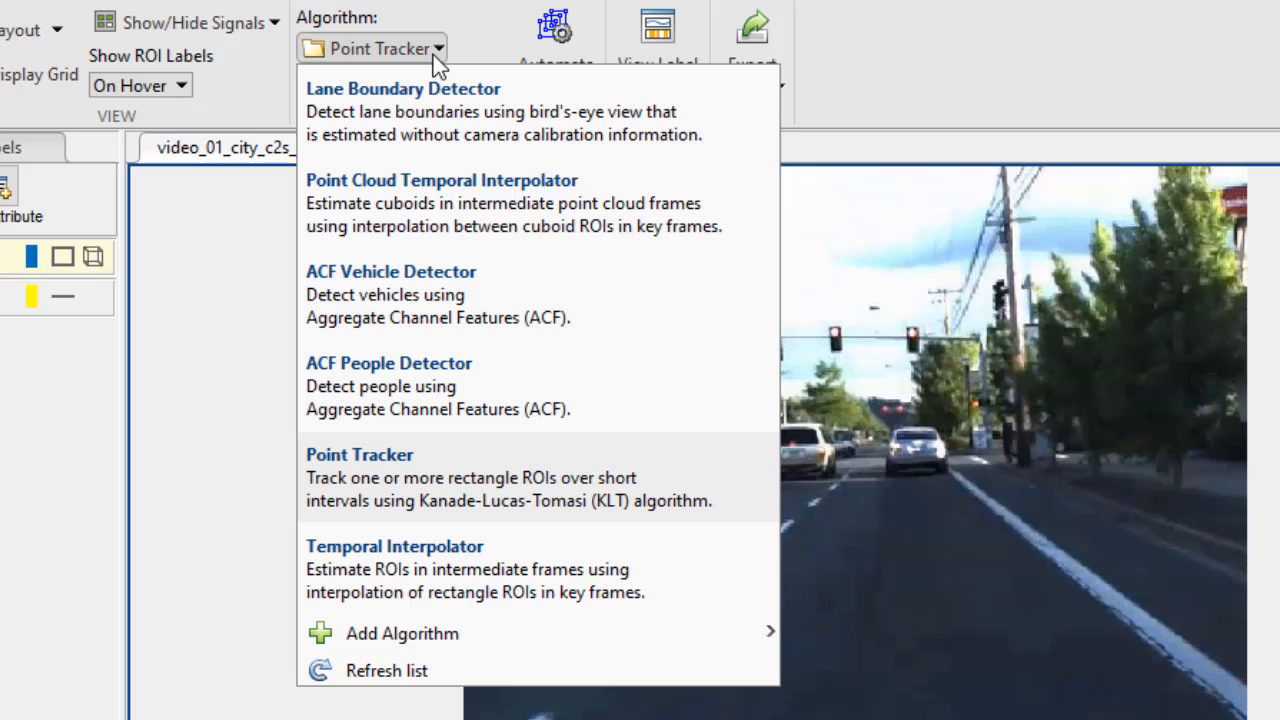
mouse_move(435, 294)
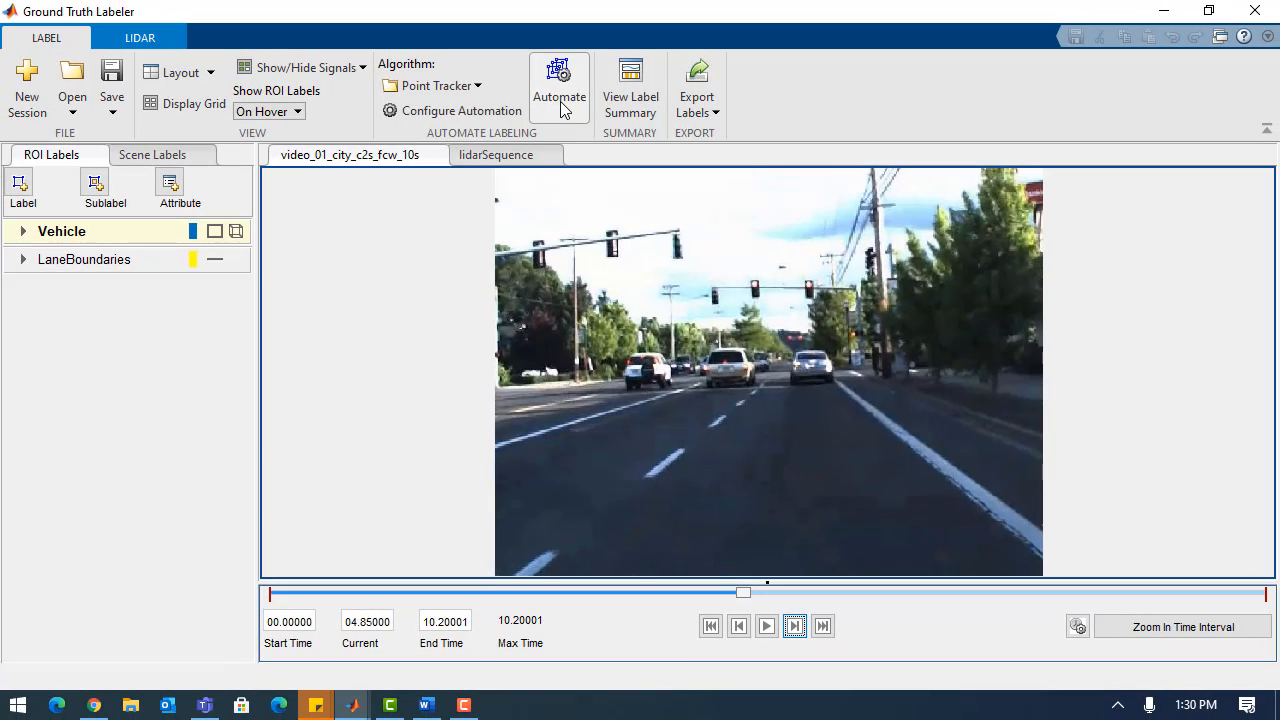
Track both vehicle boxes with Point Tracker from 4.85 s onward and accept the results.
click(559, 85)
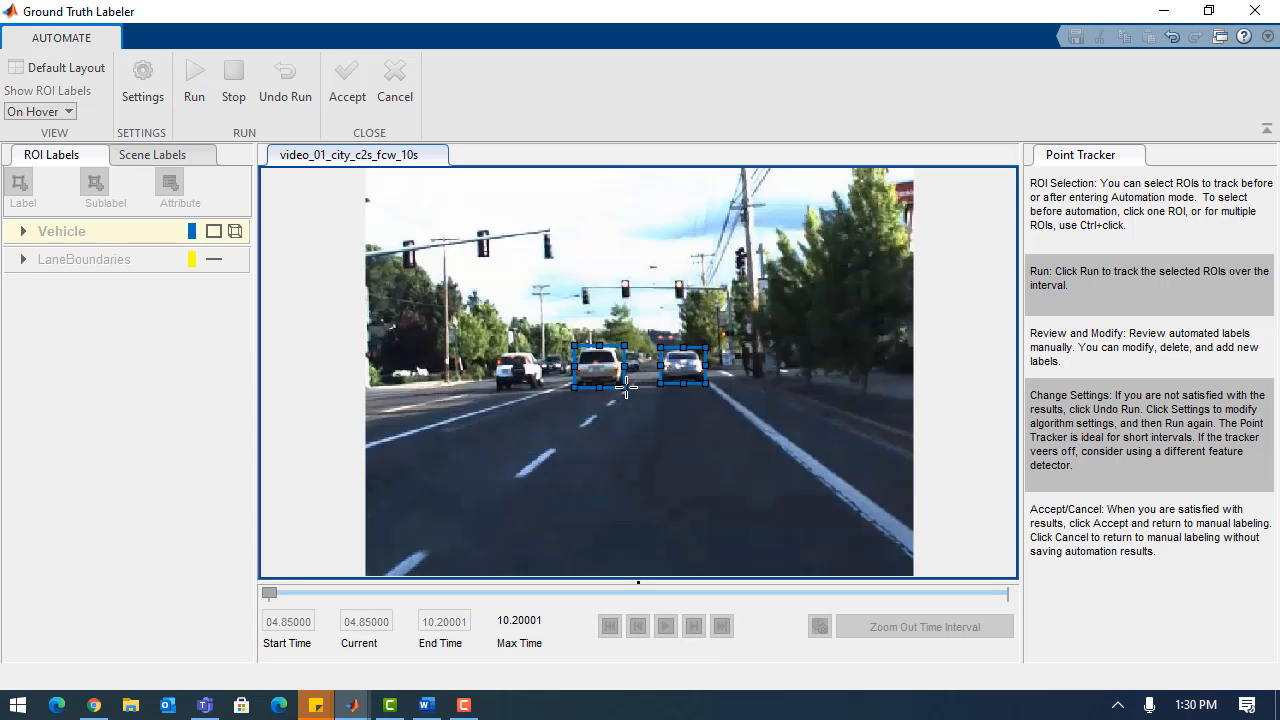
click(598, 365)
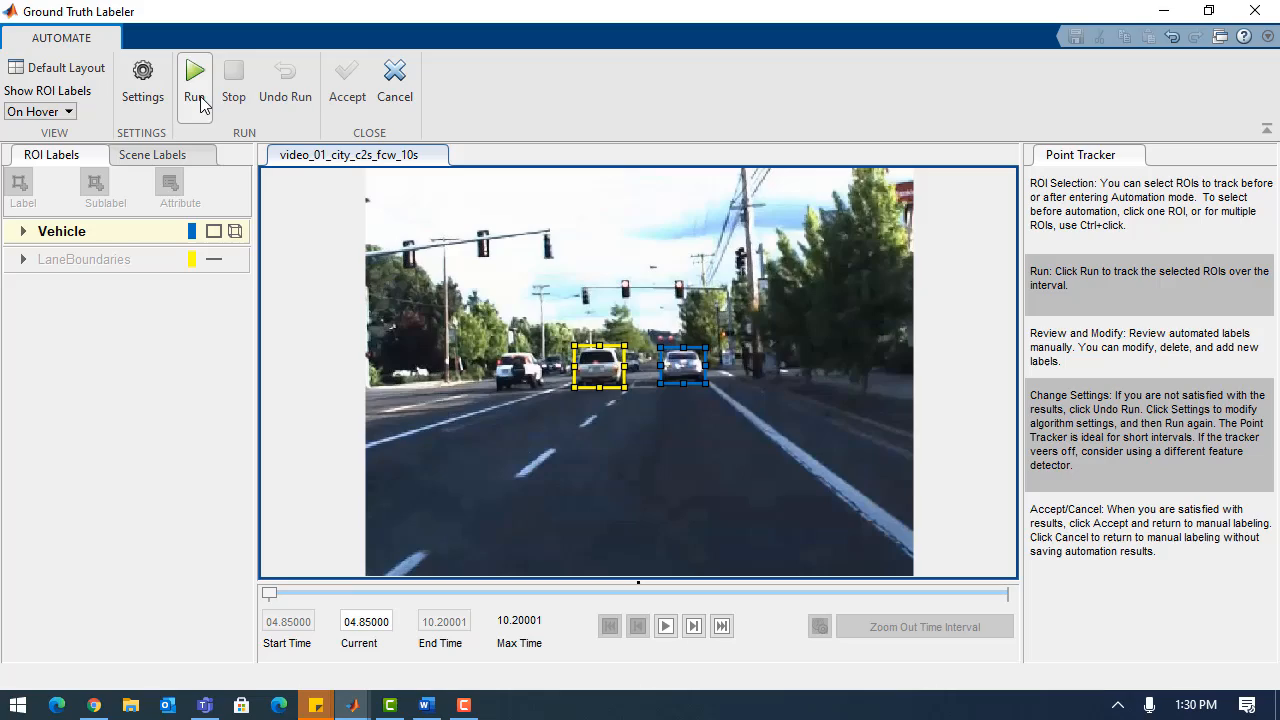
click(195, 80)
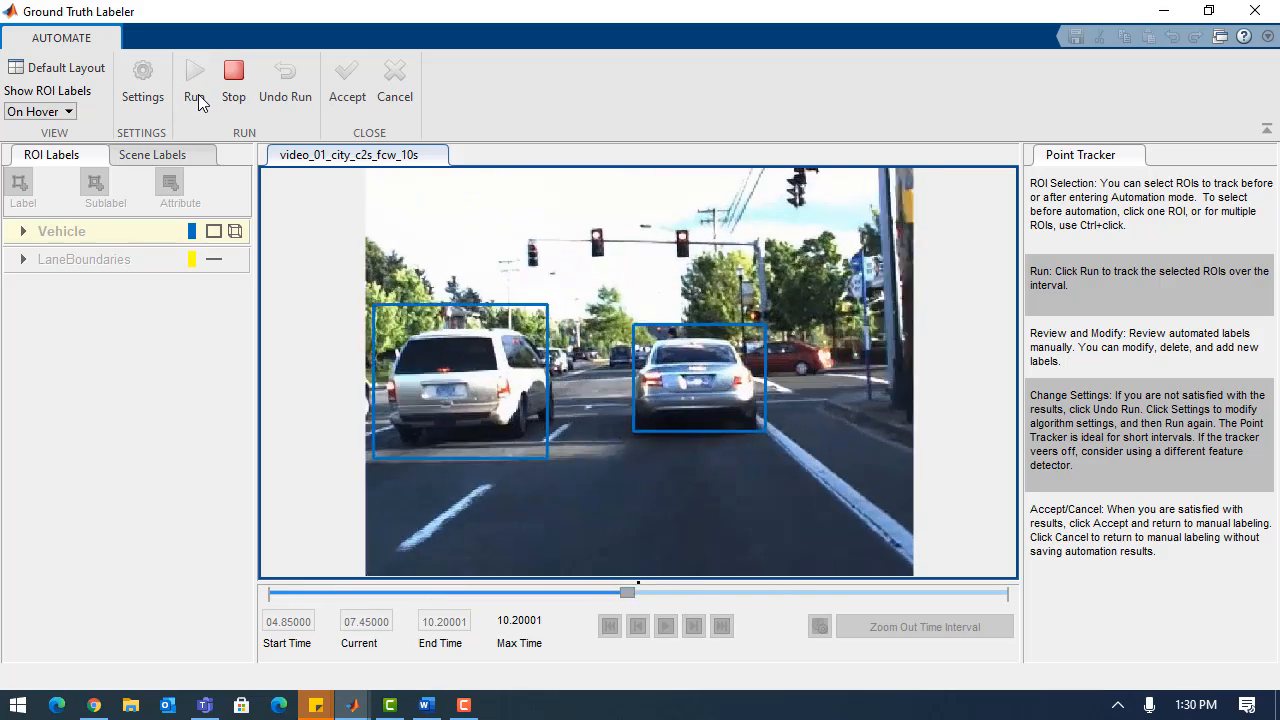
click(196, 80)
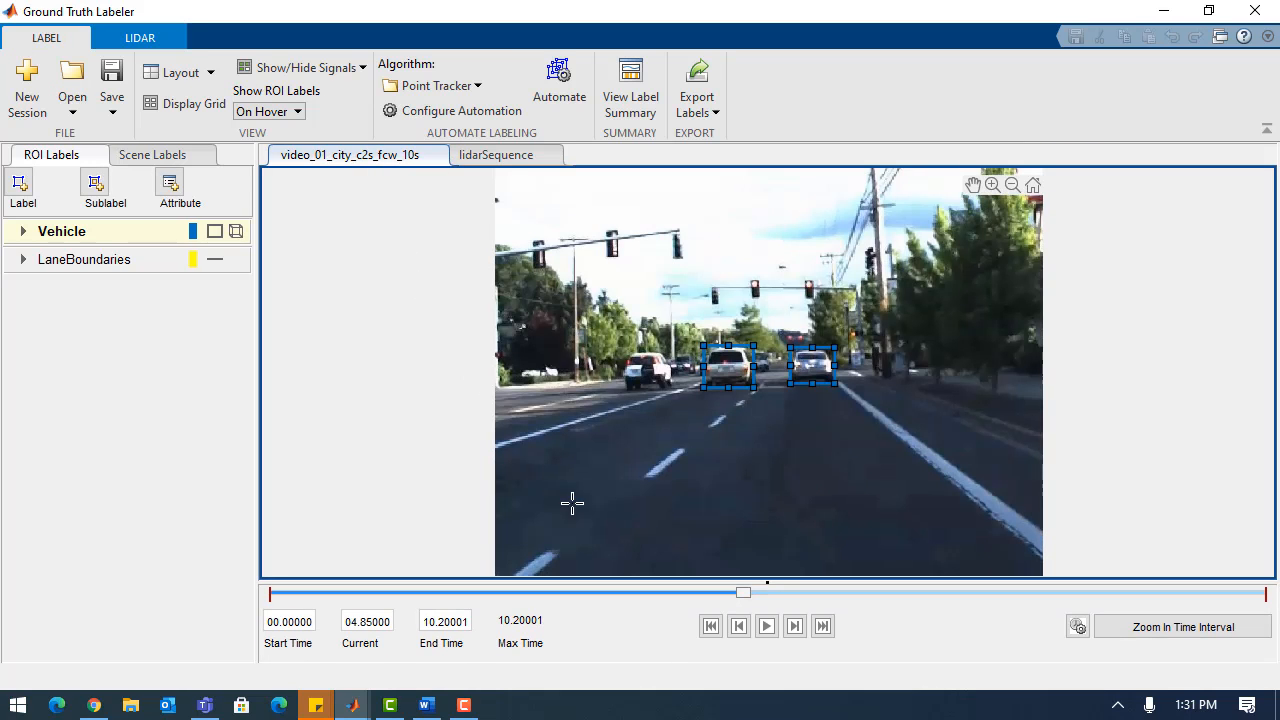
Play back the tracked boxes, check the label summary, then show the algorithm list.
click(766, 626)
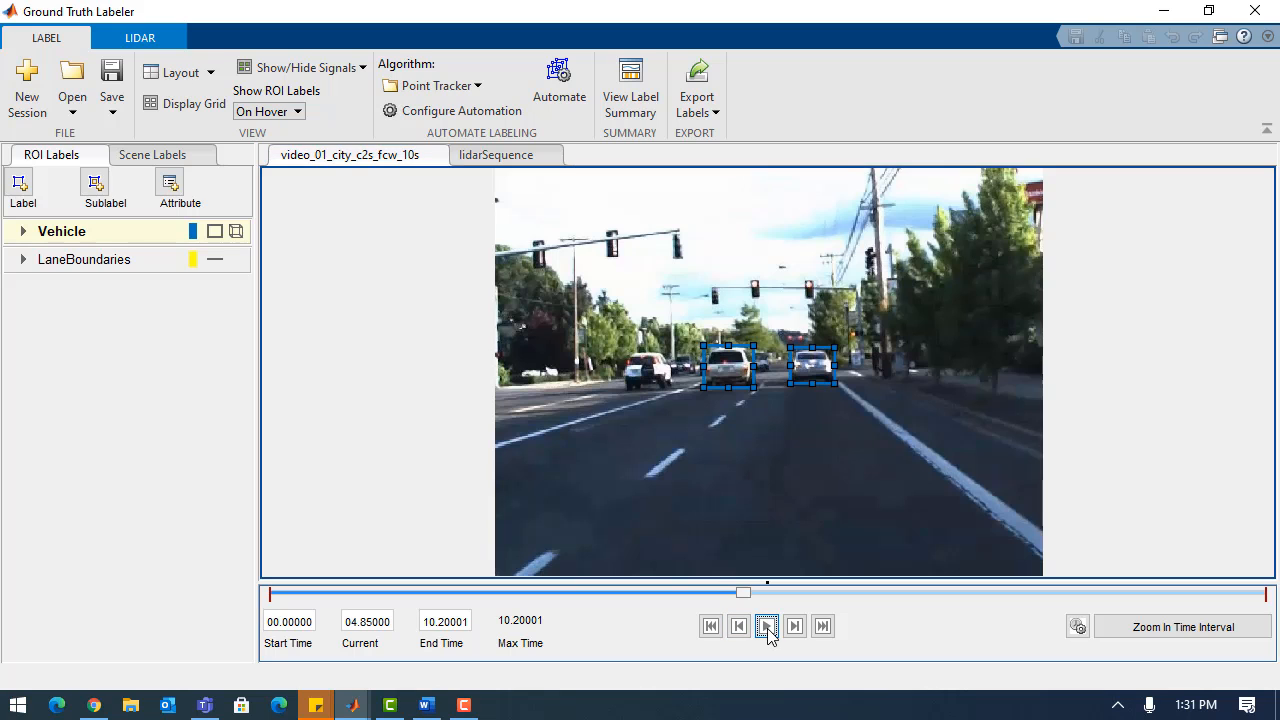
click(767, 626)
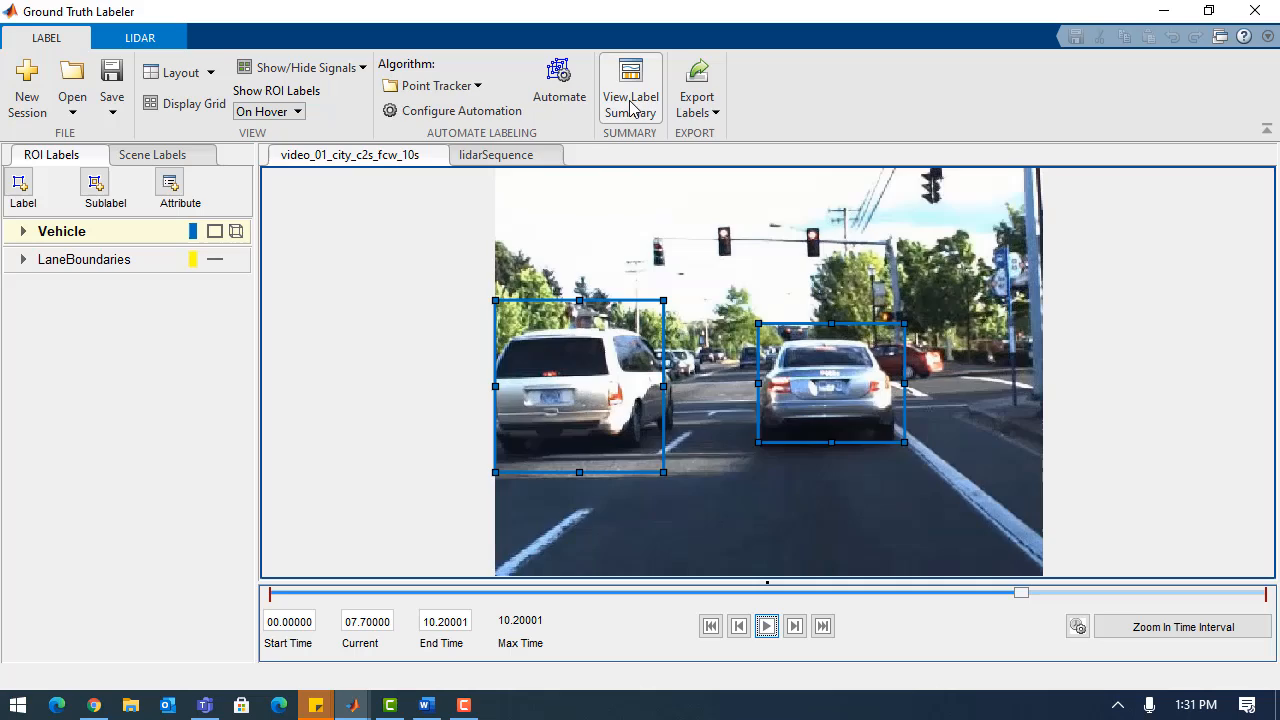
click(630, 88)
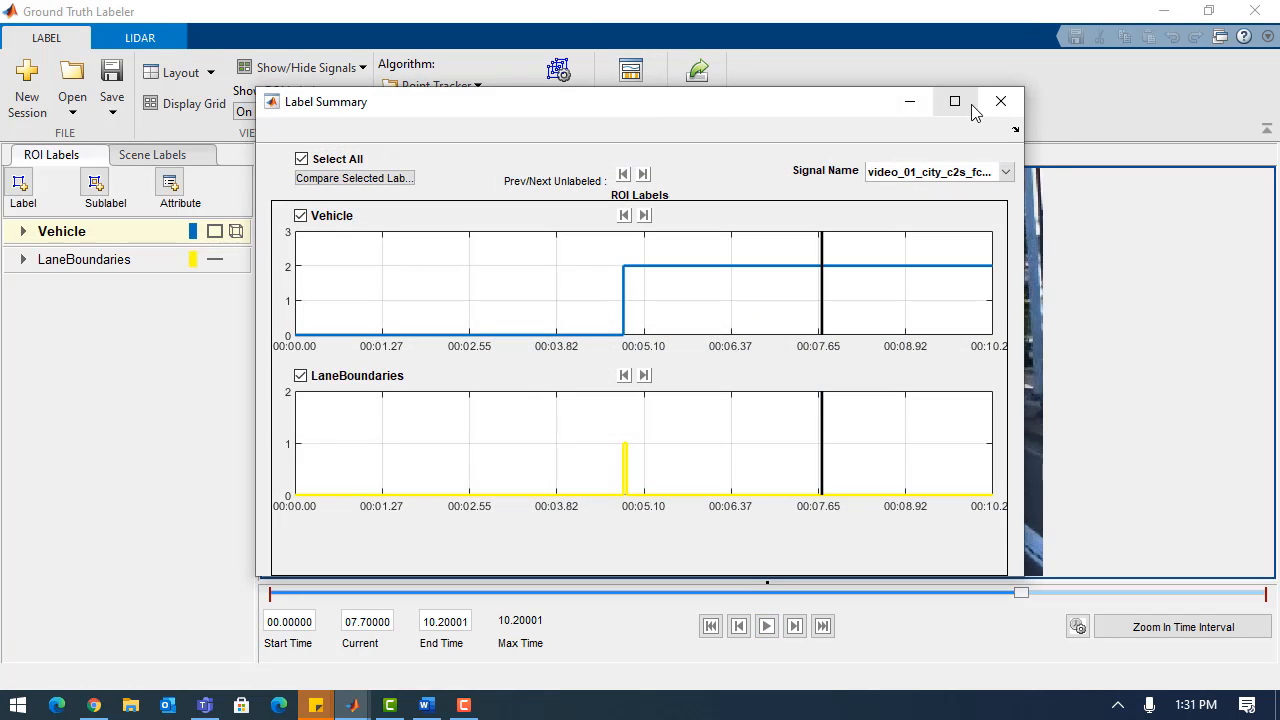
click(1000, 101)
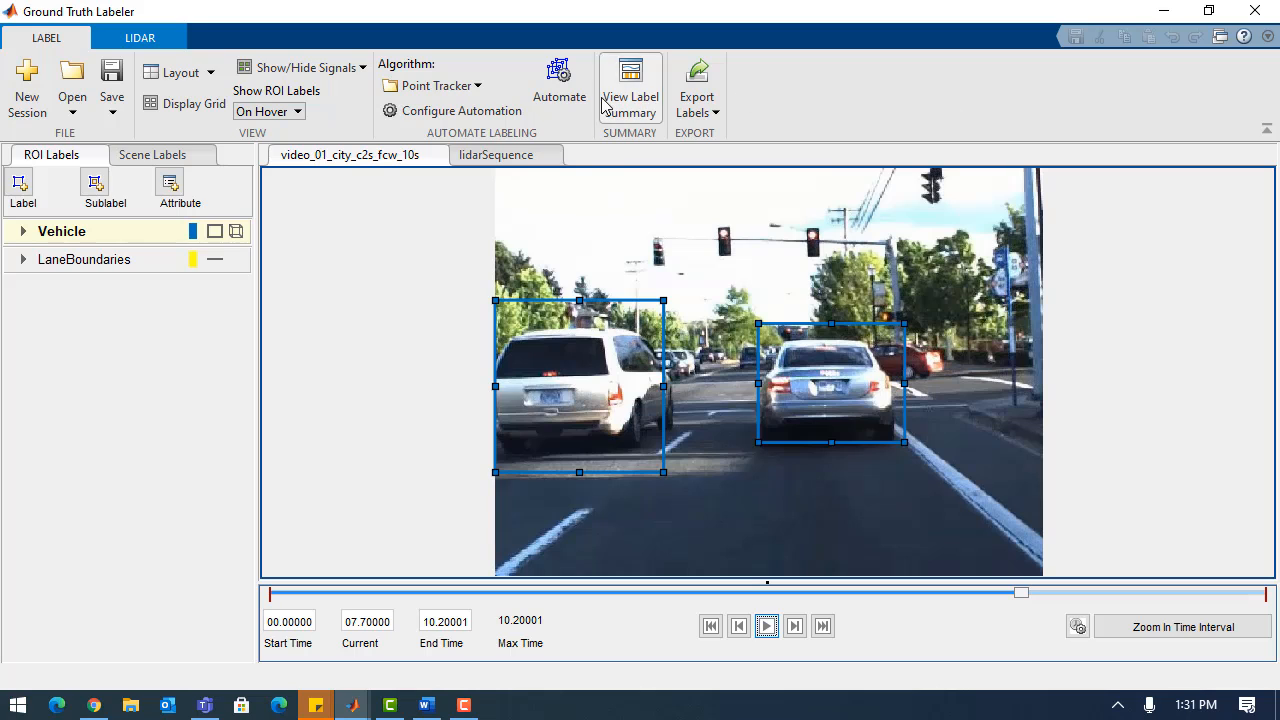
click(478, 85)
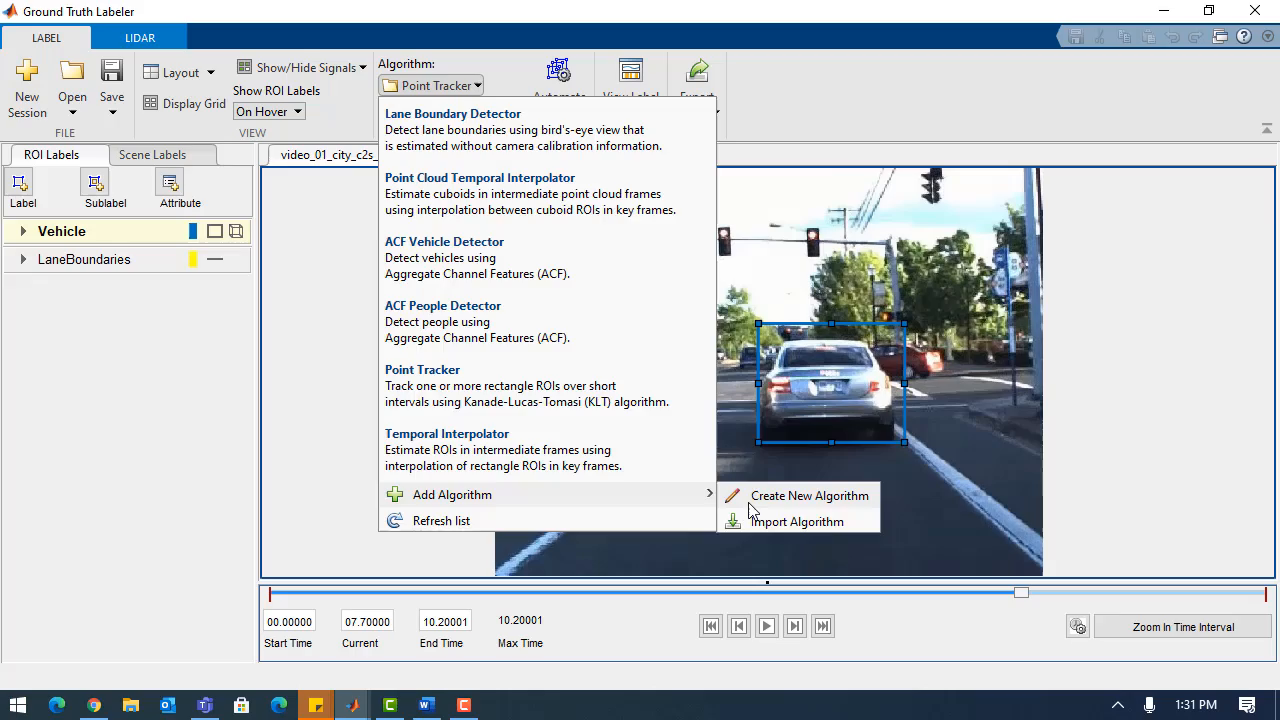
Create a new automation algorithm and scroll through its class template properties.
click(808, 495)
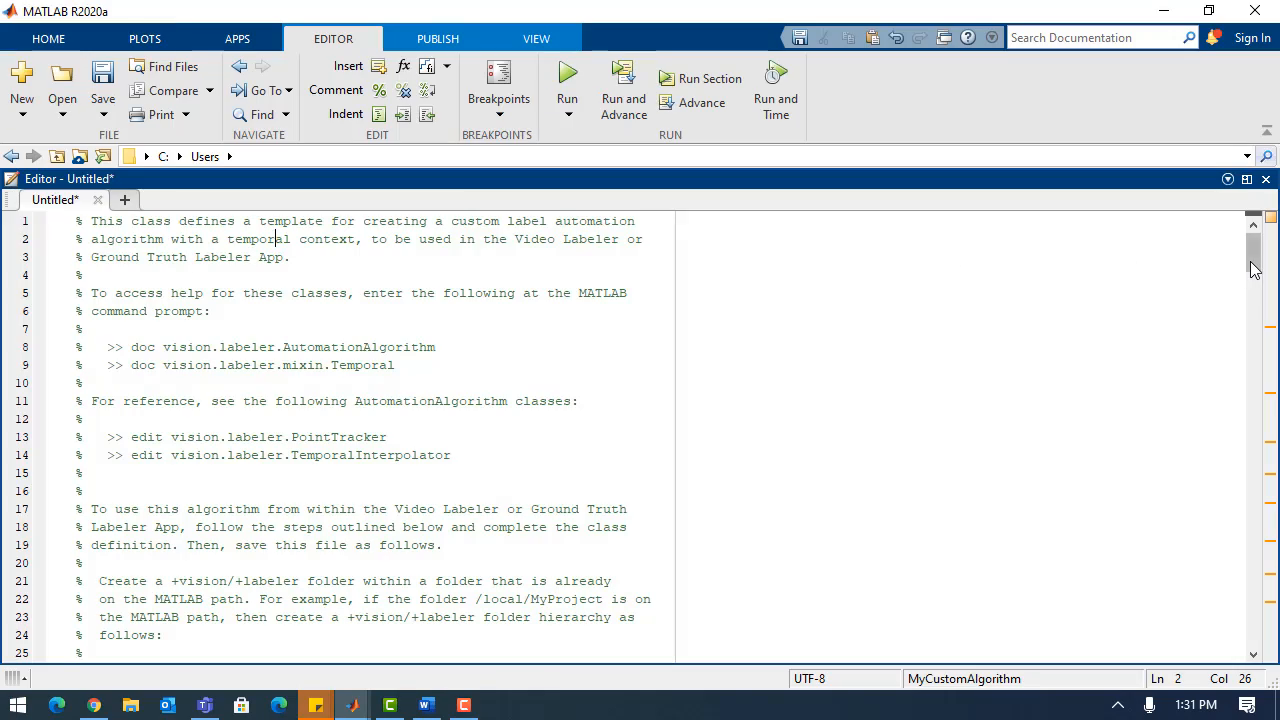
scroll(down, 3)
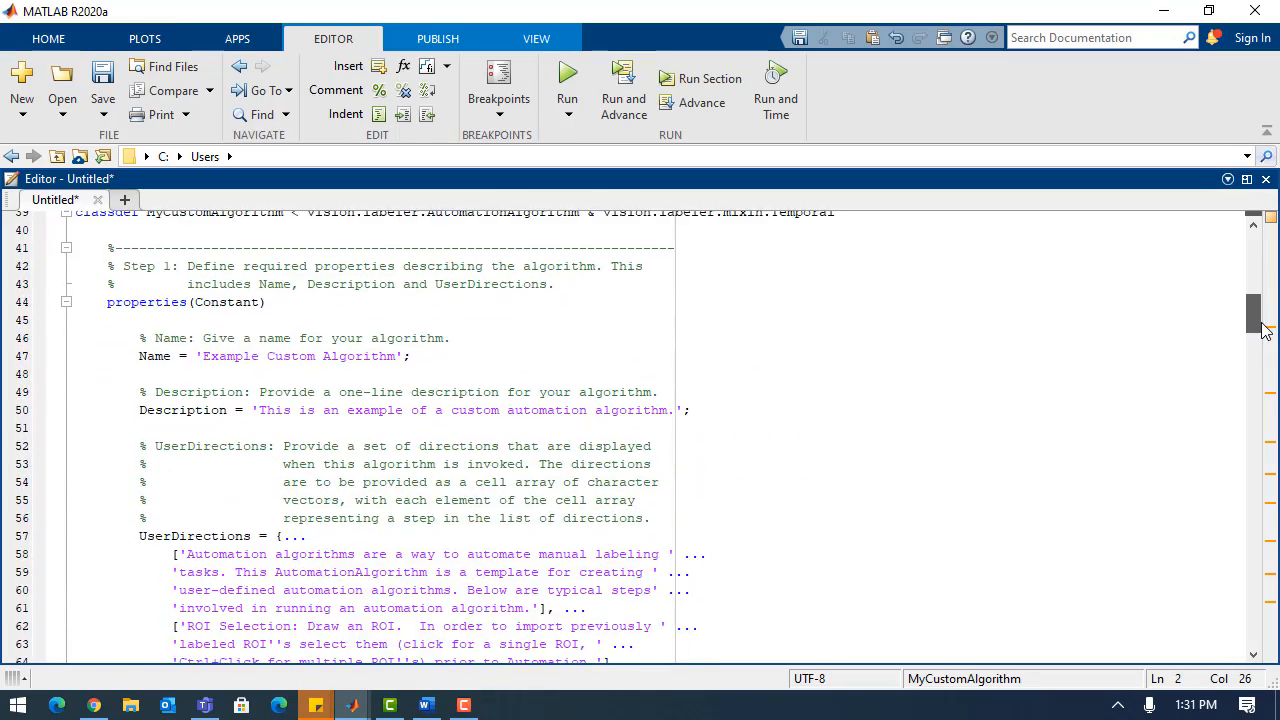
scroll(down, 3)
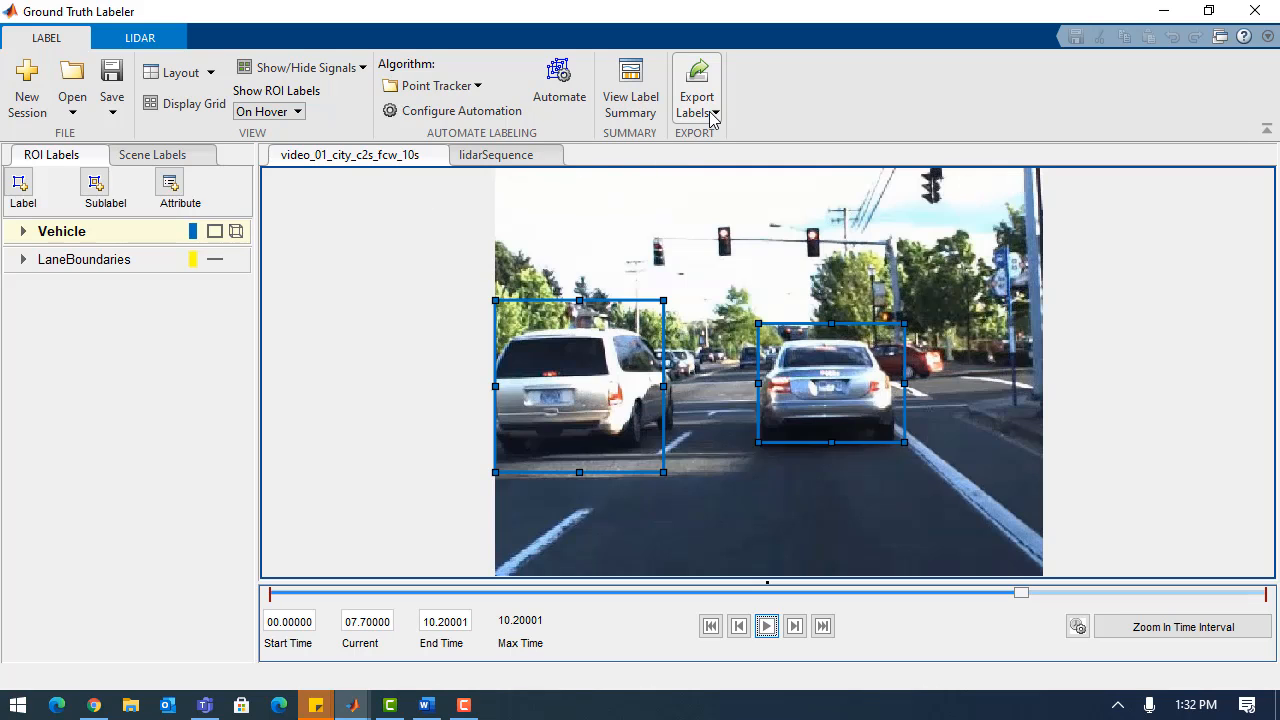
Export the labels to the workspace as the variable gTruth.
click(697, 97)
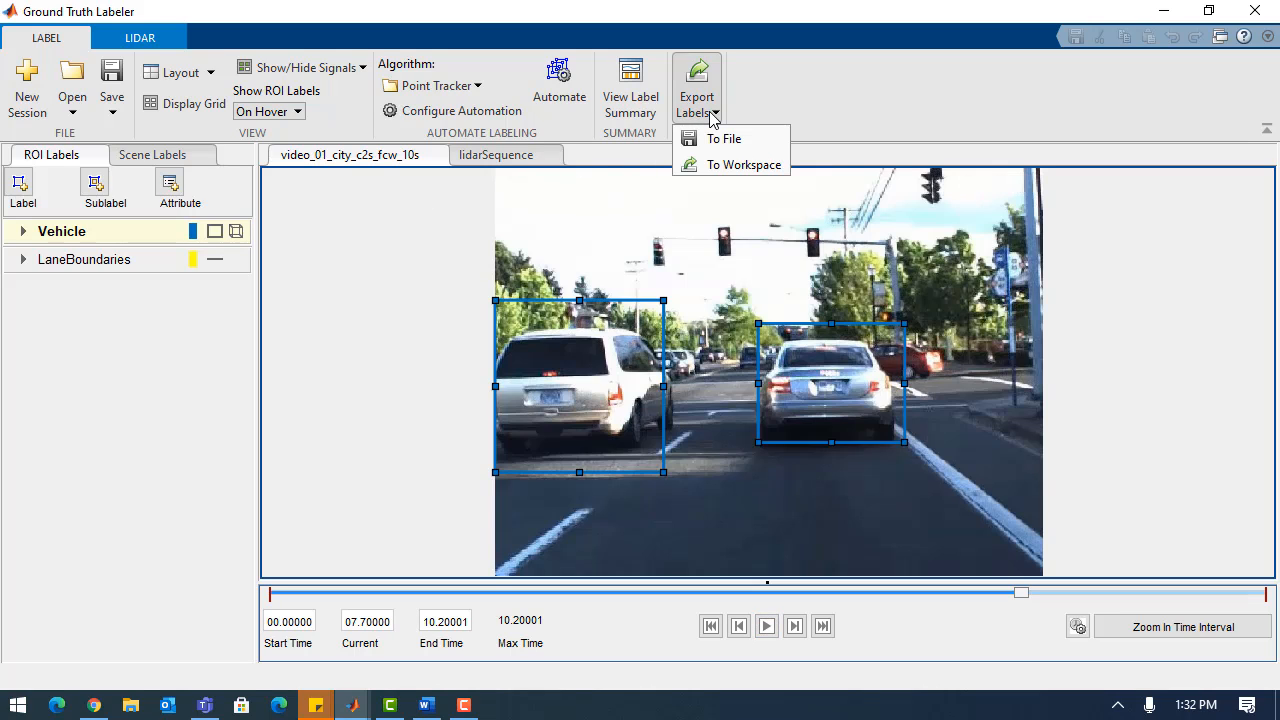
click(744, 164)
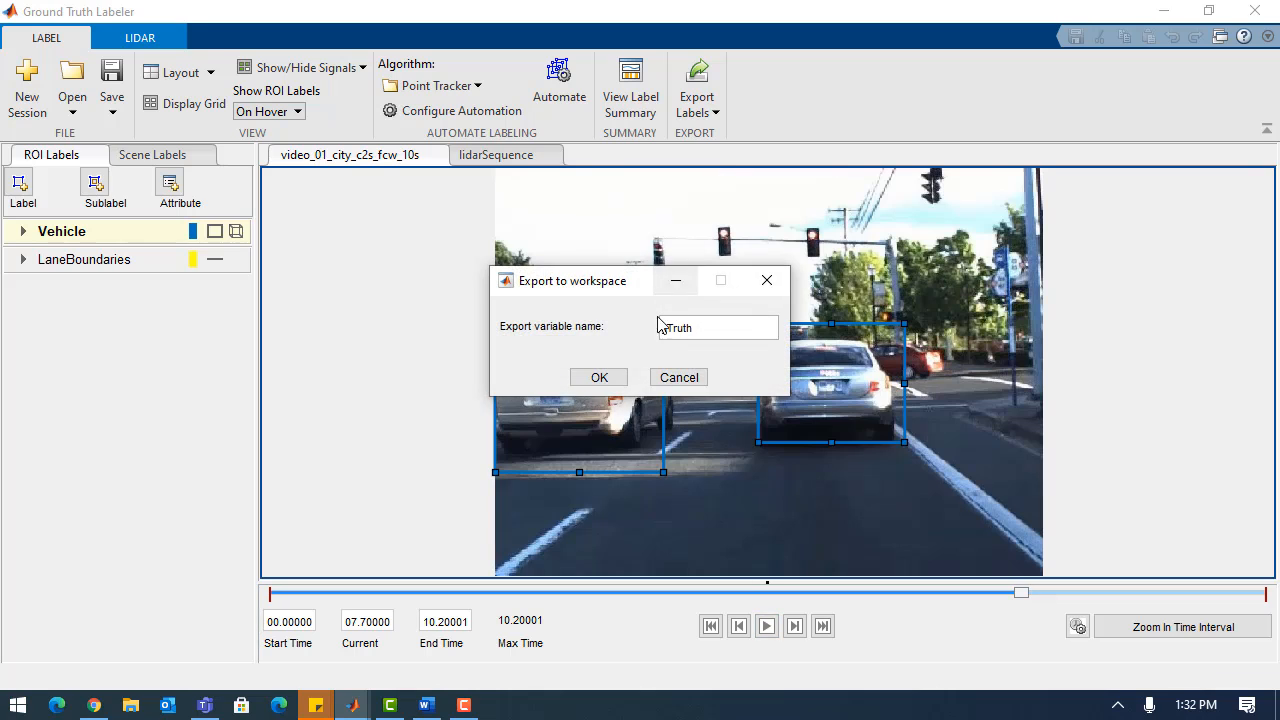
click(599, 377)
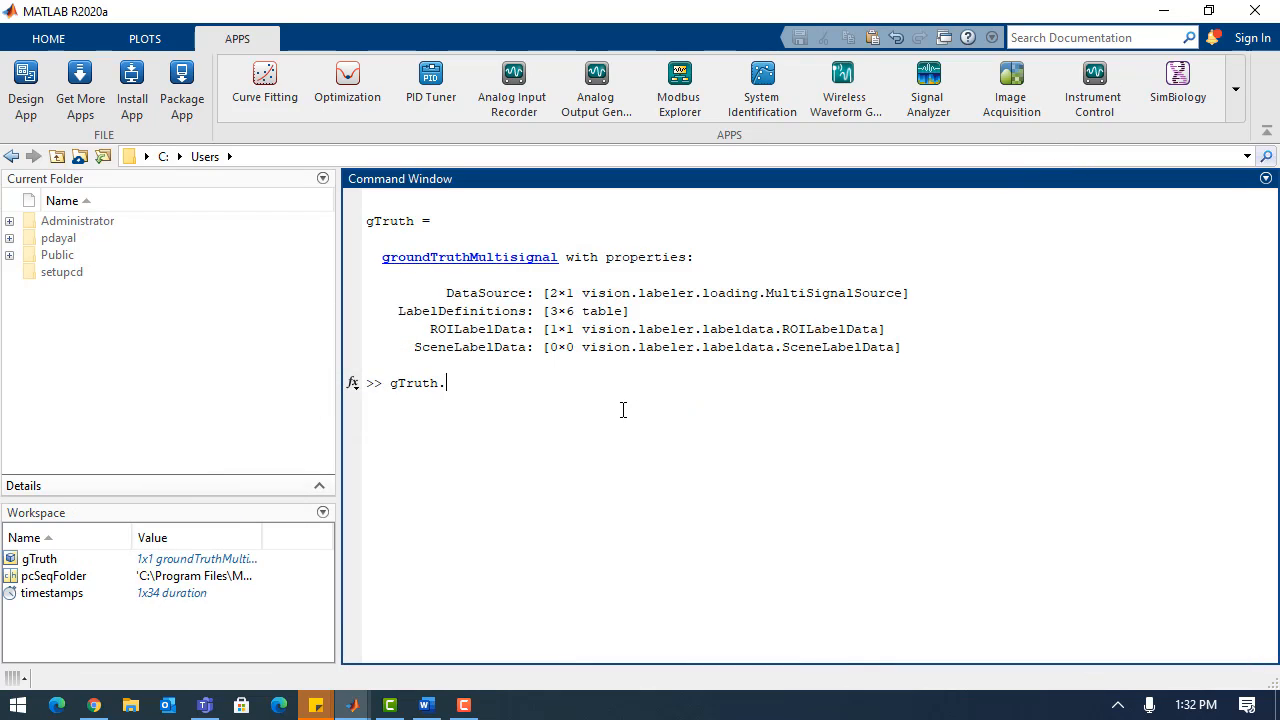
Query gTruth.DataSource and gTruth.LabelDefinitions in the Command Window.
text(DataSource)
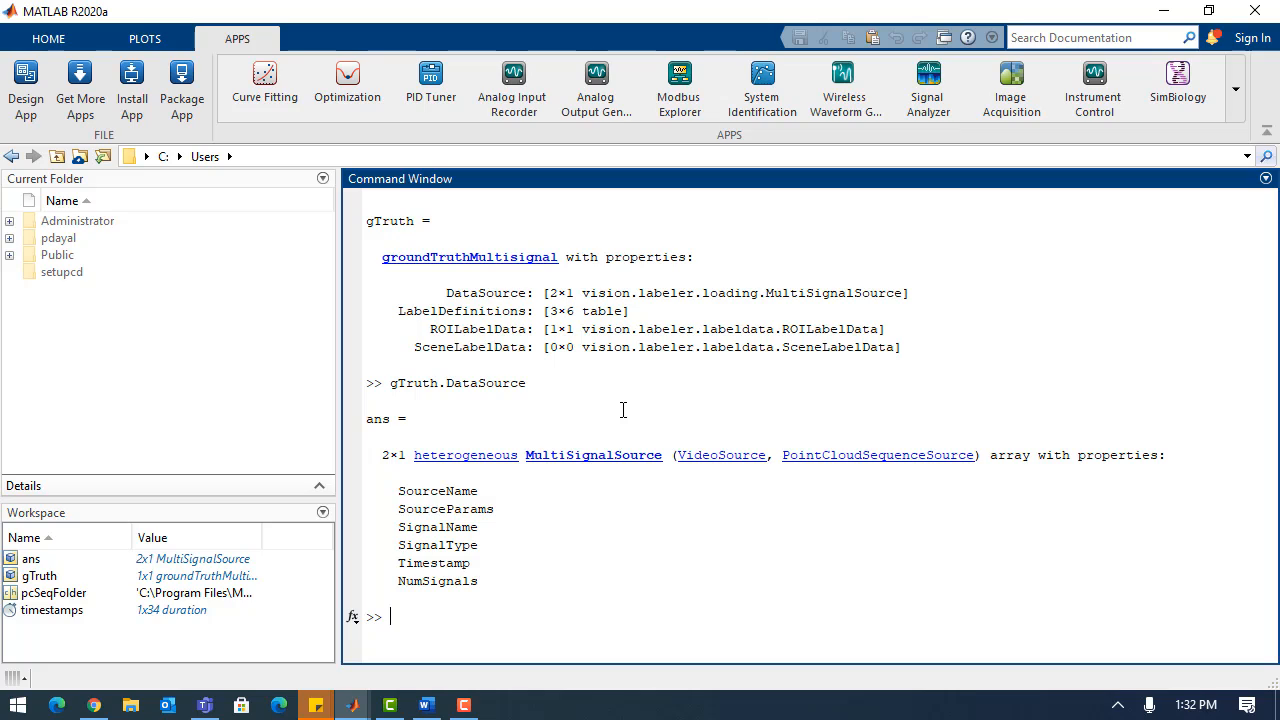
text(g)
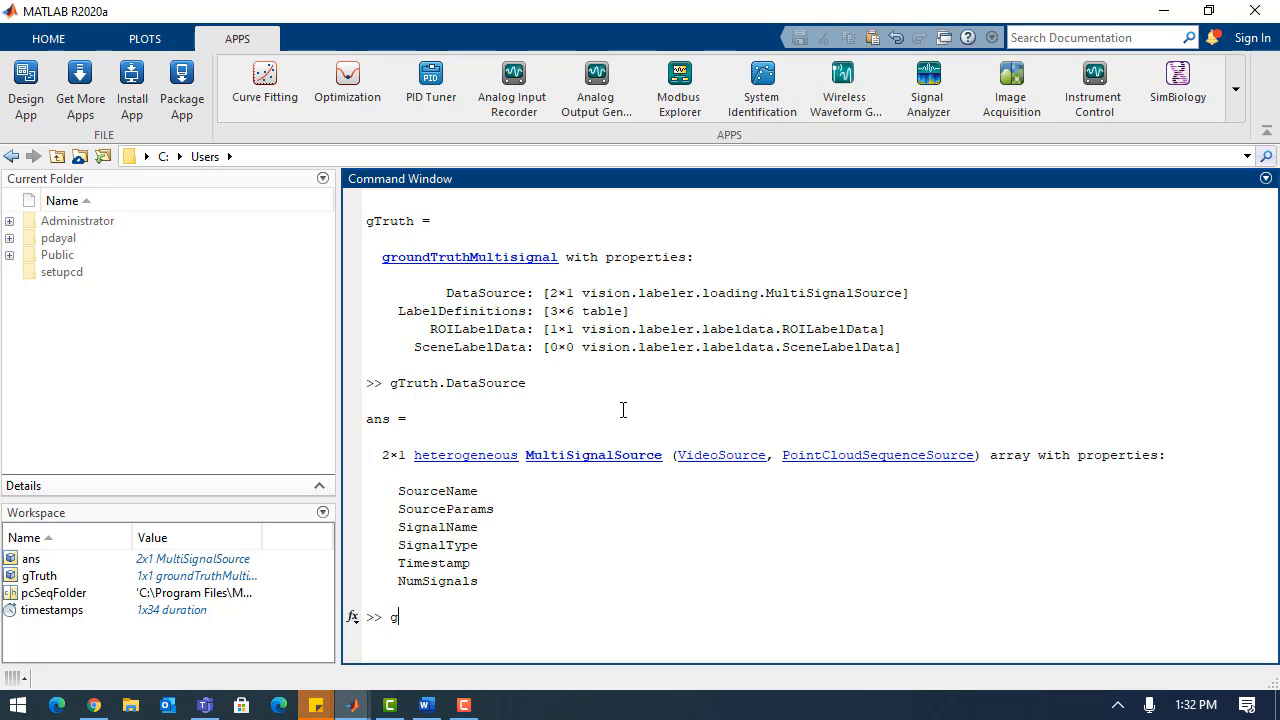
text(Truth.LabelDefinitio)
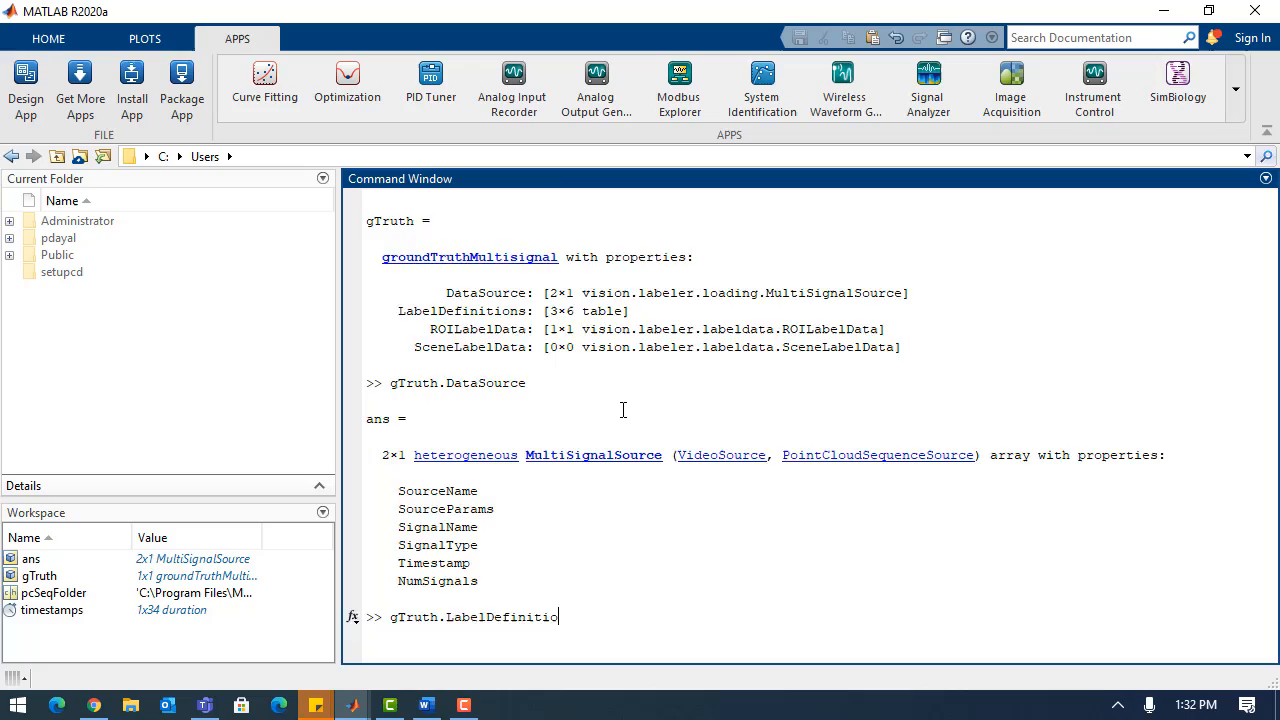
key(enter)
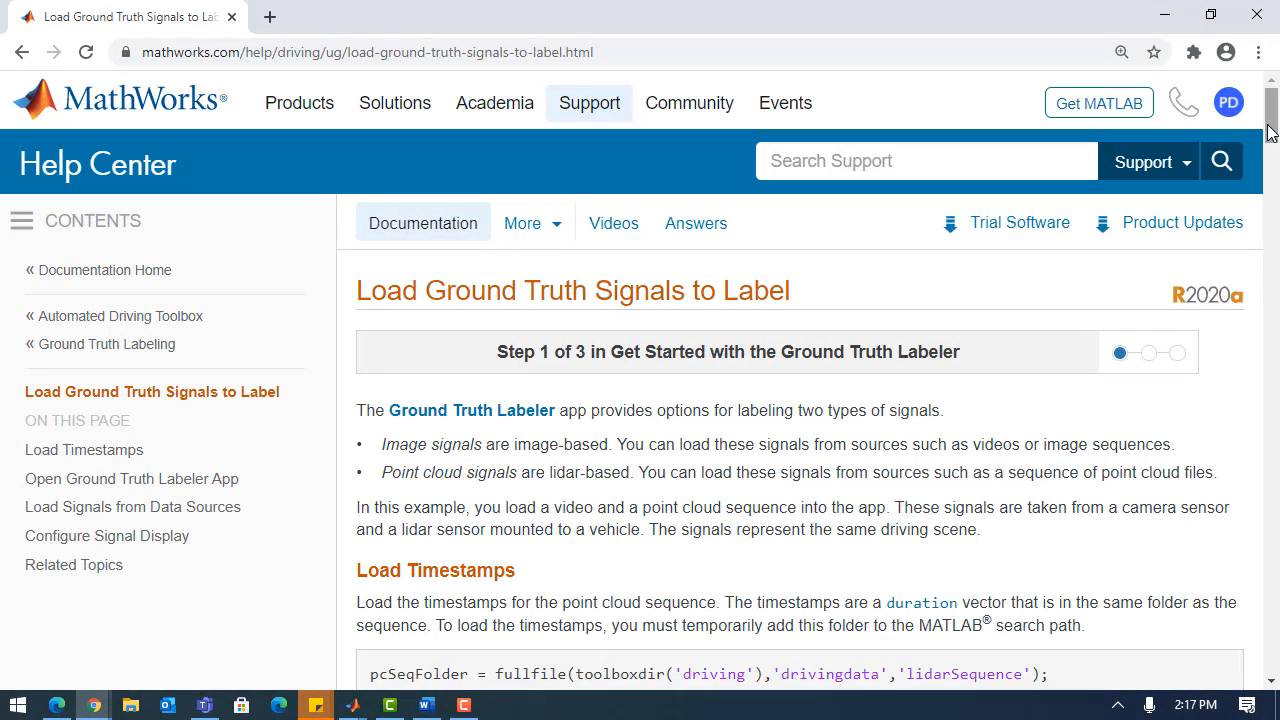
scroll(down, 3)
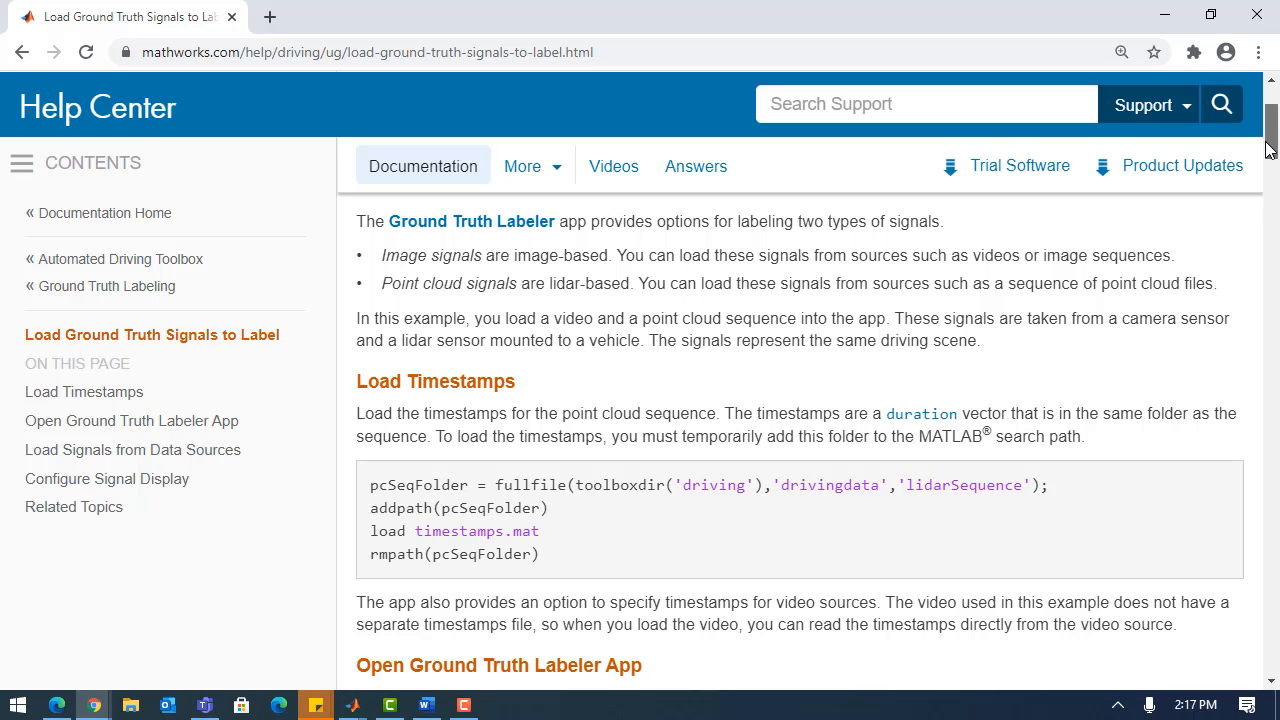
scroll(down, 3)
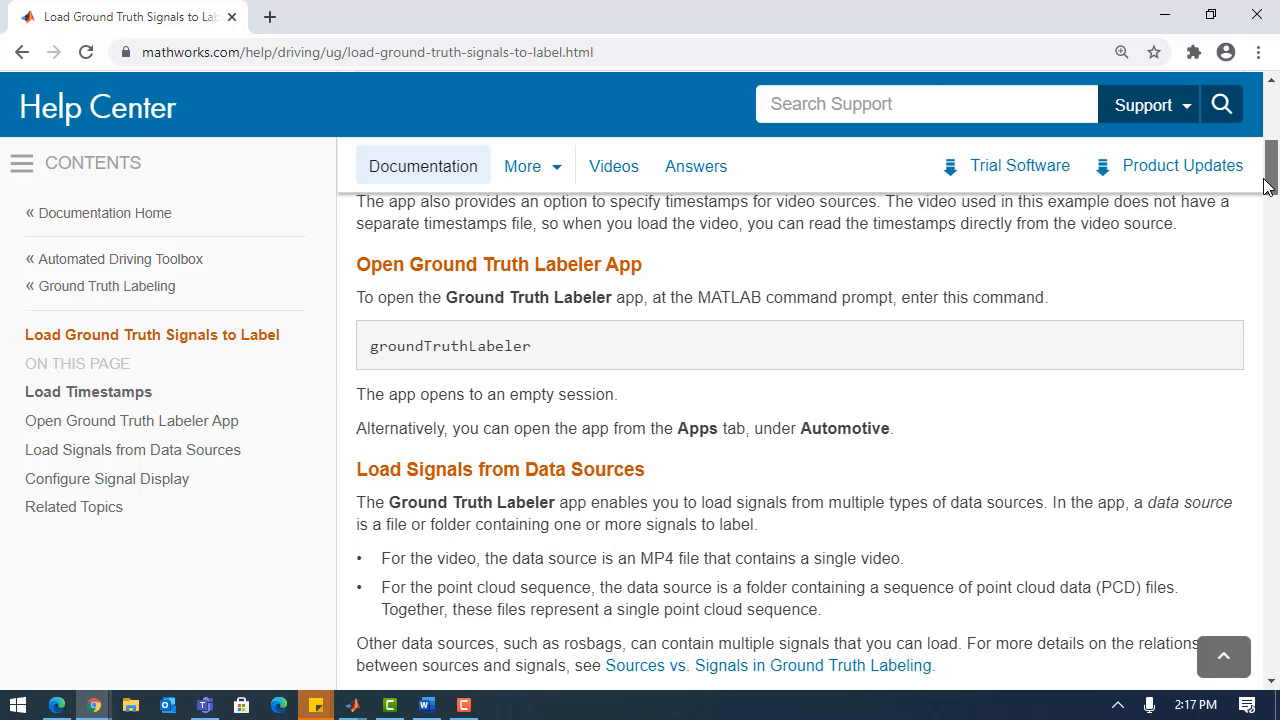
scroll(down, 3)
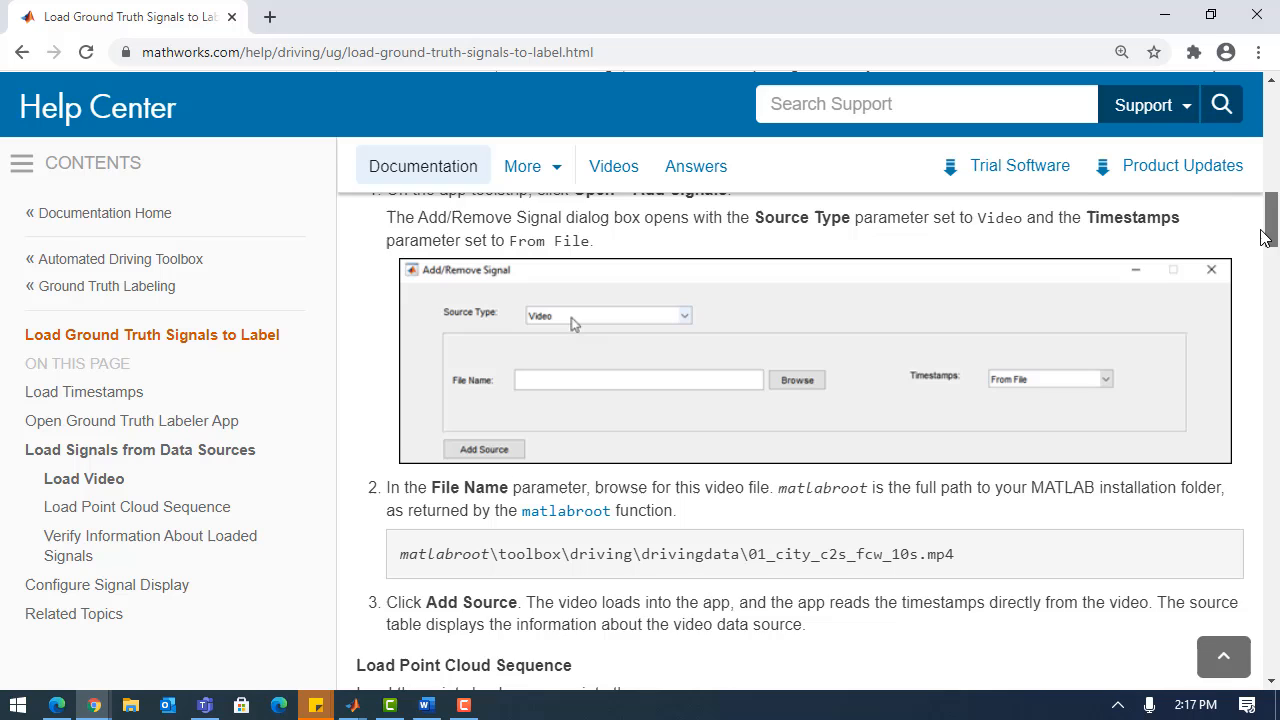
scroll(down, 3)
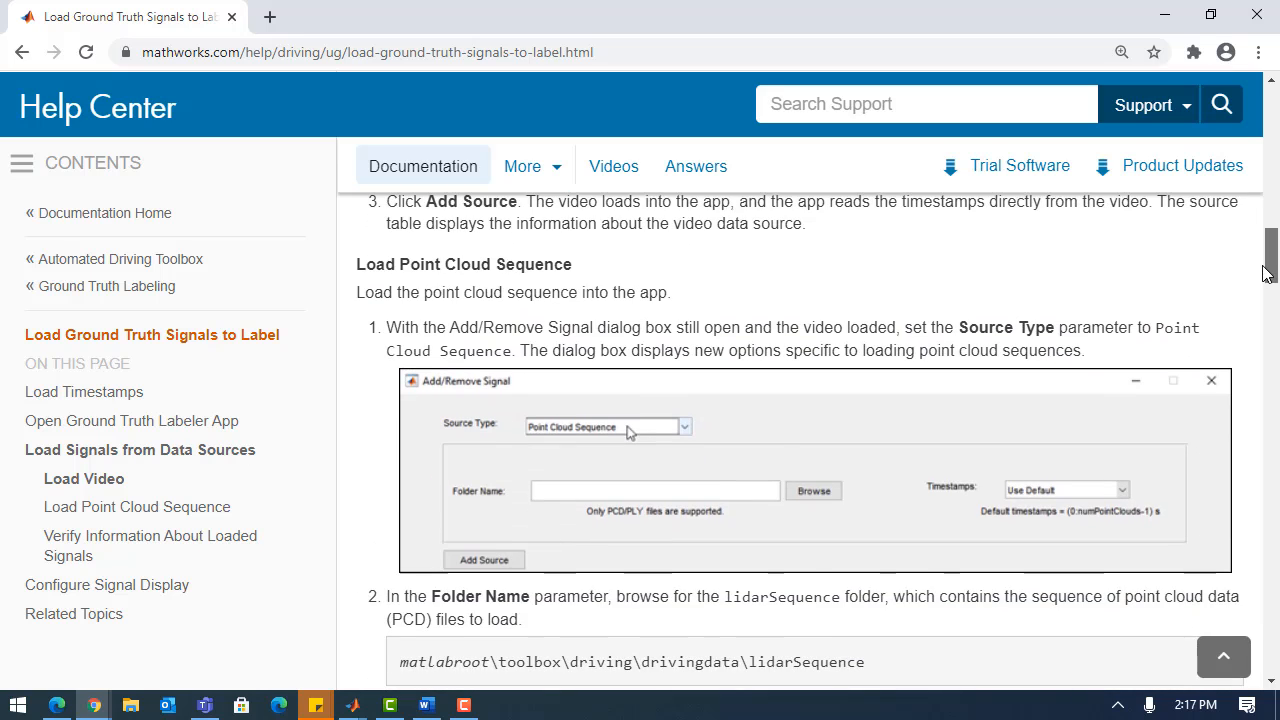